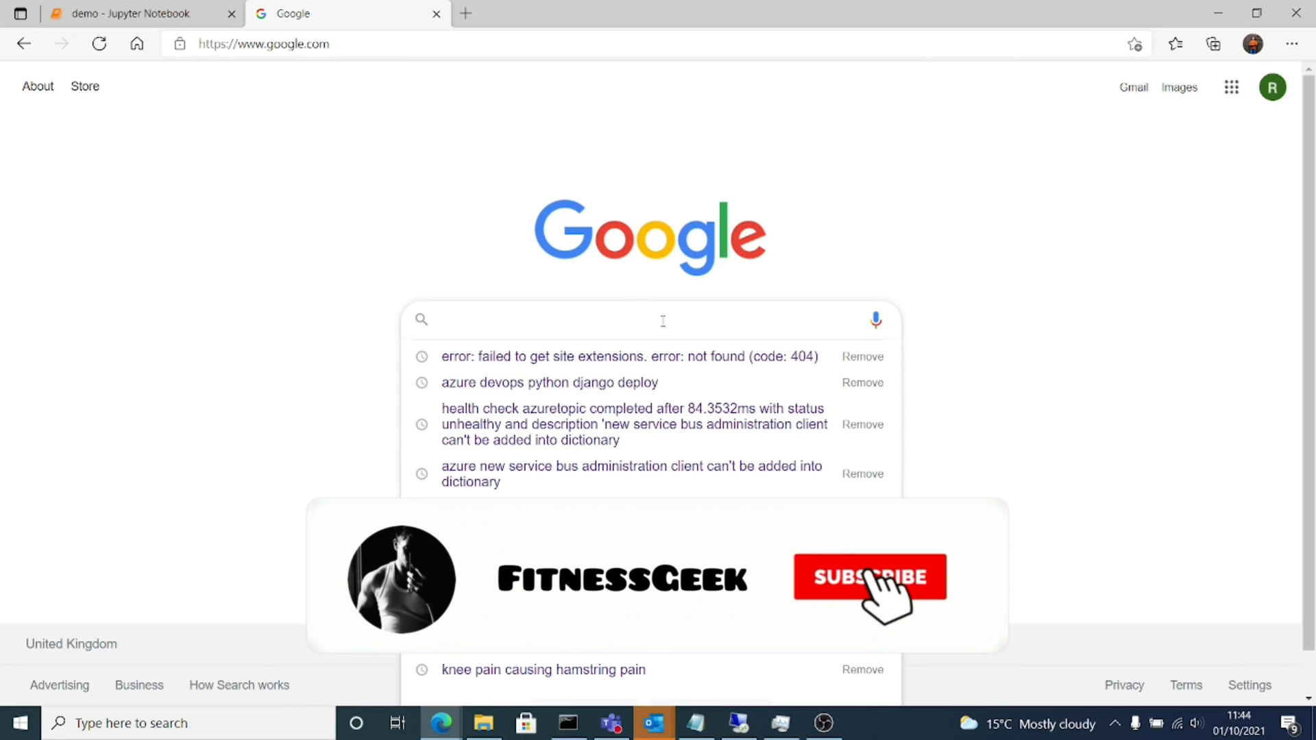
Step: Search Google for 'uk covid case' to bring up UK COVID-19 statistics
text(uk covid case)
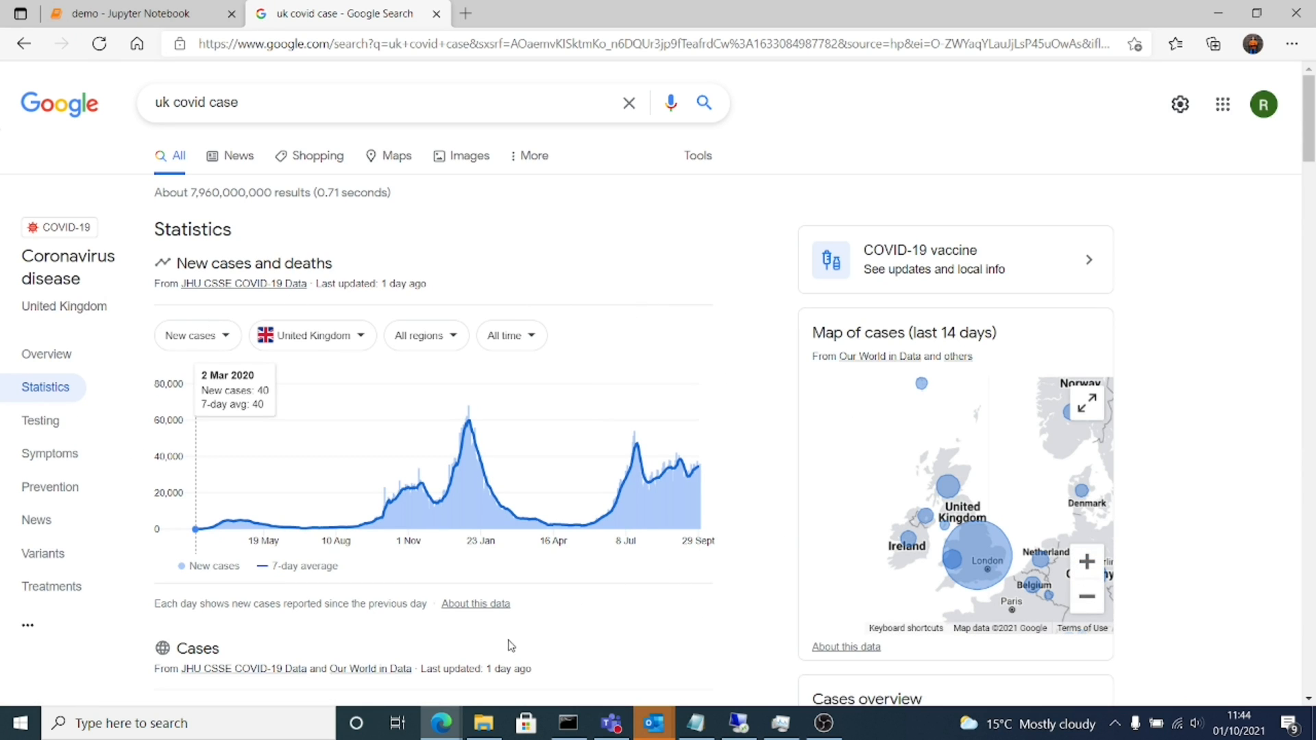
mouse_move(664, 471)
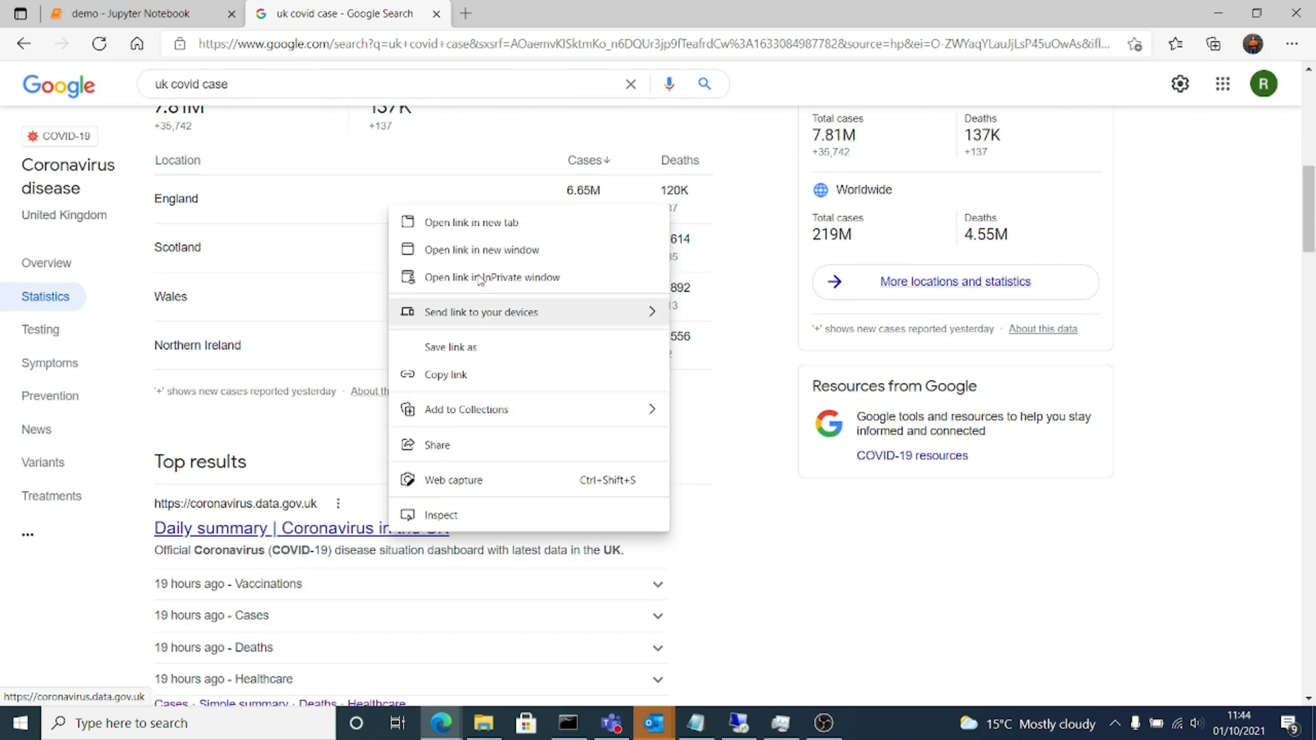
Step: Open the coronavirus.data.gov.uk dashboard in a new tab and go to All cases data
click(471, 222)
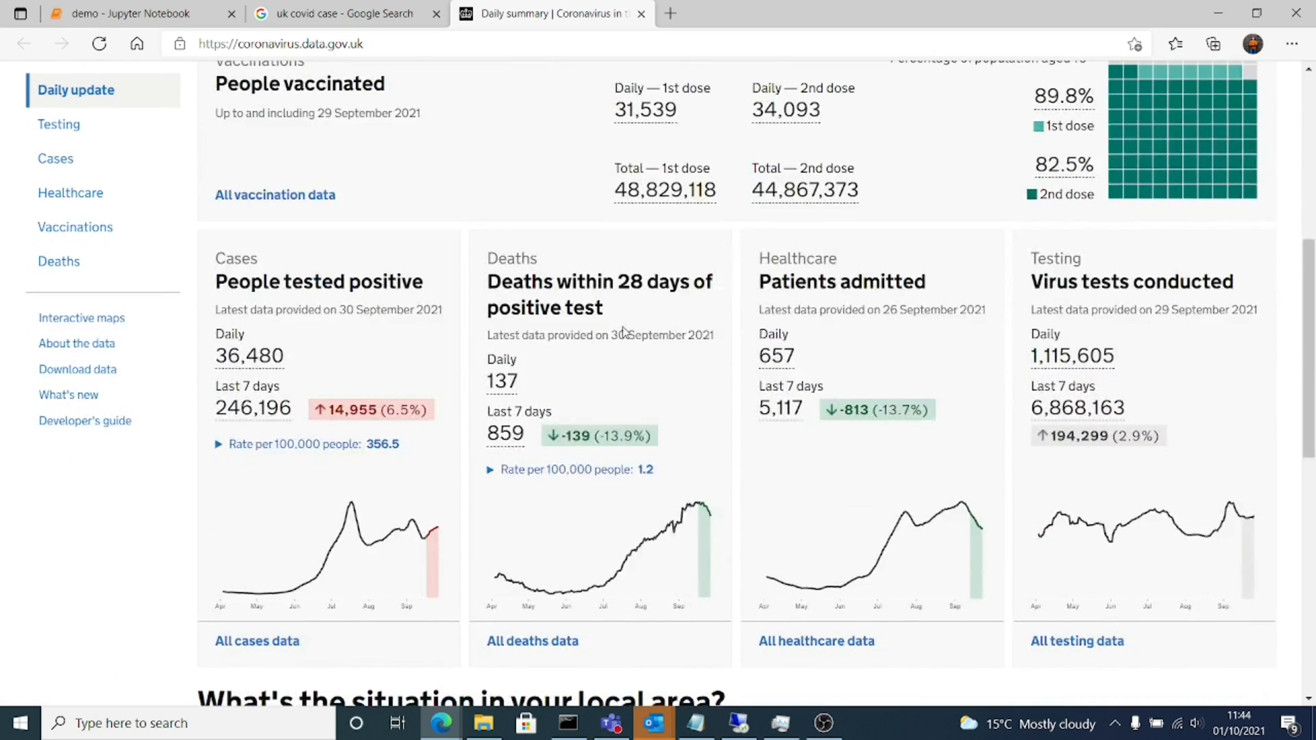
scroll(down, 3)
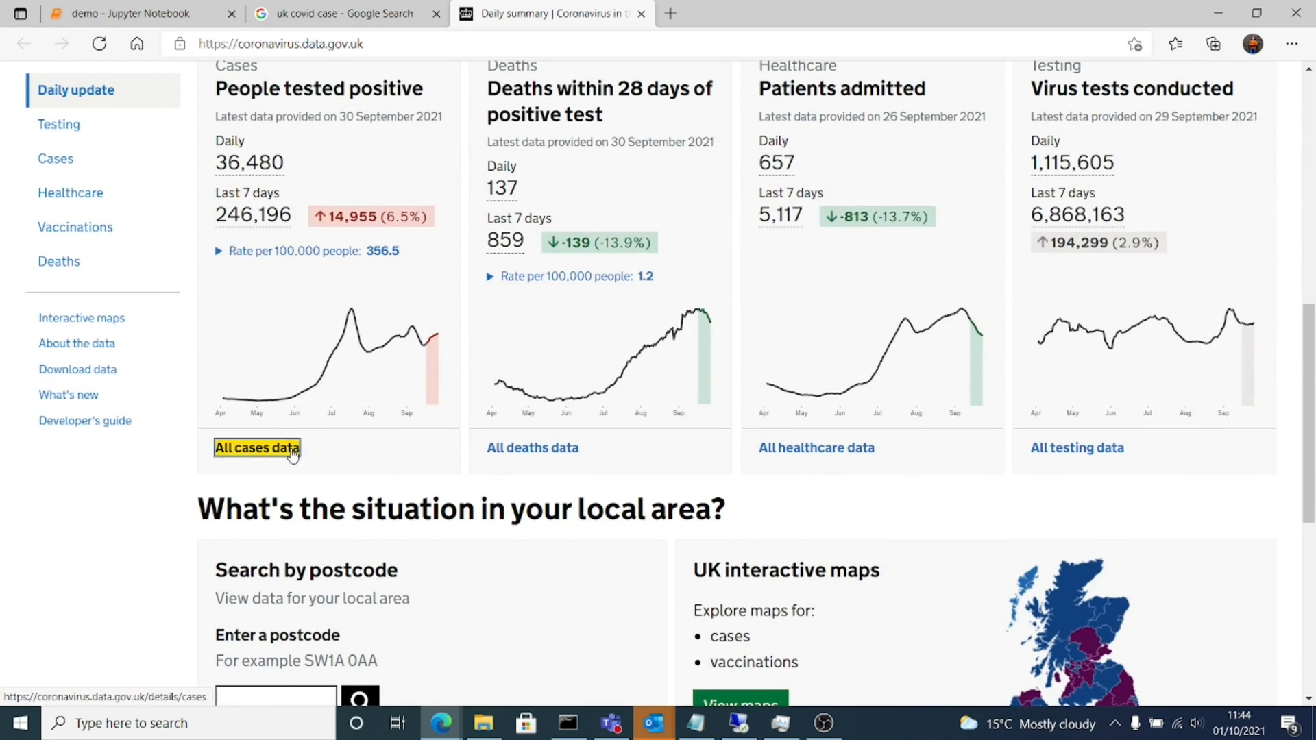
click(257, 447)
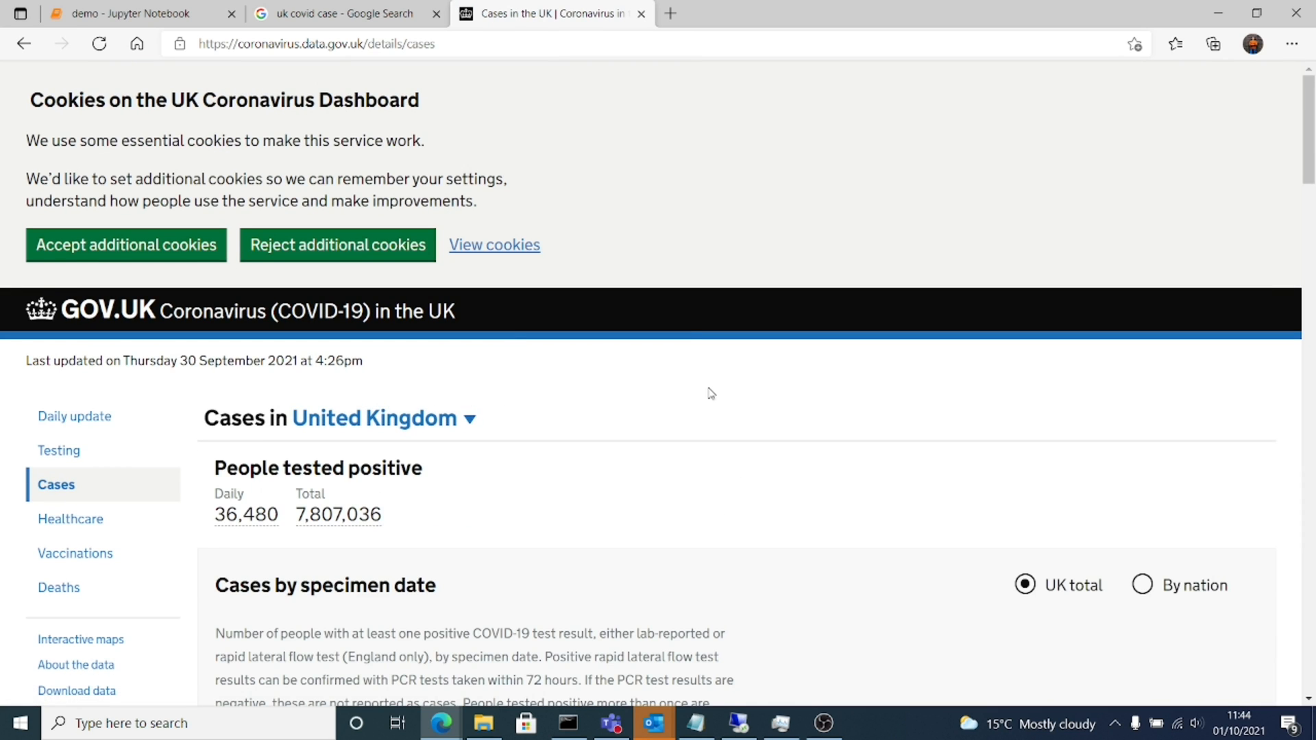
Step: Download the UK cases-by-specimen-date data as a CSV file
scroll(down, 3)
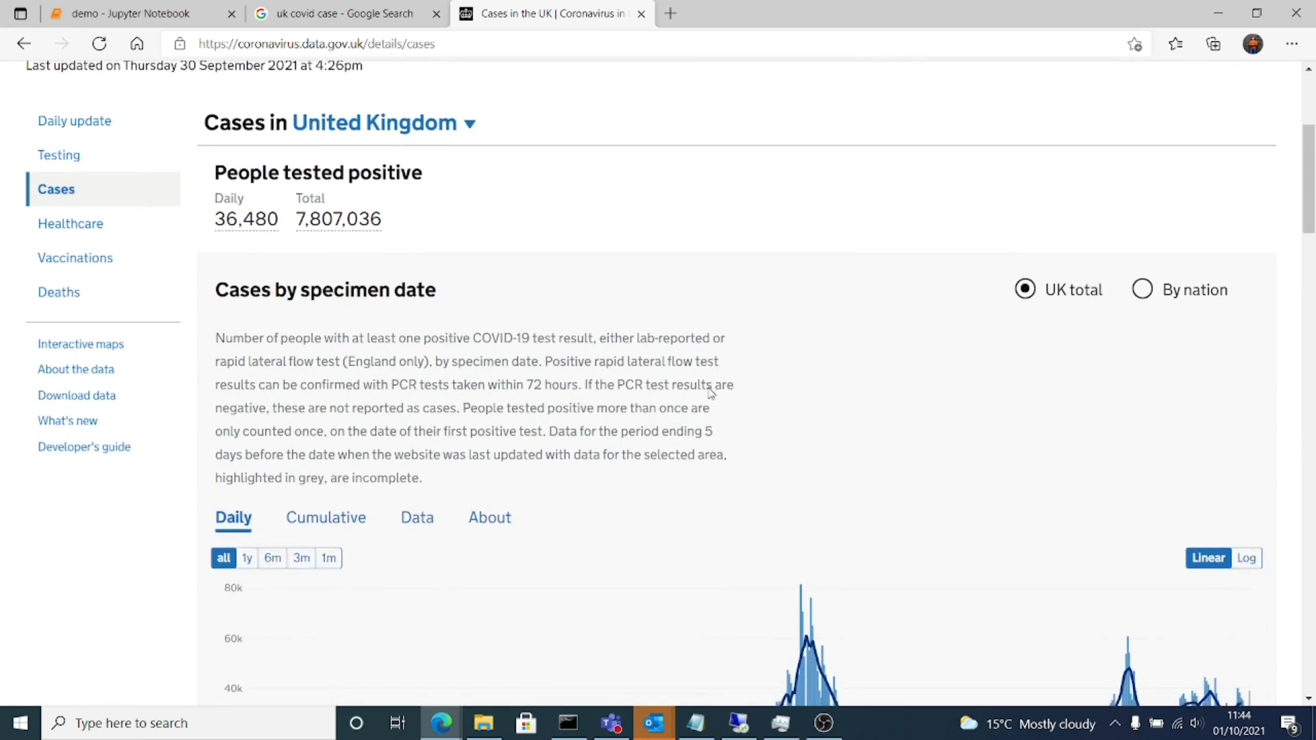
scroll(down, 3)
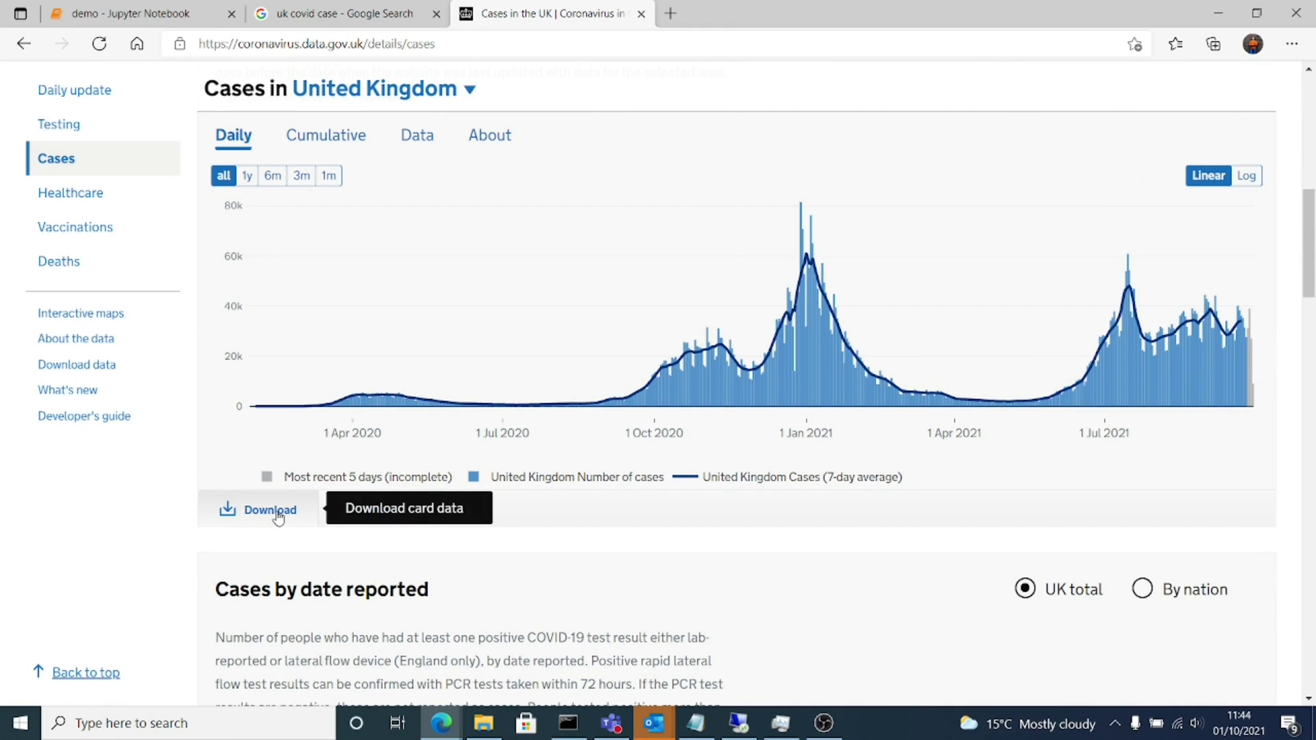
right_click(270, 509)
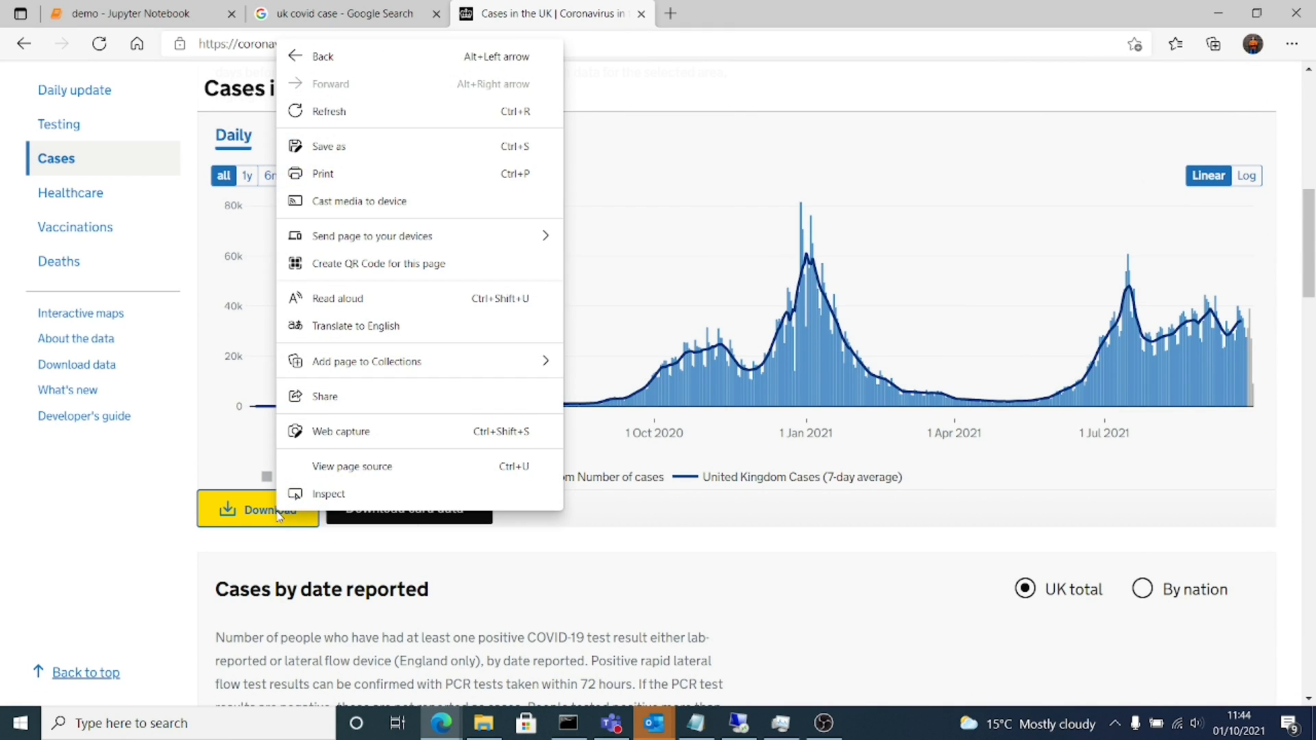
click(258, 509)
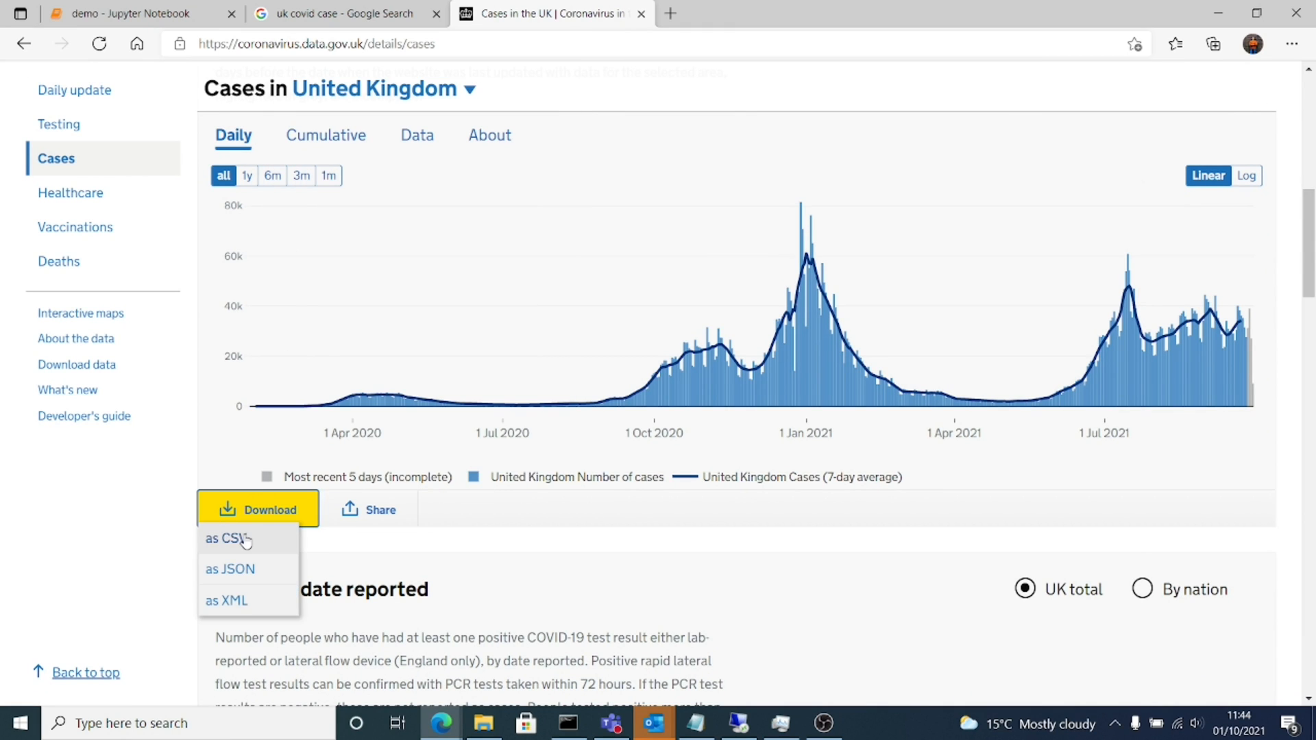
click(223, 538)
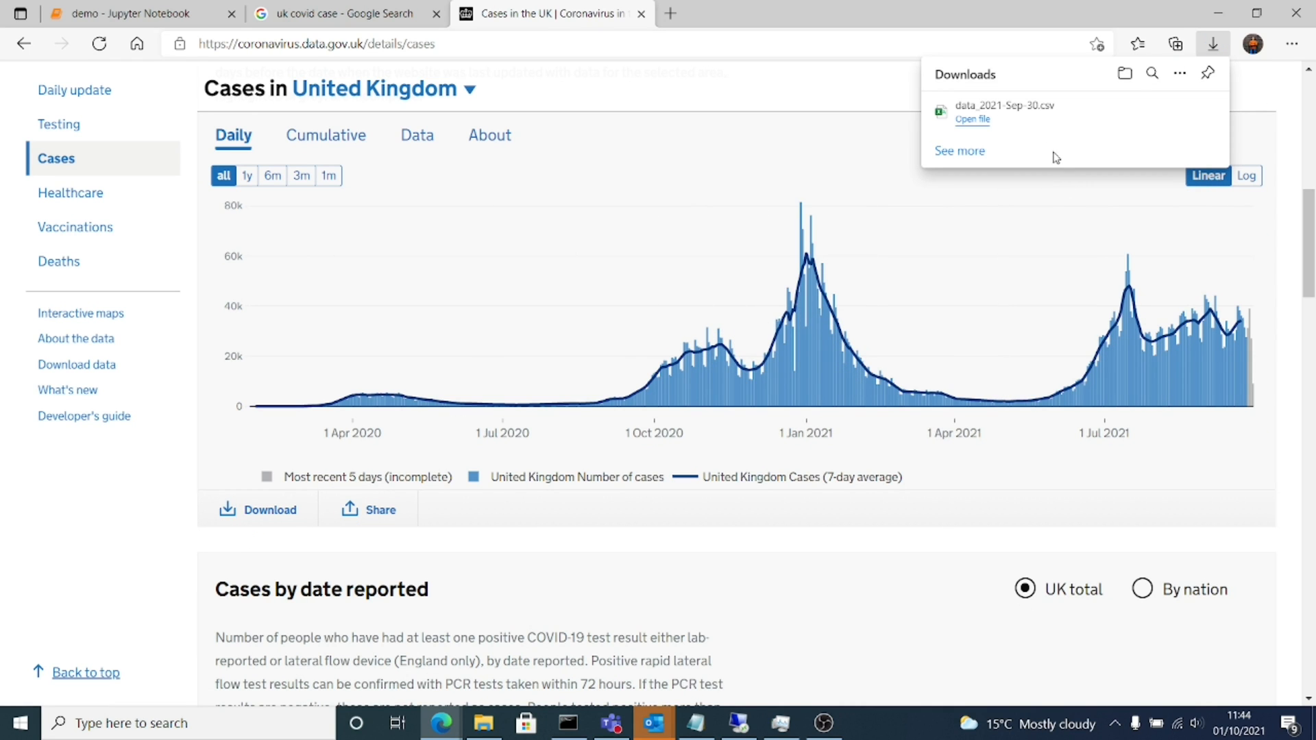
mouse_move(1152, 112)
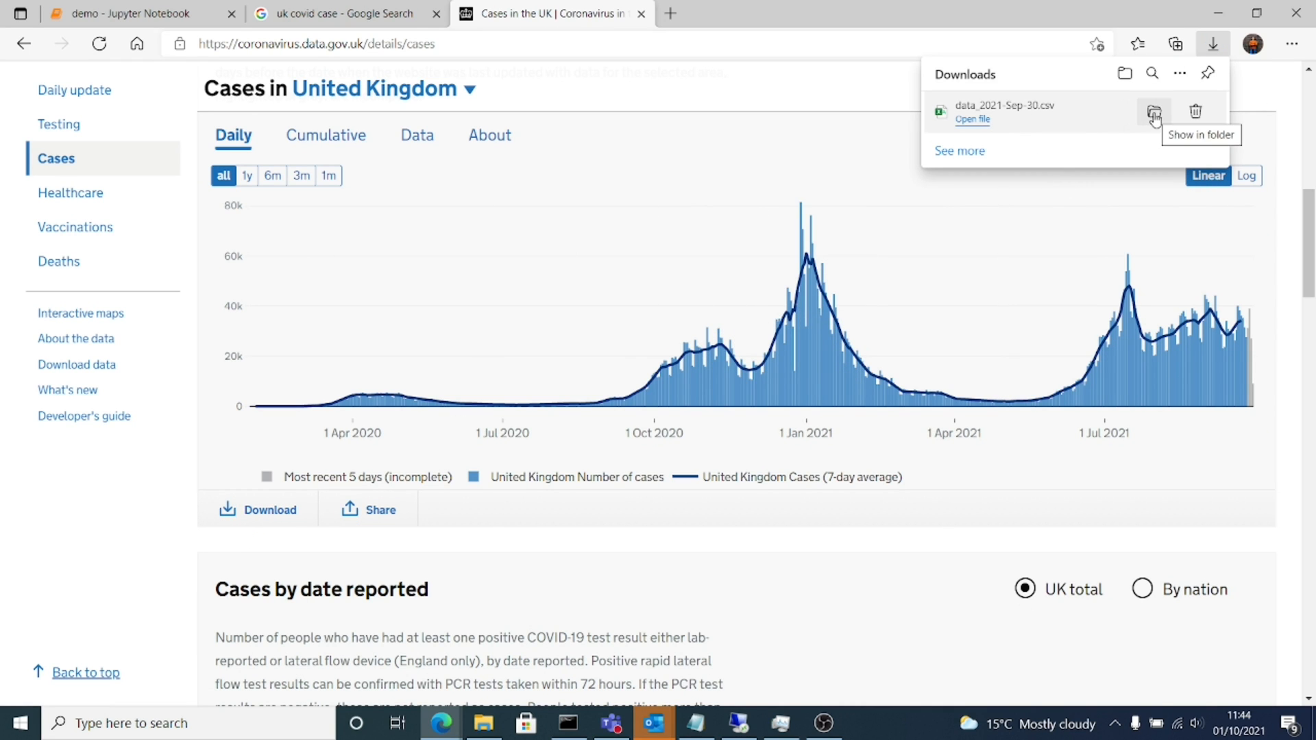
Step: Move data_2021-Sep-30.csv from Downloads into the Python course\demo folder beside demo.ipynb
click(1153, 111)
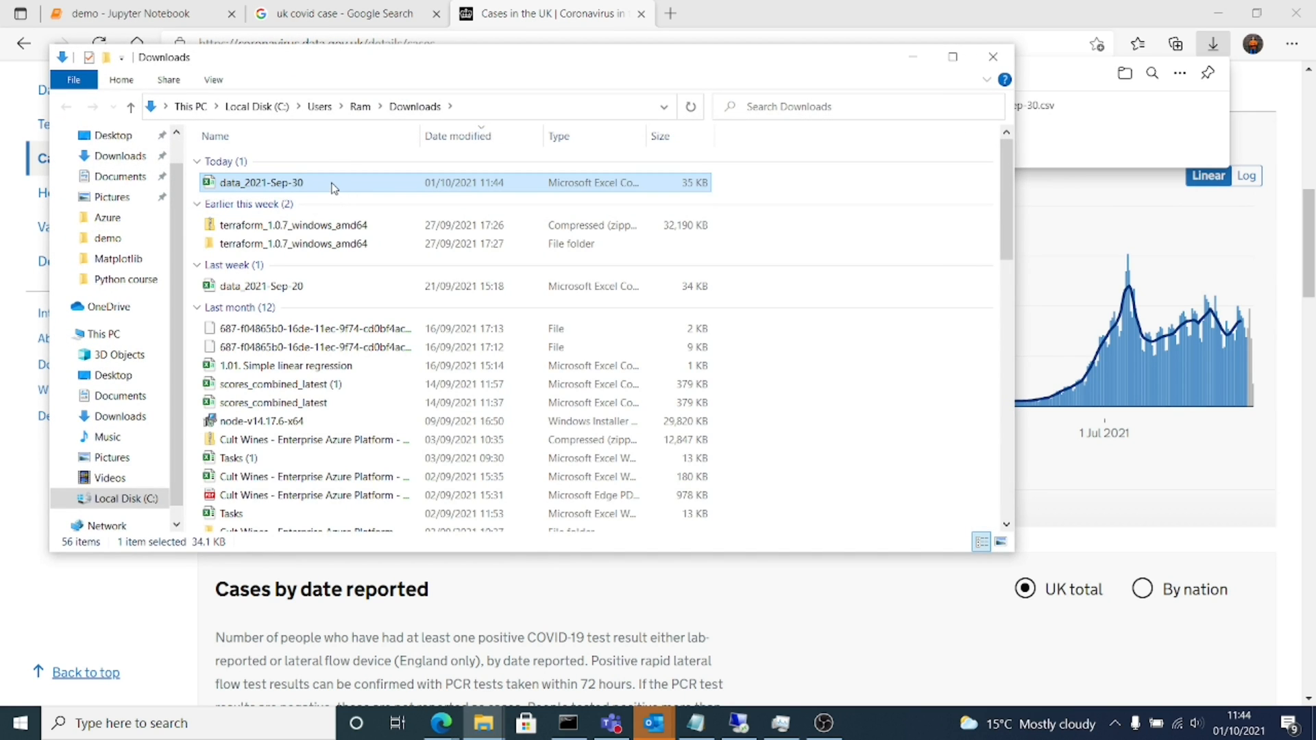
right_click(261, 182)
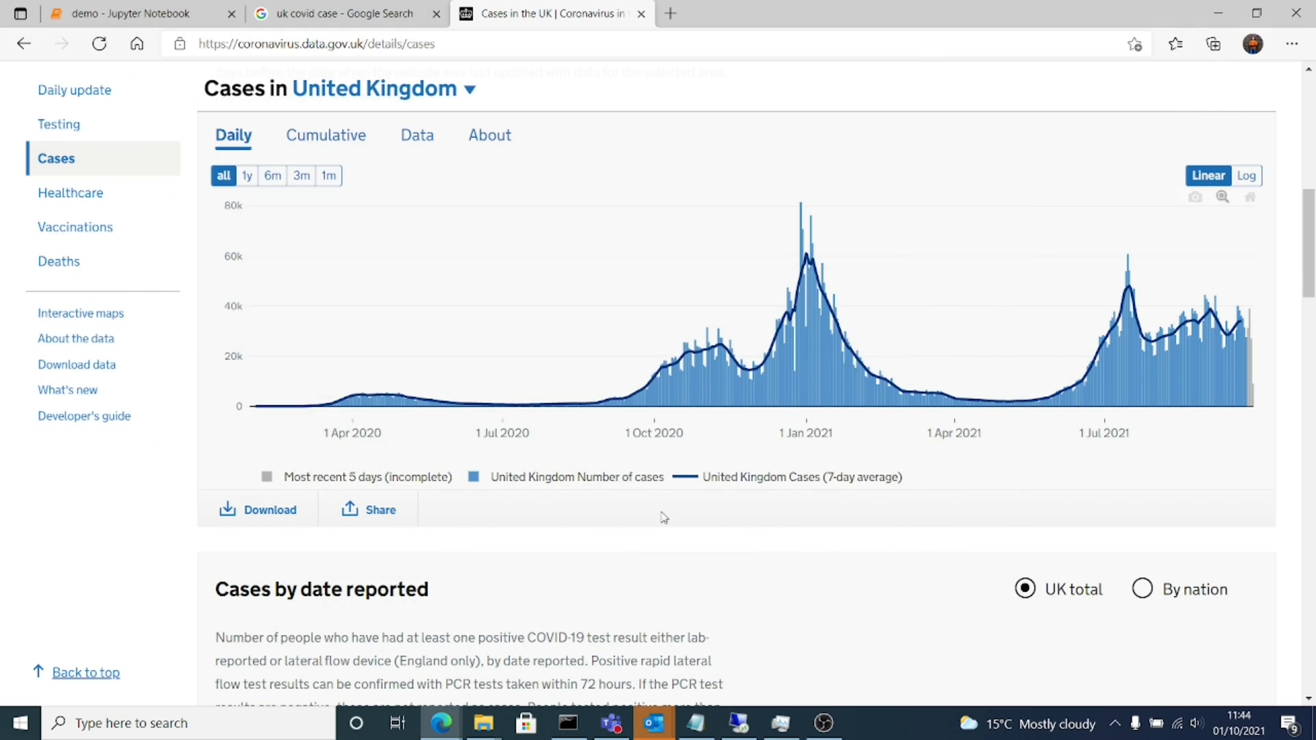
click(482, 723)
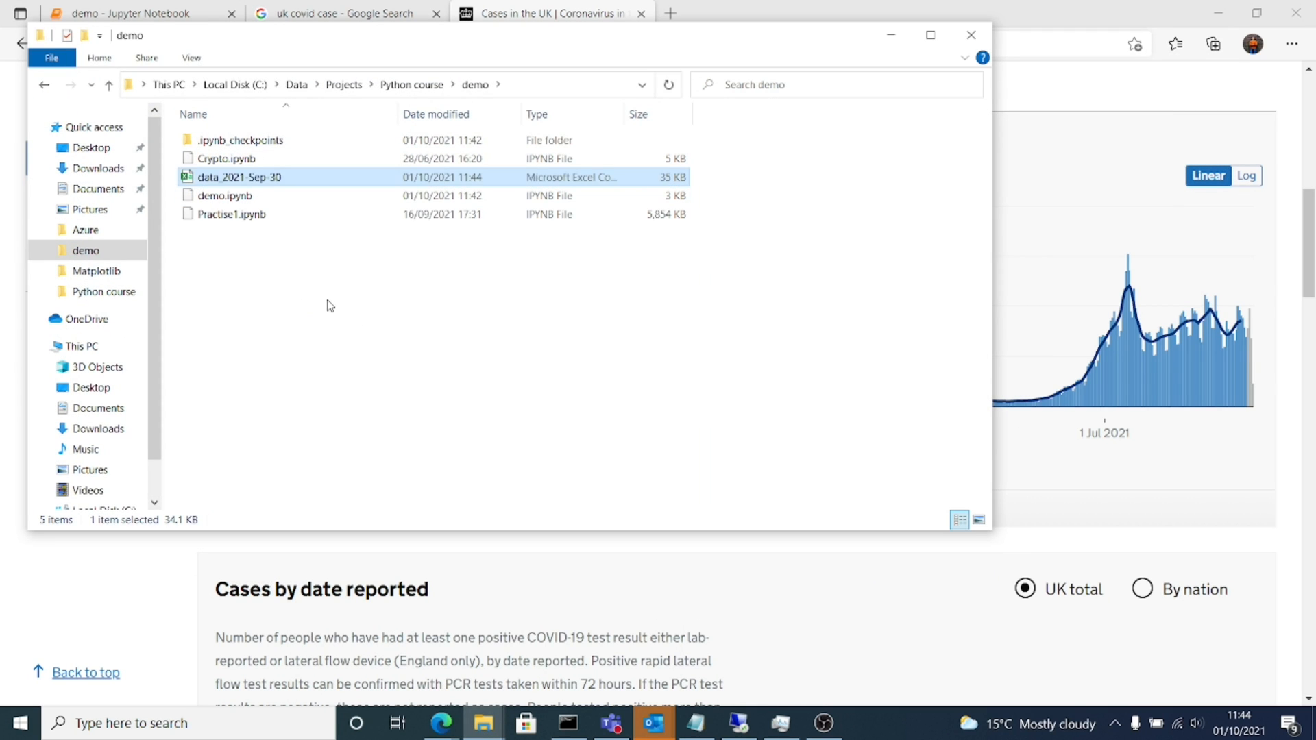
click(442, 297)
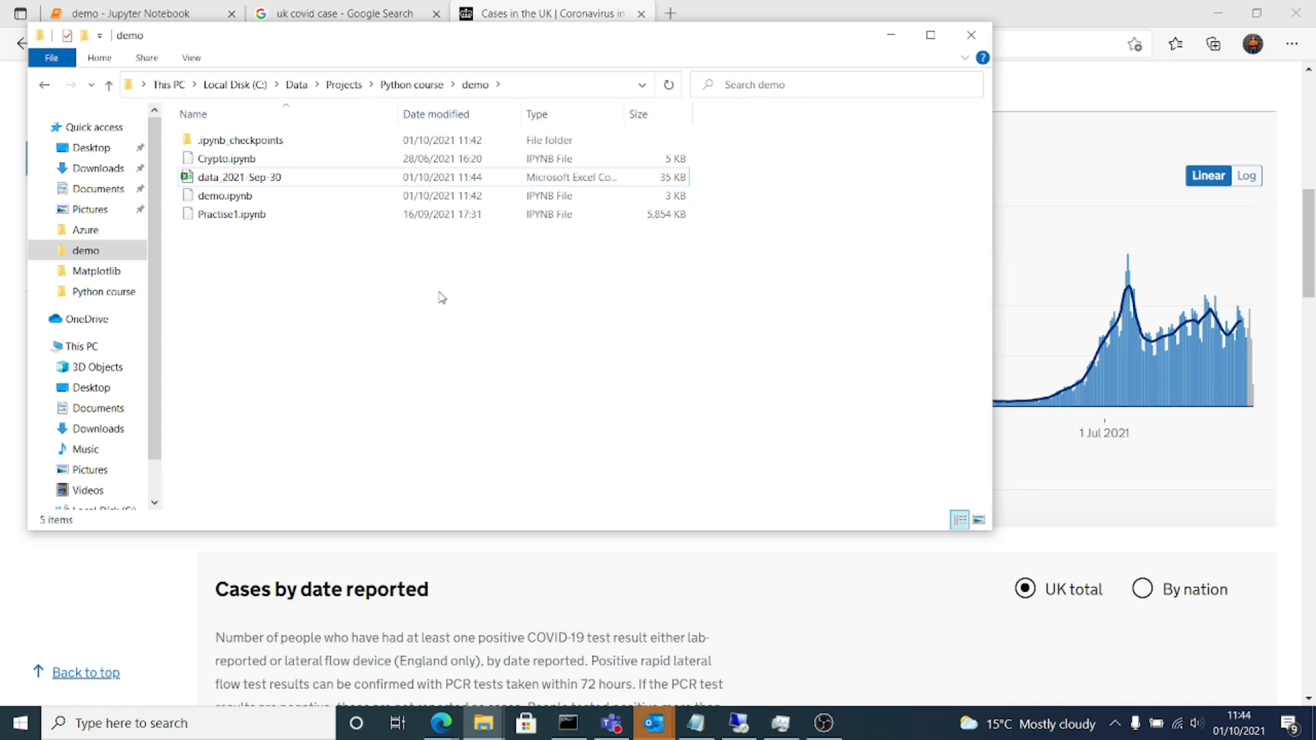
click(224, 195)
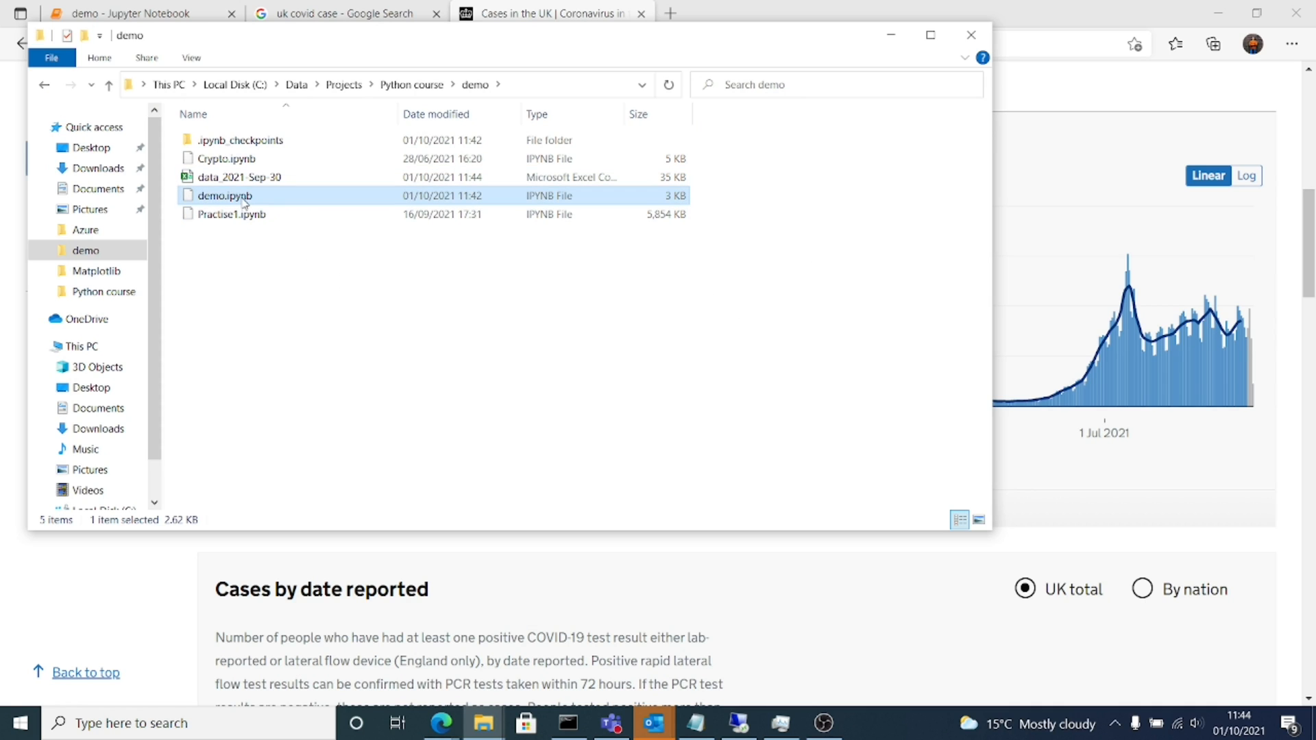
mouse_move(612, 638)
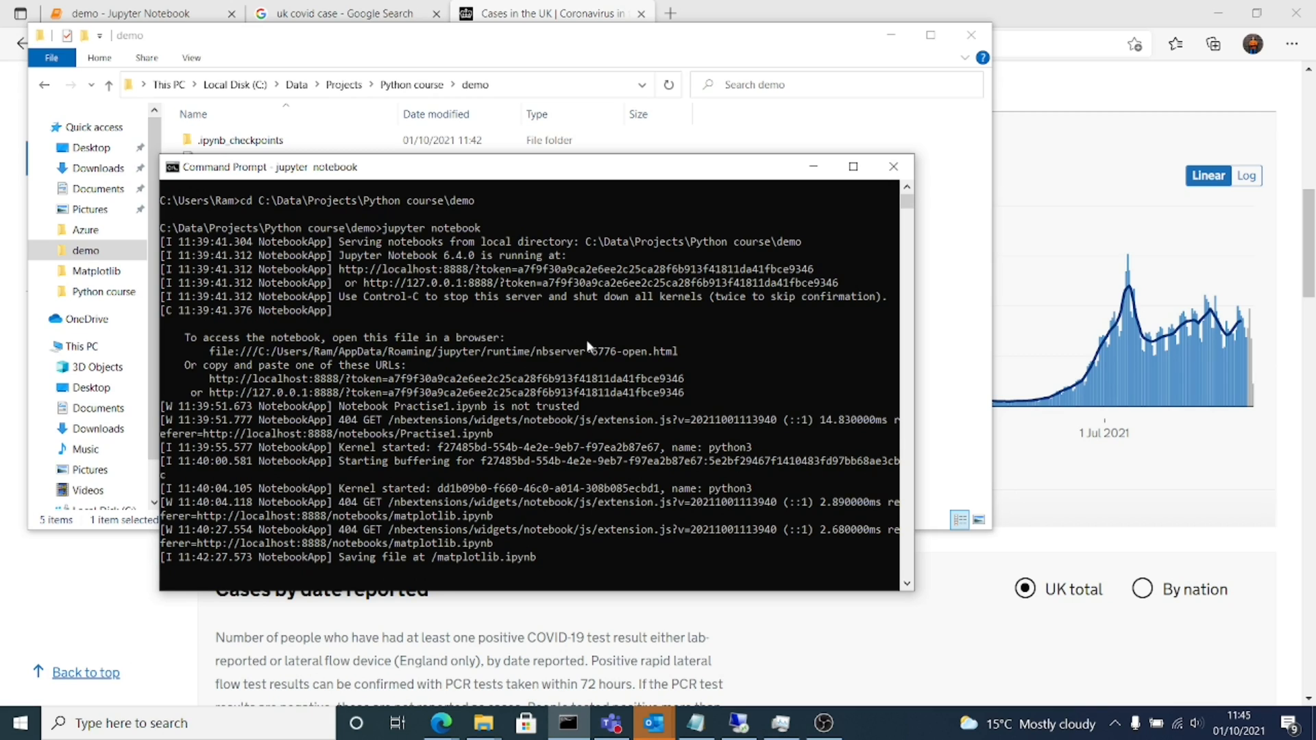
mouse_move(452, 283)
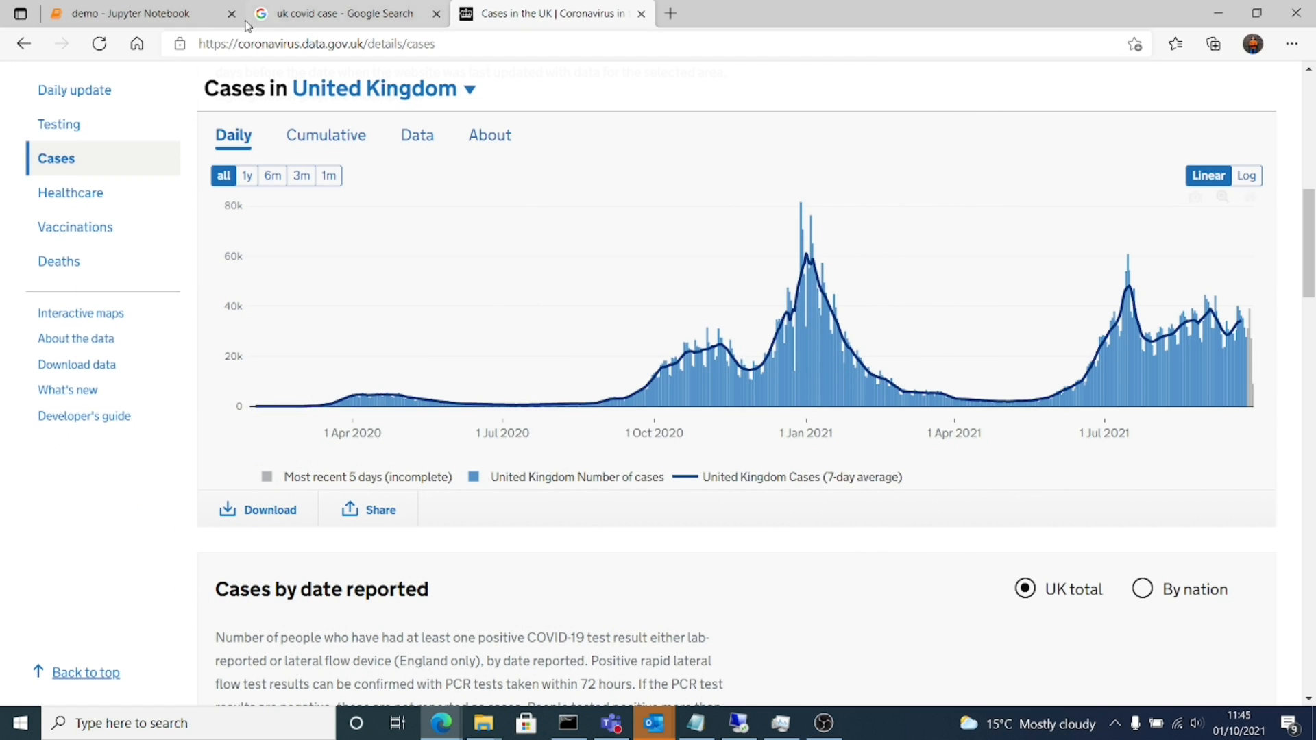
Step: Switch to the demo notebook tab and review the CSV-reading code cells
click(134, 14)
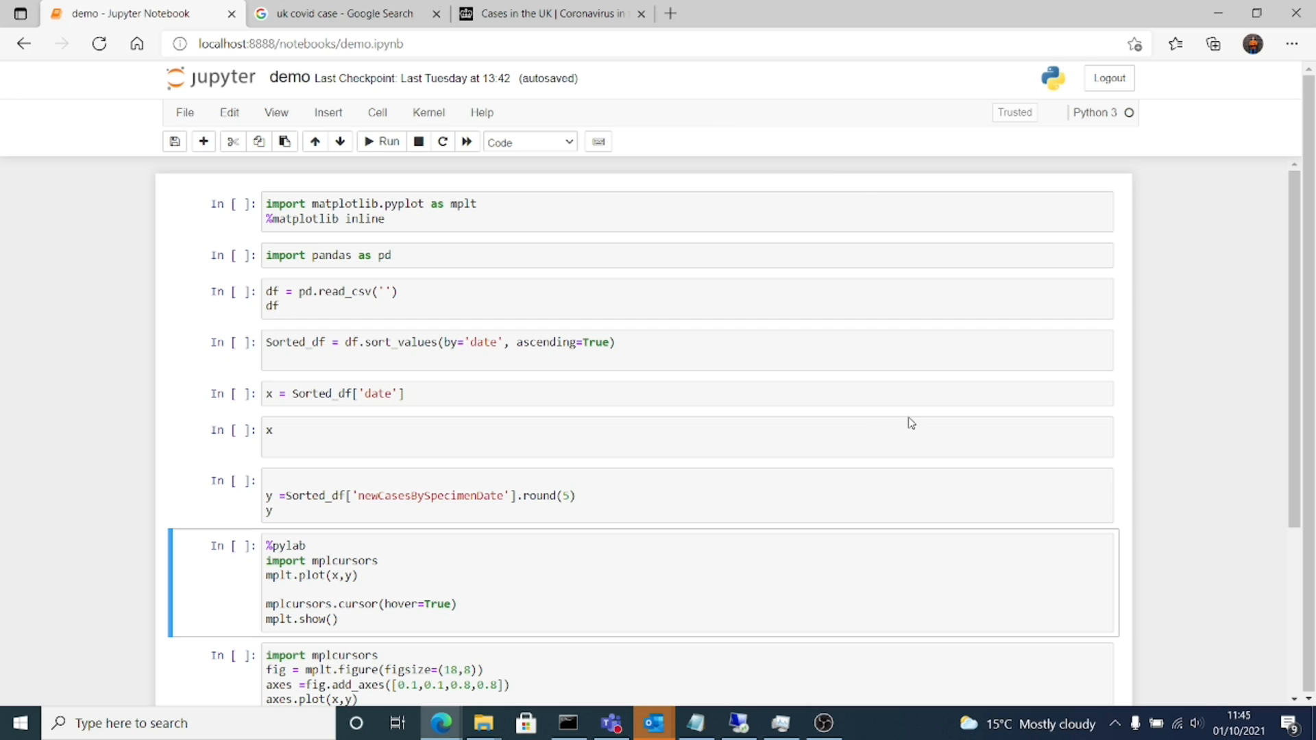
mouse_move(487, 203)
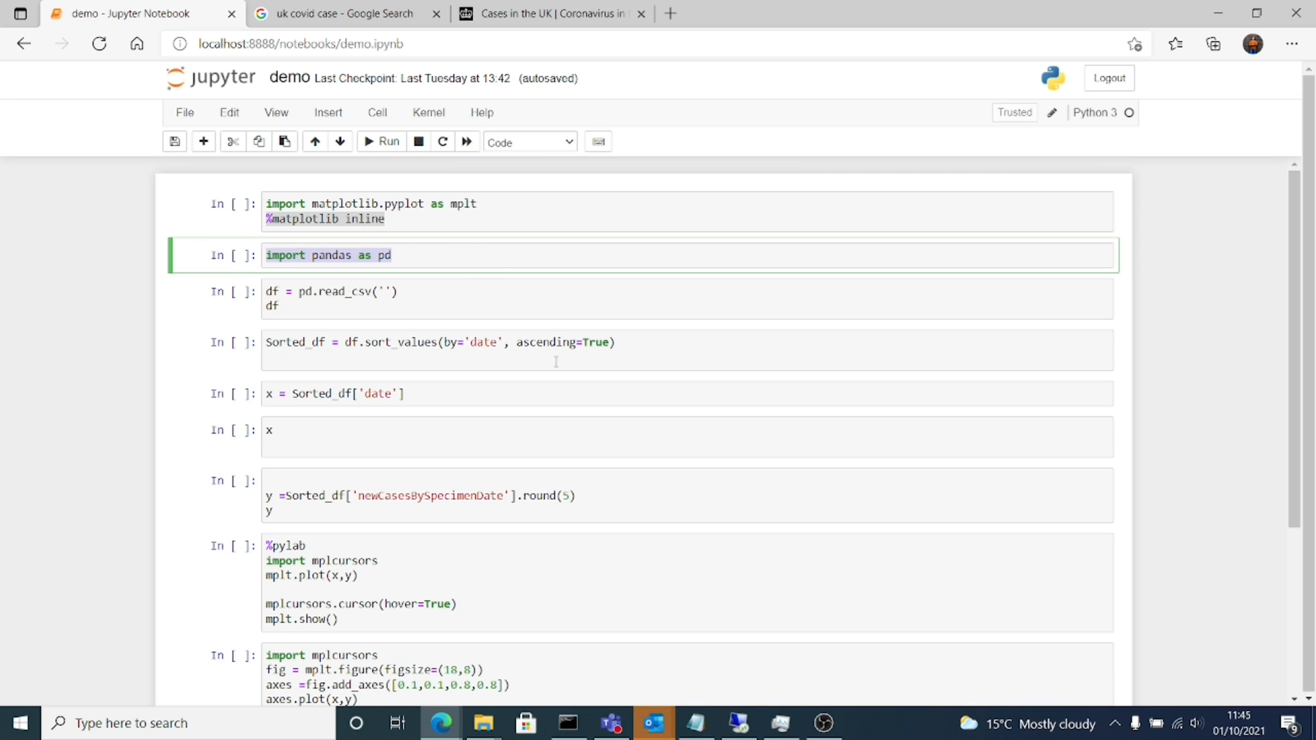
mouse_move(549, 350)
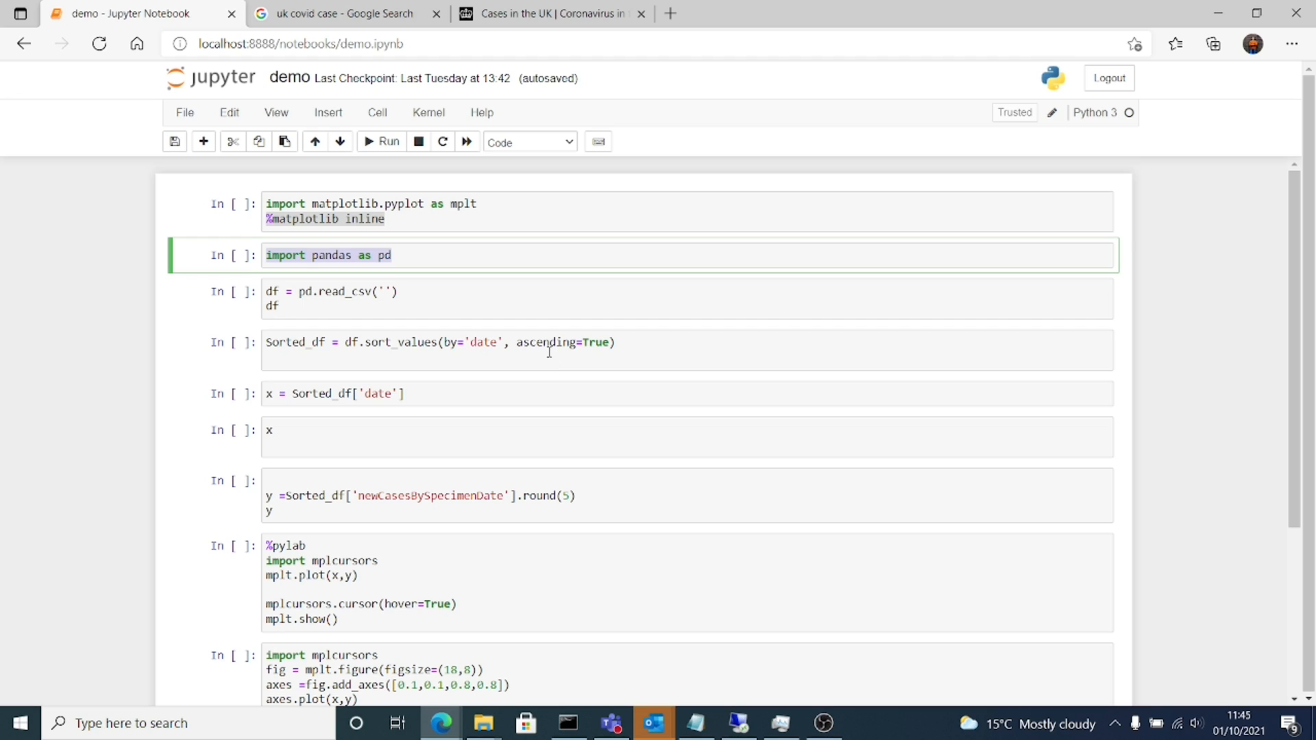
click(336, 298)
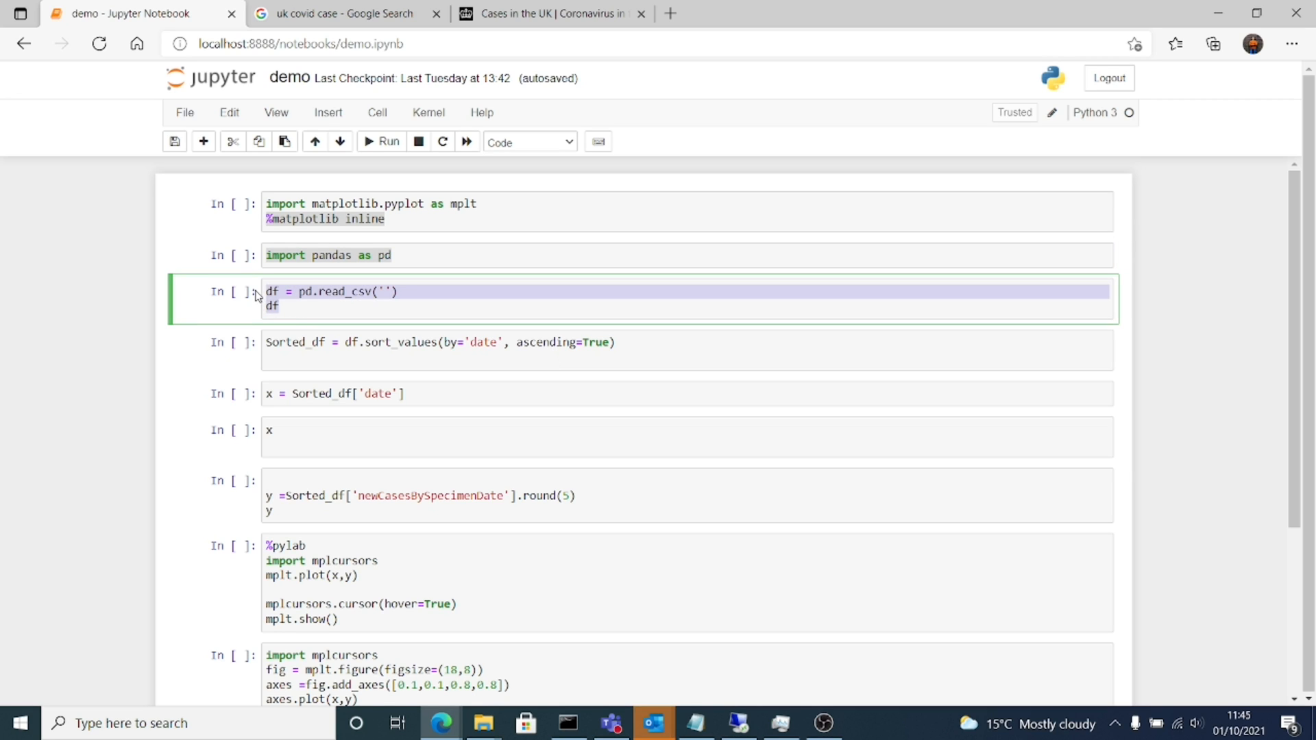
mouse_move(414, 377)
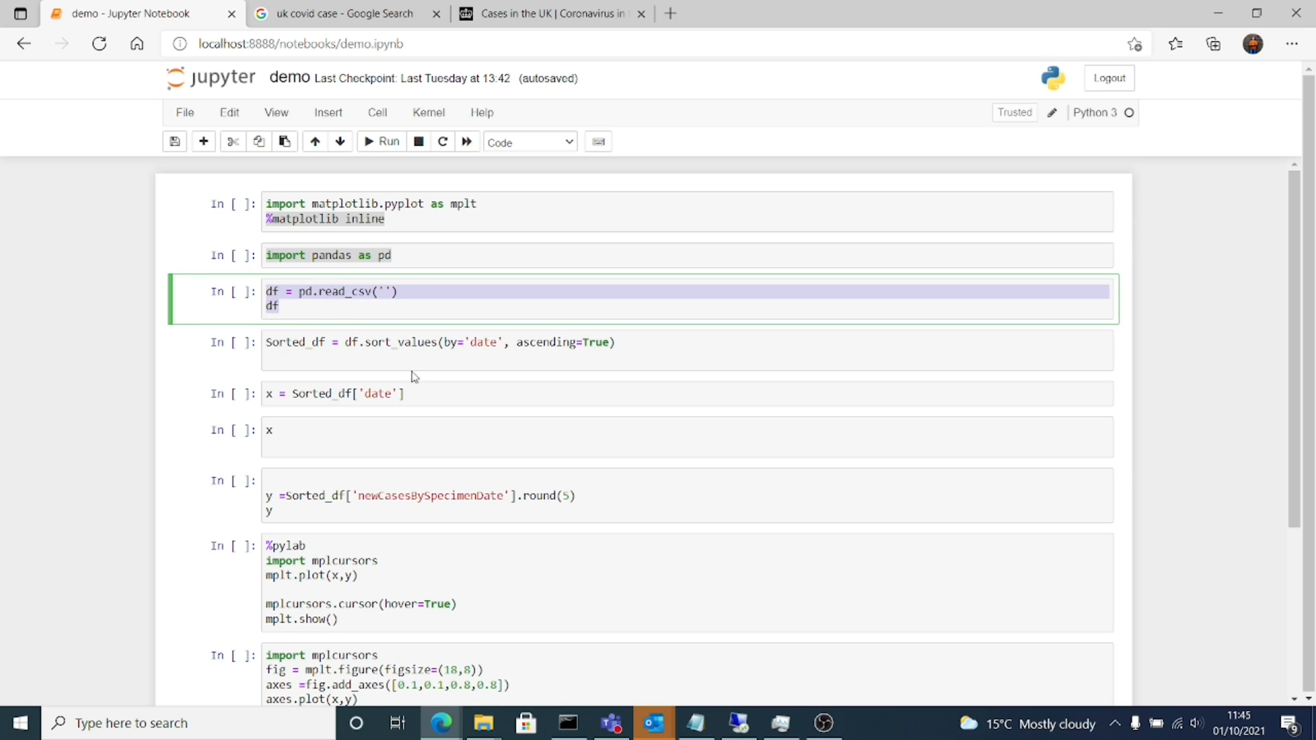
click(419, 342)
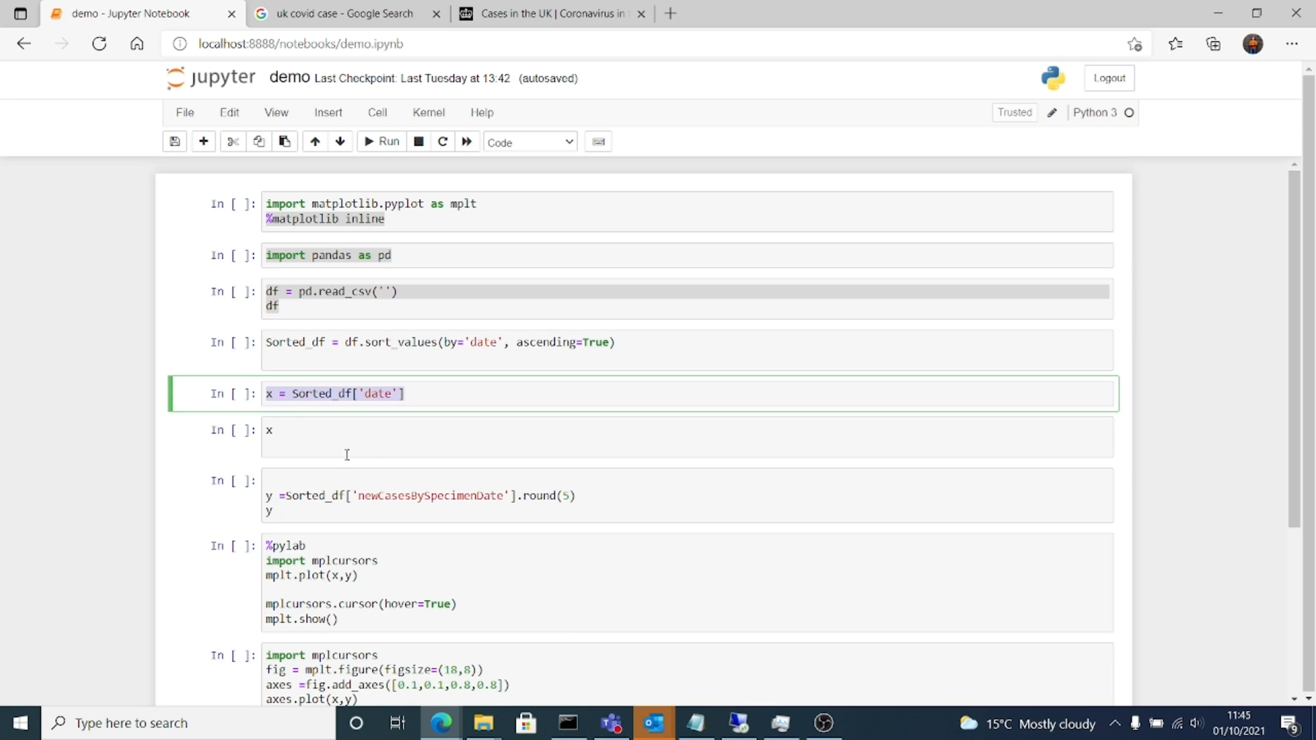
mouse_move(395, 464)
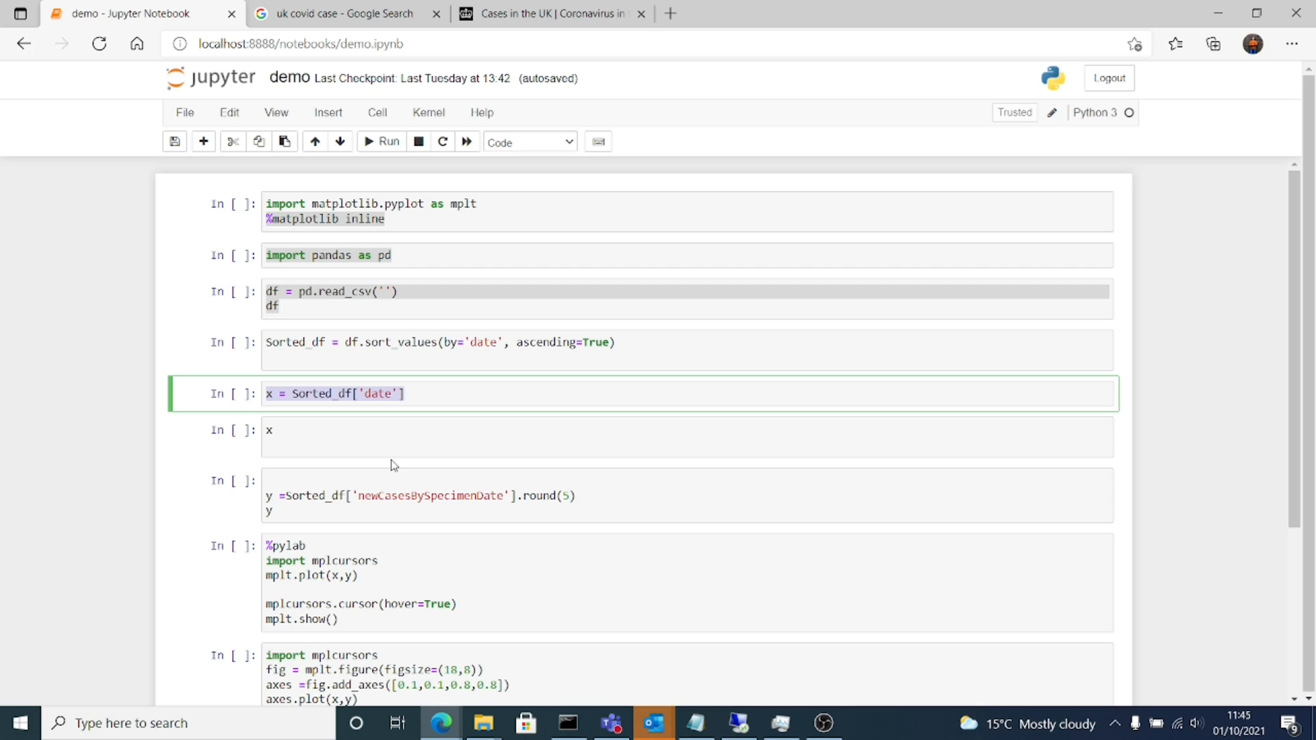
mouse_move(391, 451)
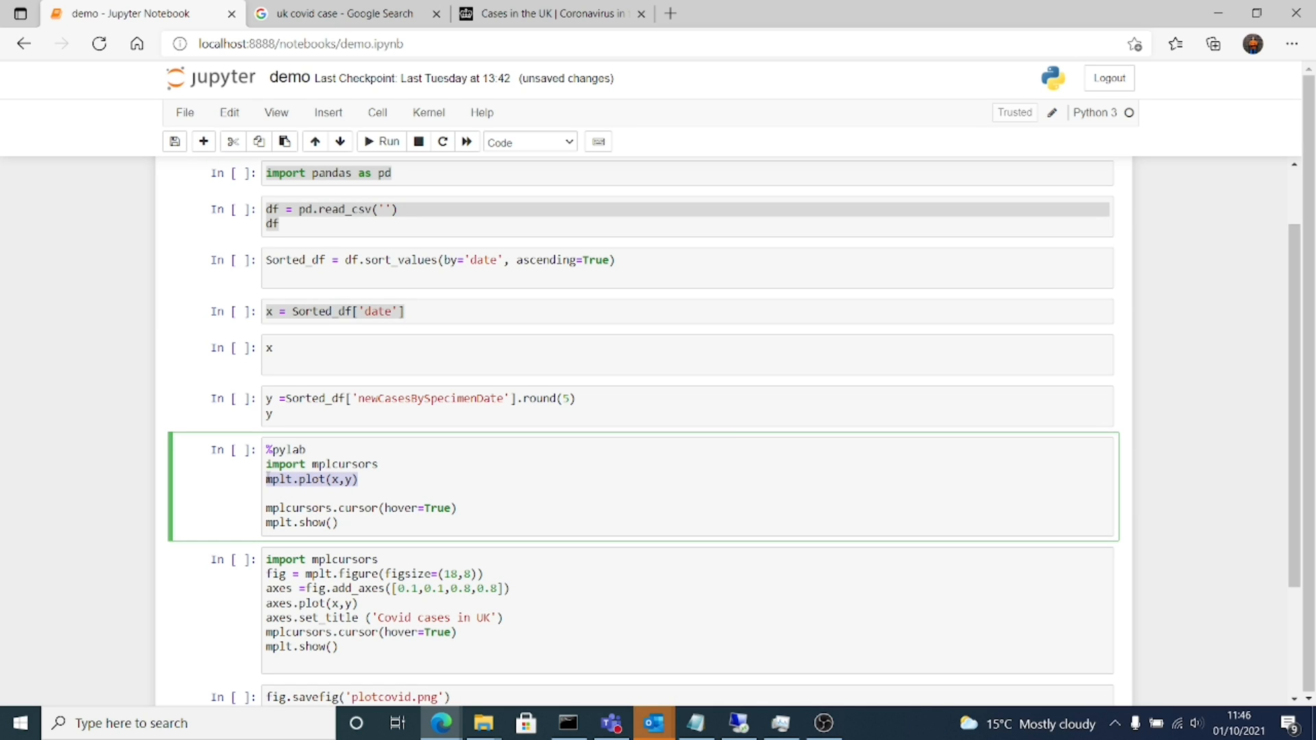
mouse_move(456, 483)
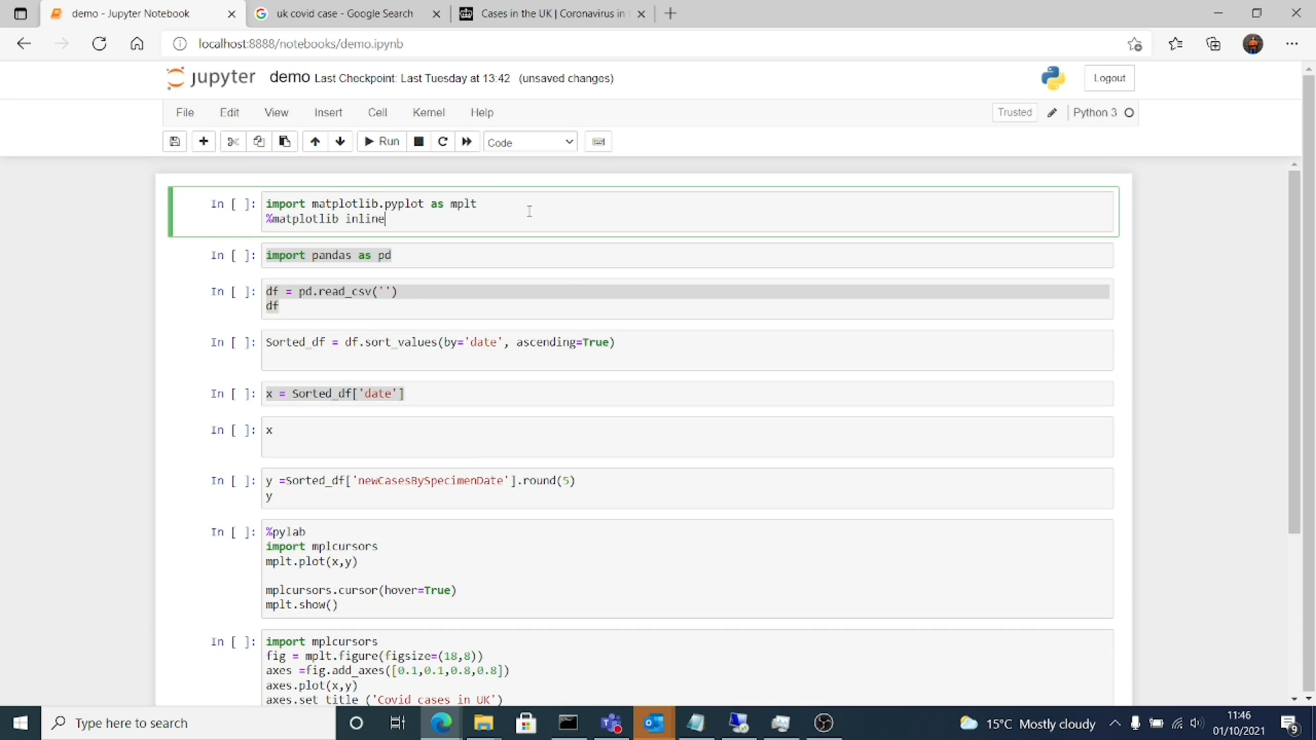
Step: Set read_csv to data_2021-Sep-30.csv and run the matplotlib, pandas and loading cells
text(data_2021-Sep-30.csv)
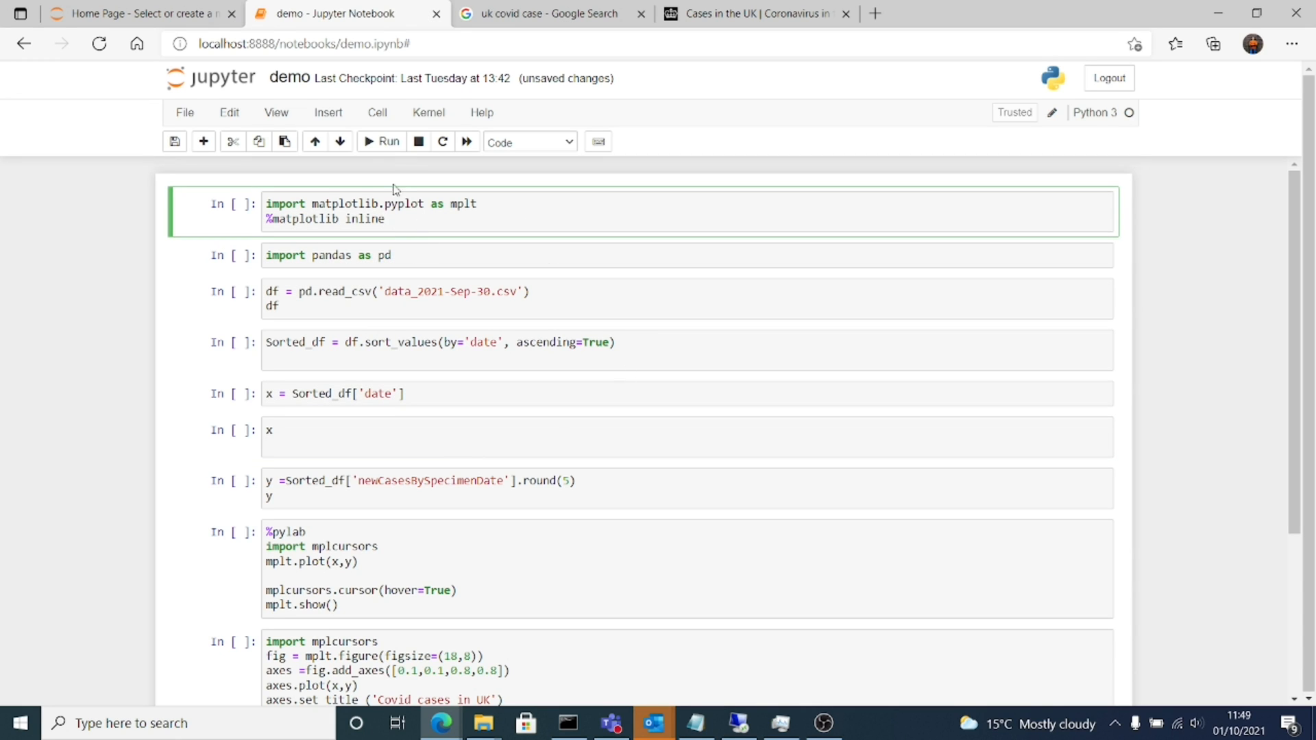
click(383, 141)
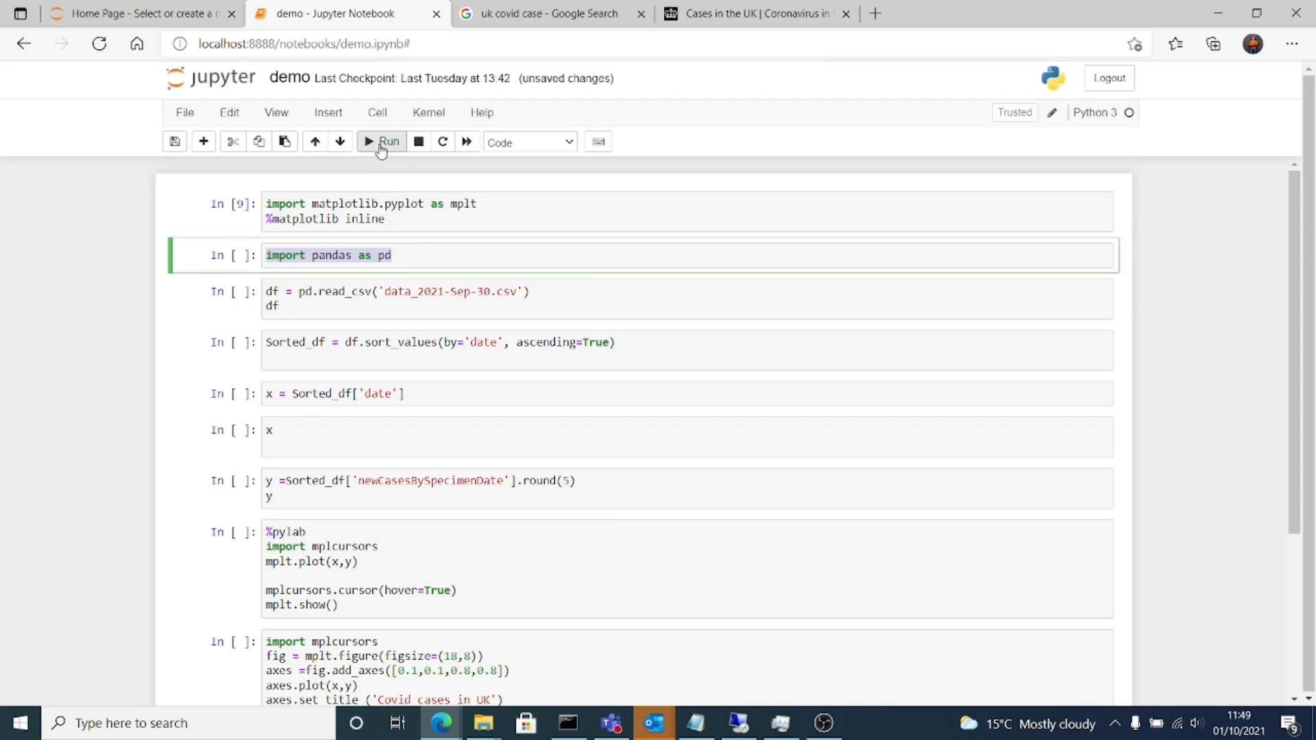
click(381, 141)
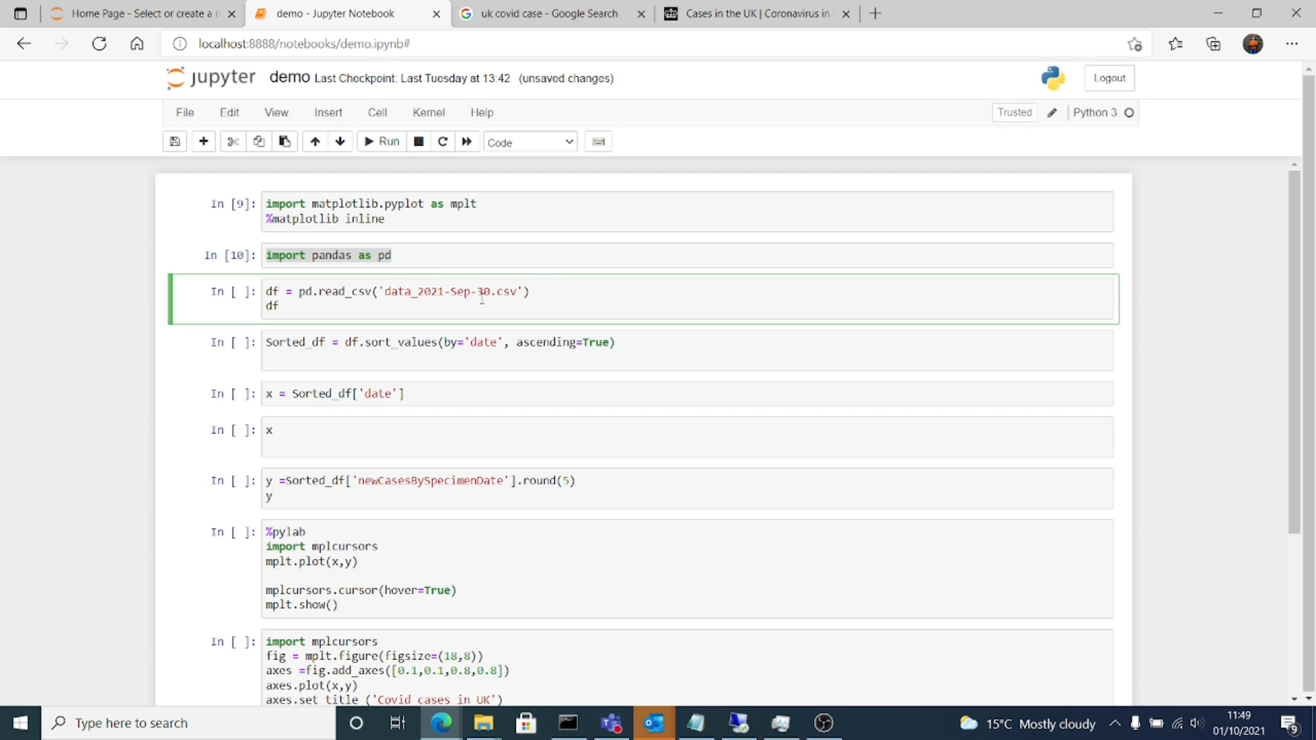
click(483, 722)
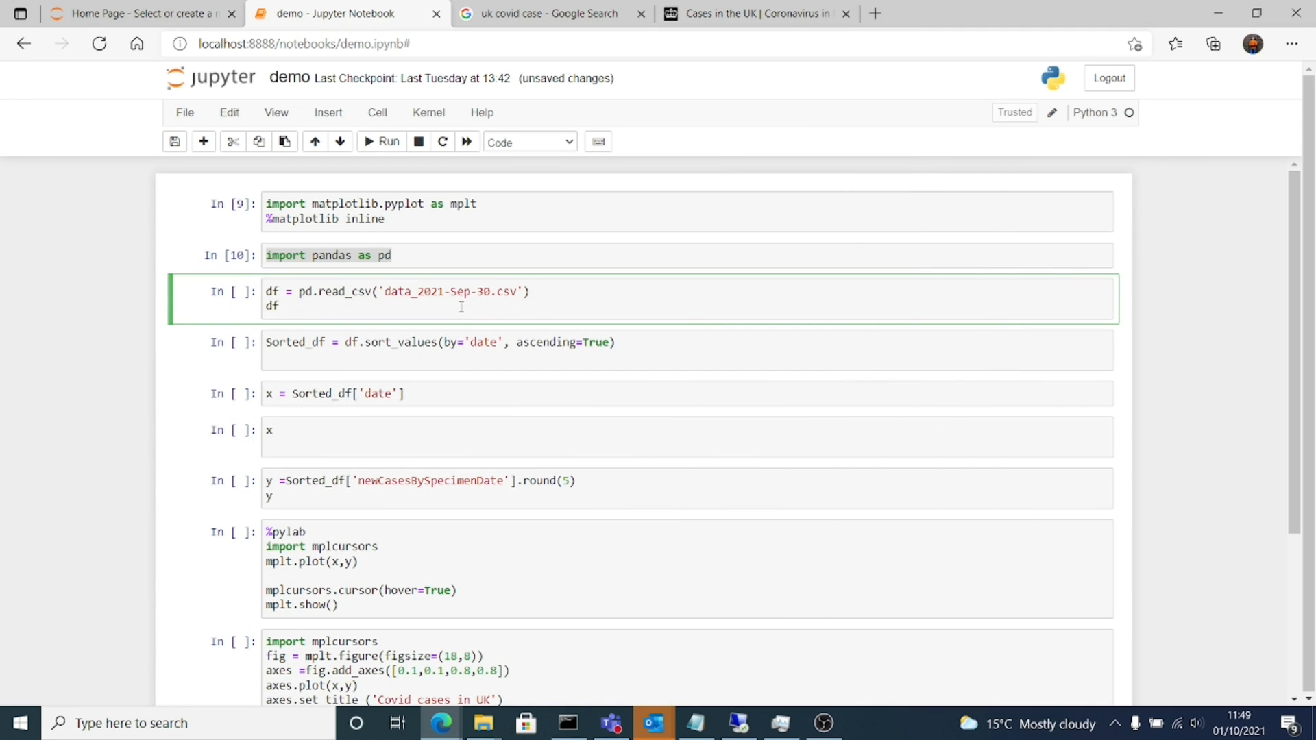
click(382, 141)
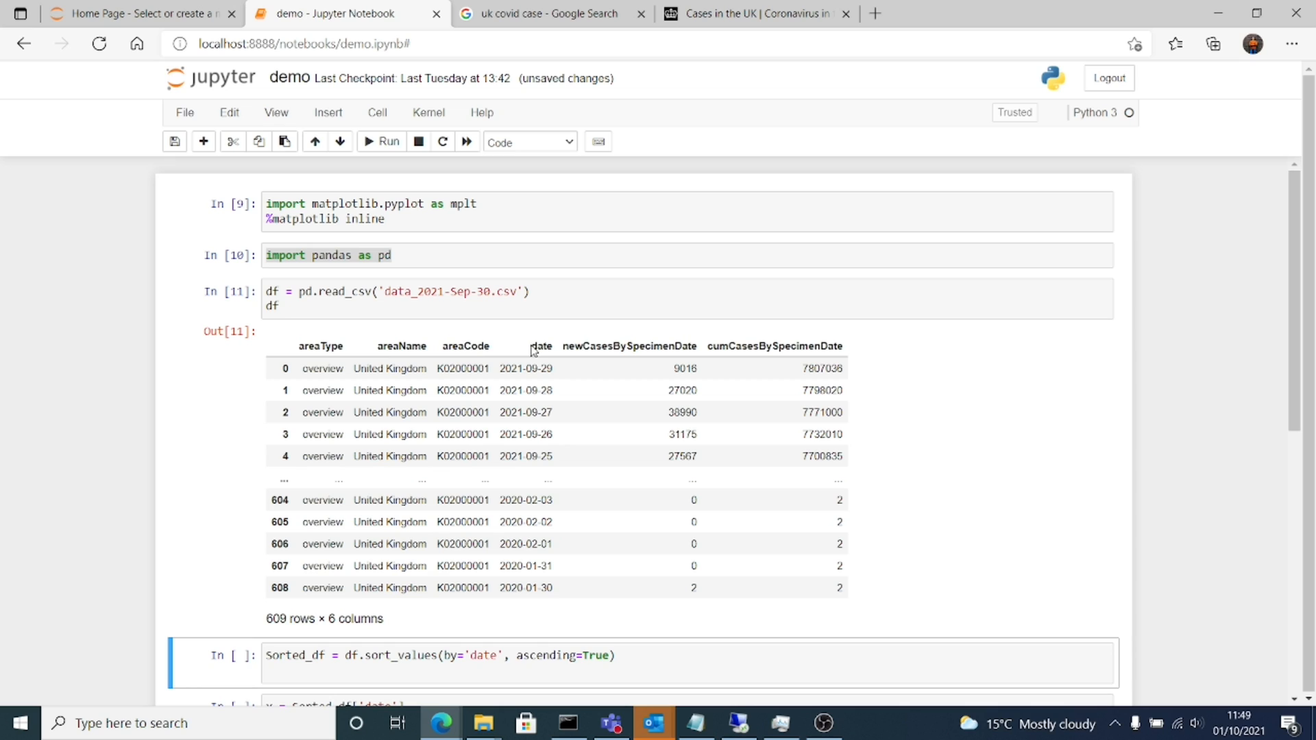
Step: Highlight the new cases and date column names in the loaded table
double_click(598, 345)
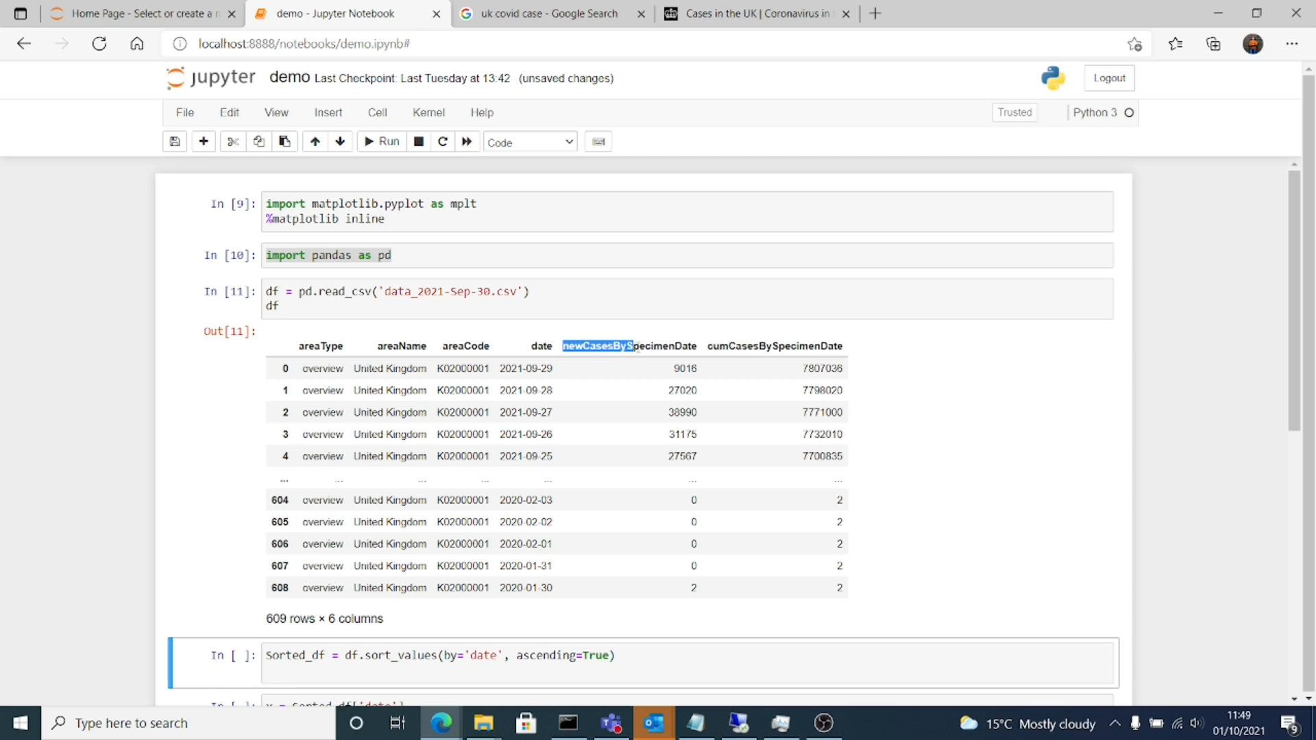
click(827, 369)
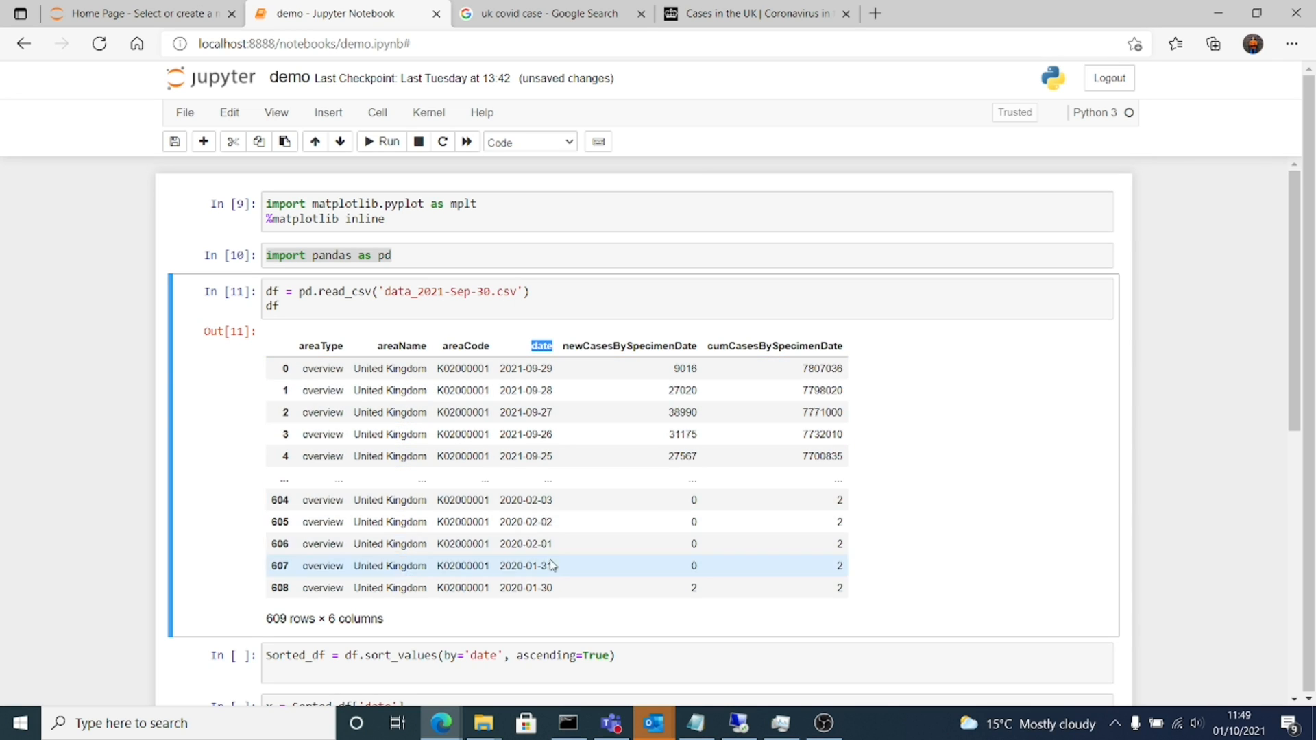
scroll(down, 3)
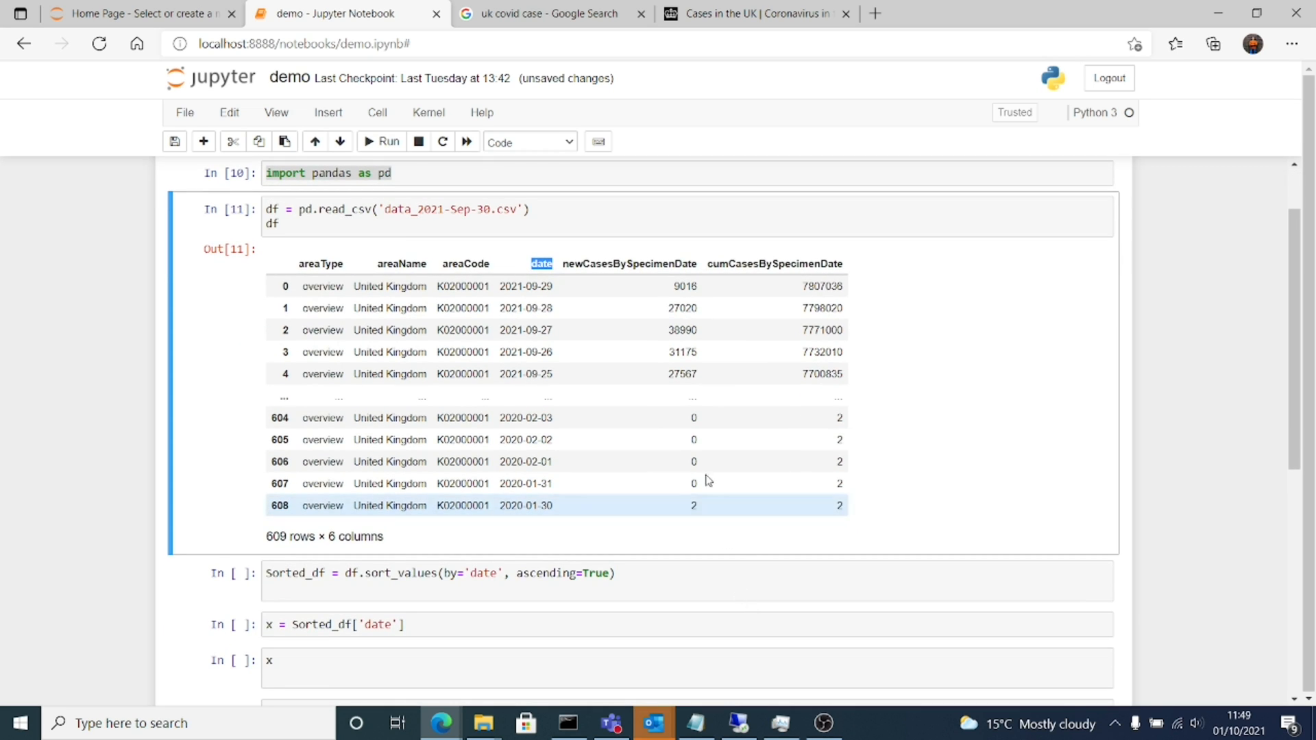
mouse_move(669, 501)
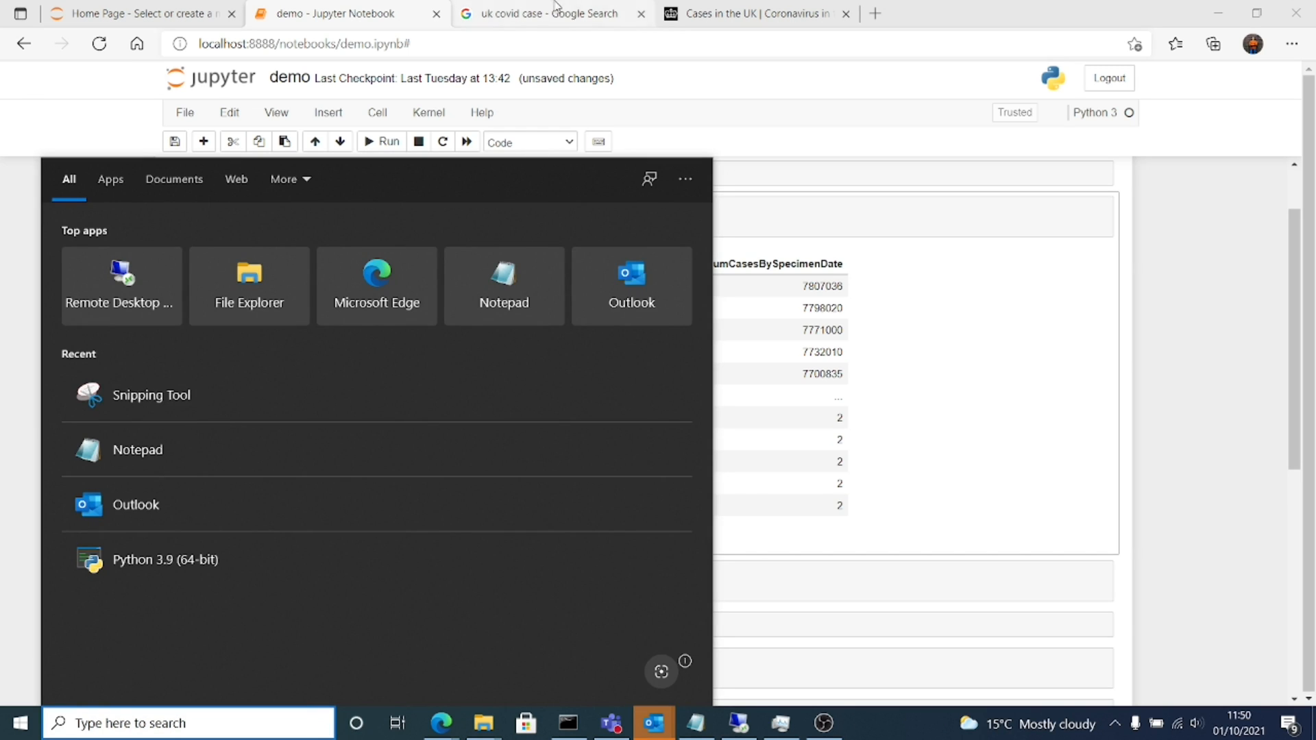
Step: Switch to the 'Cases in the UK' dashboard tab to view the daily cases chart
click(756, 13)
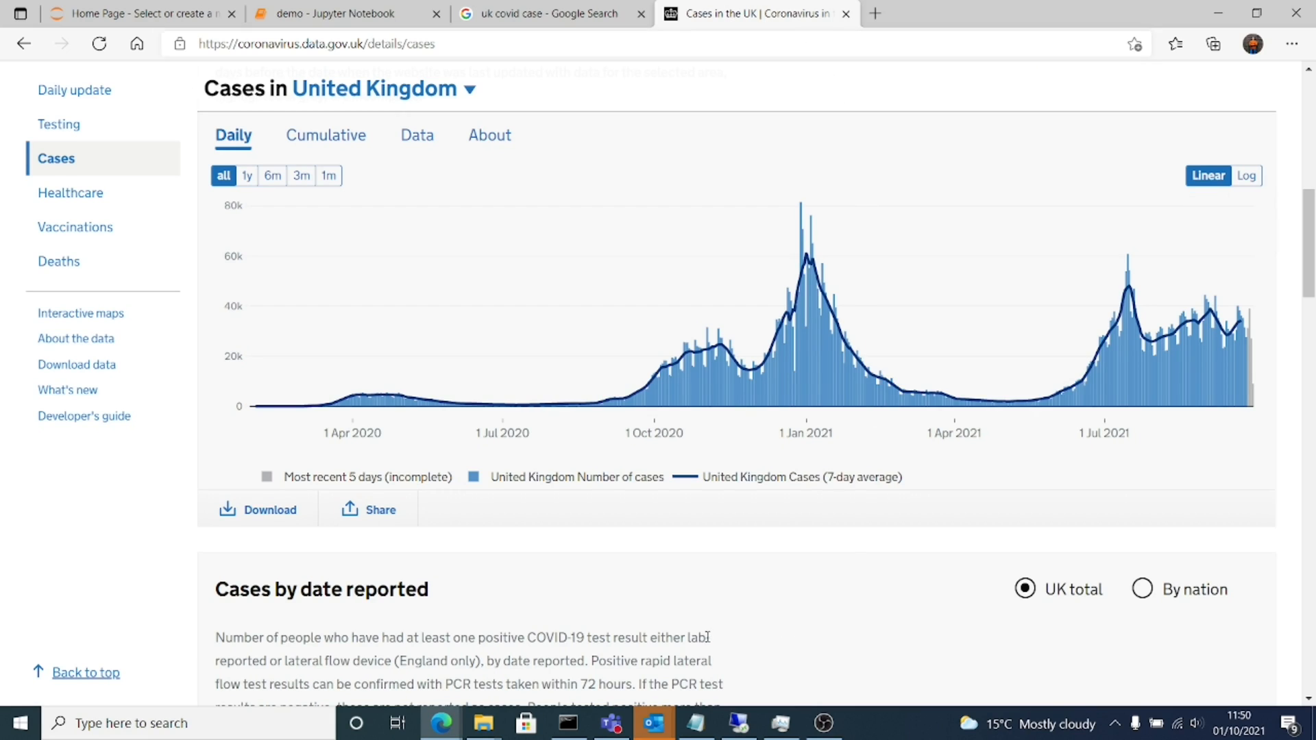
mouse_move(592, 433)
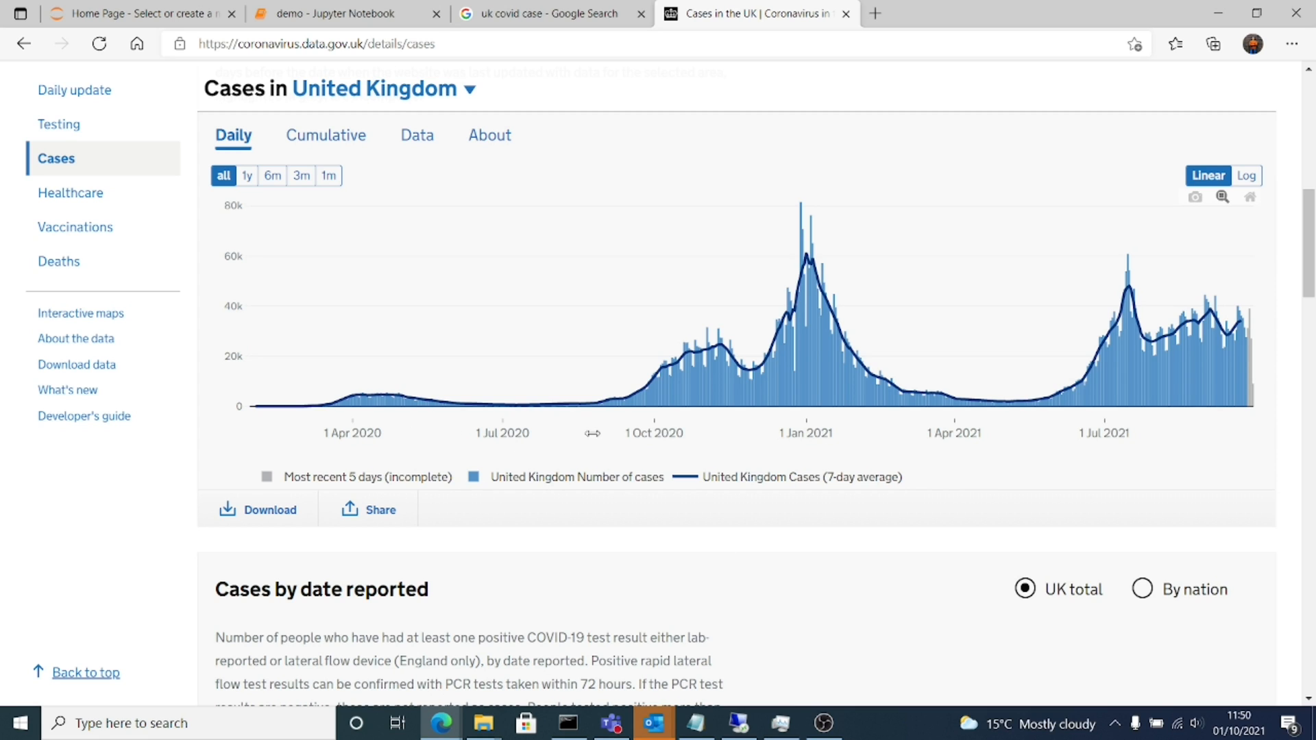
mouse_move(1022, 456)
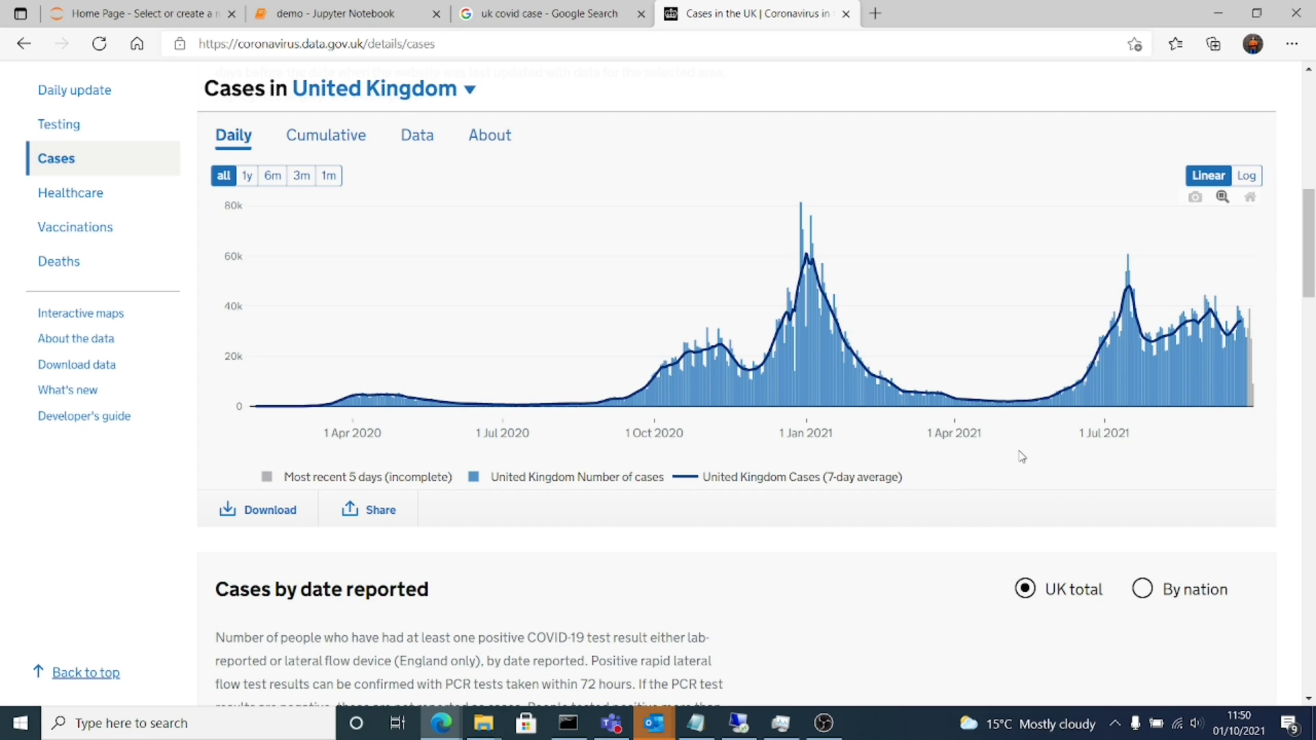
mouse_move(231, 364)
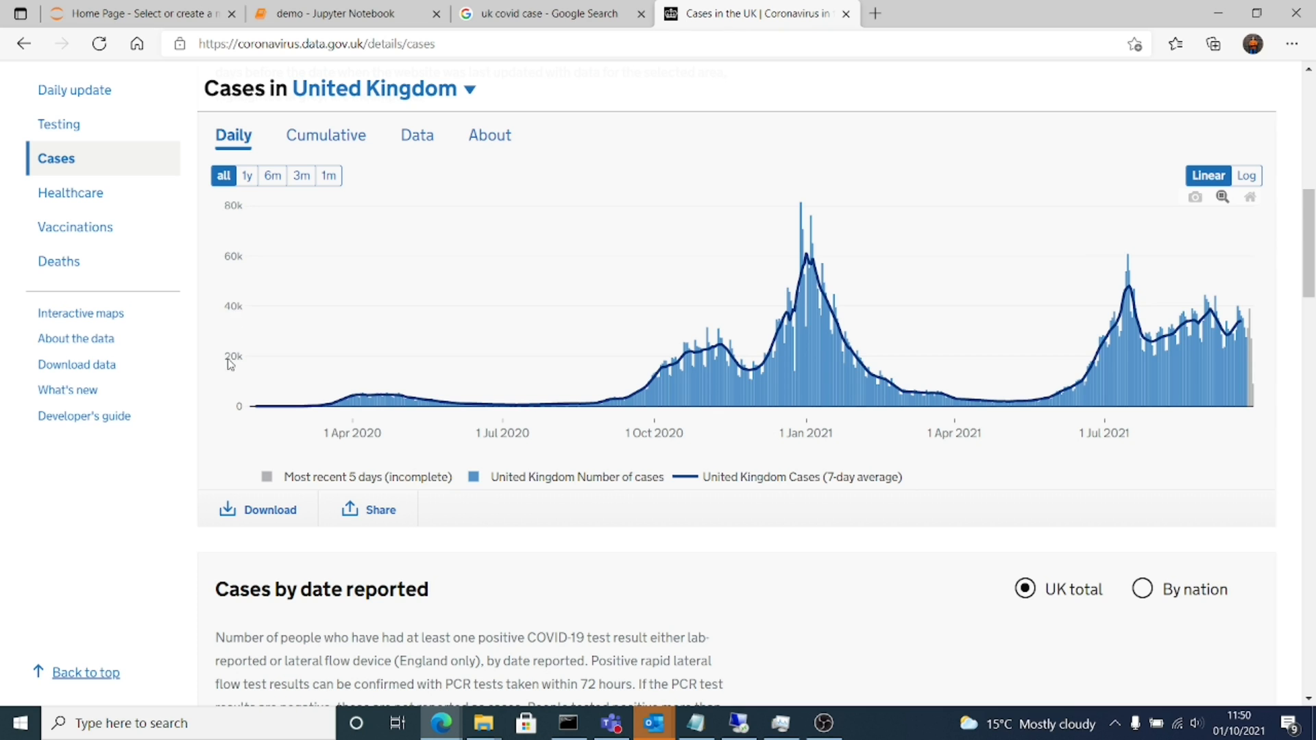
mouse_move(232, 341)
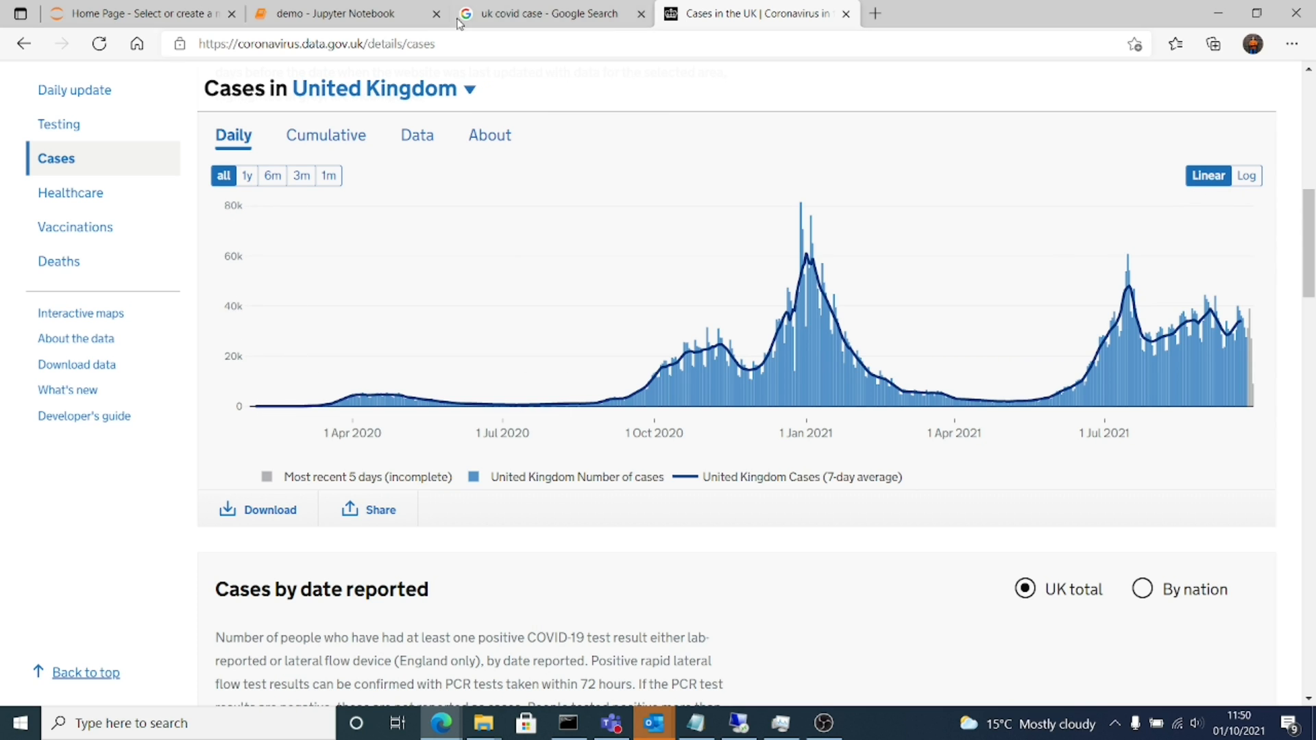
Step: Add a Sorted_df line to the sort_values cell and run it to show oldest-first data
click(344, 14)
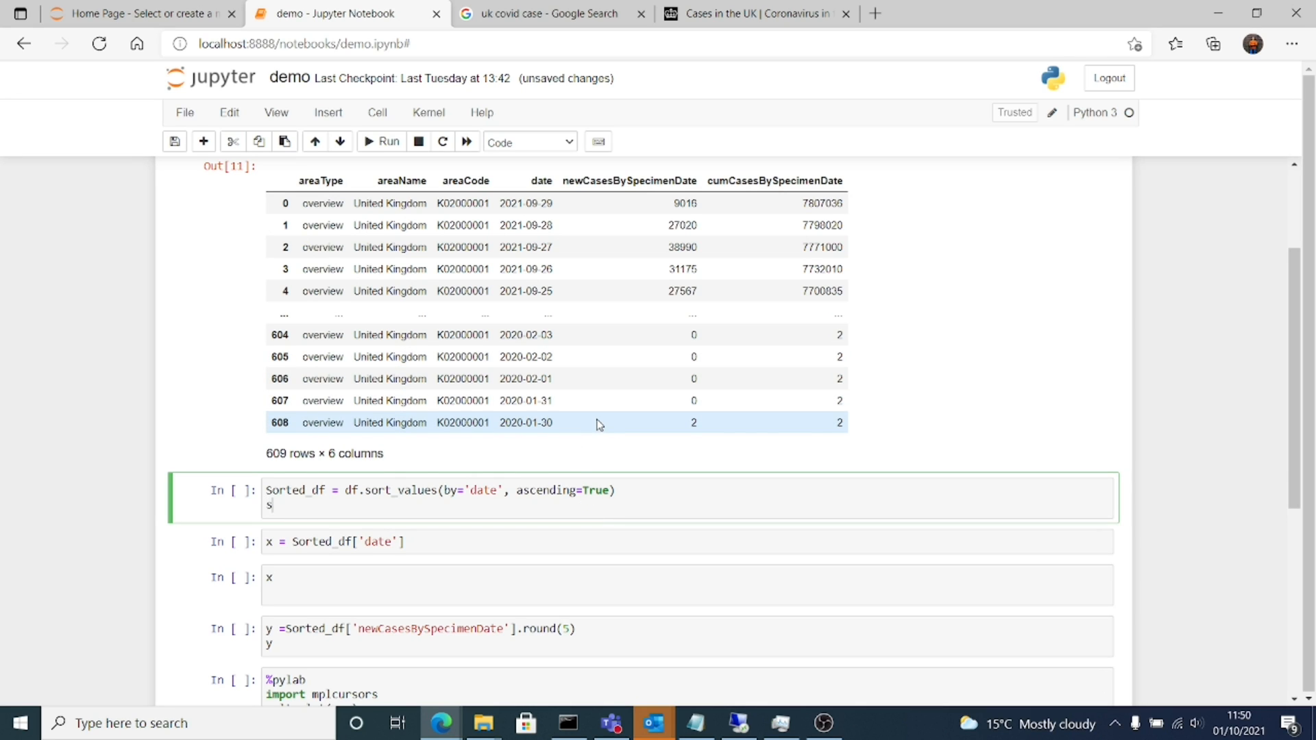
text(orted)
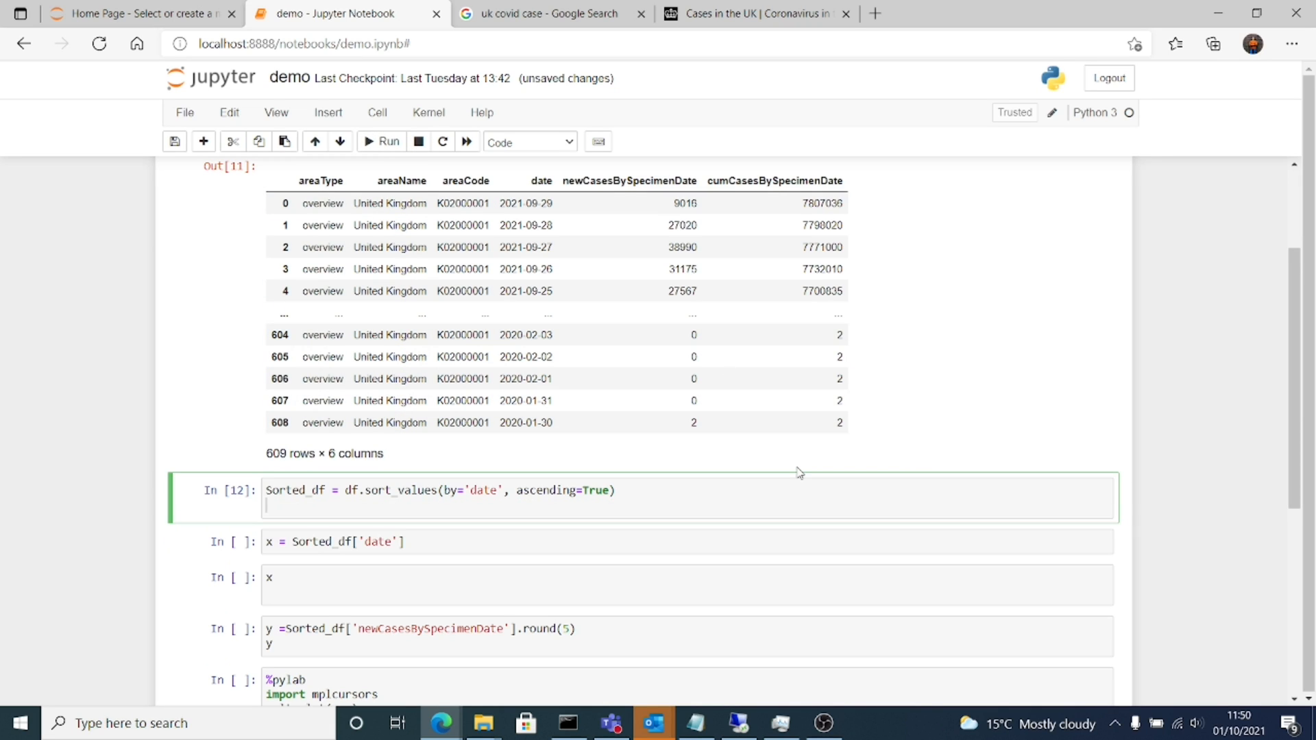
text(sorte)
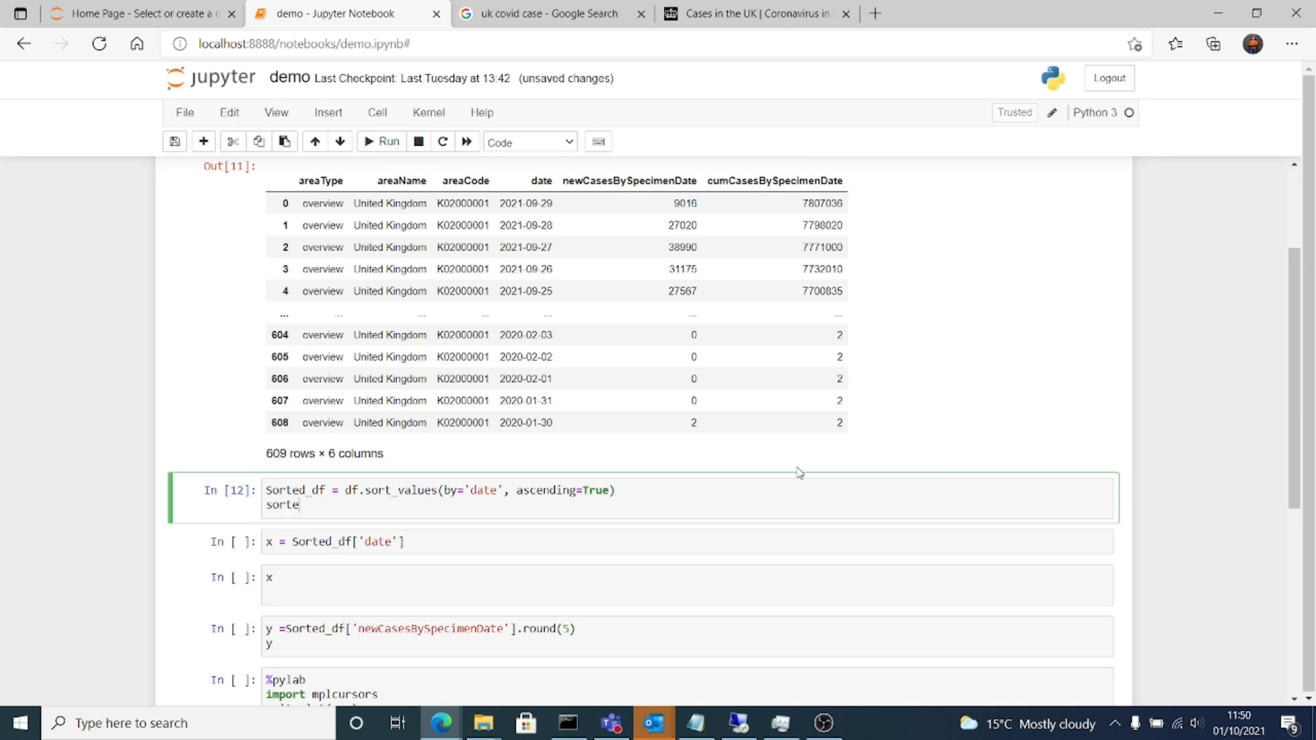
text(d_df)
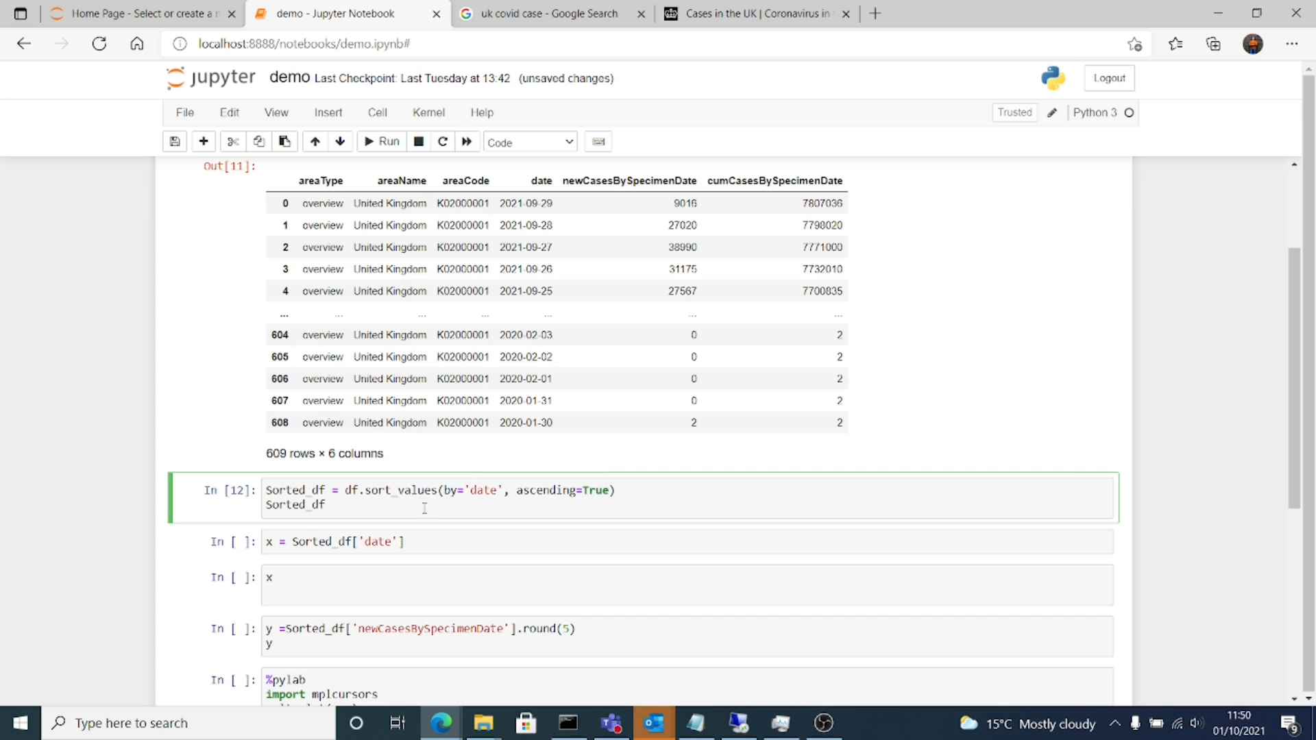
click(381, 141)
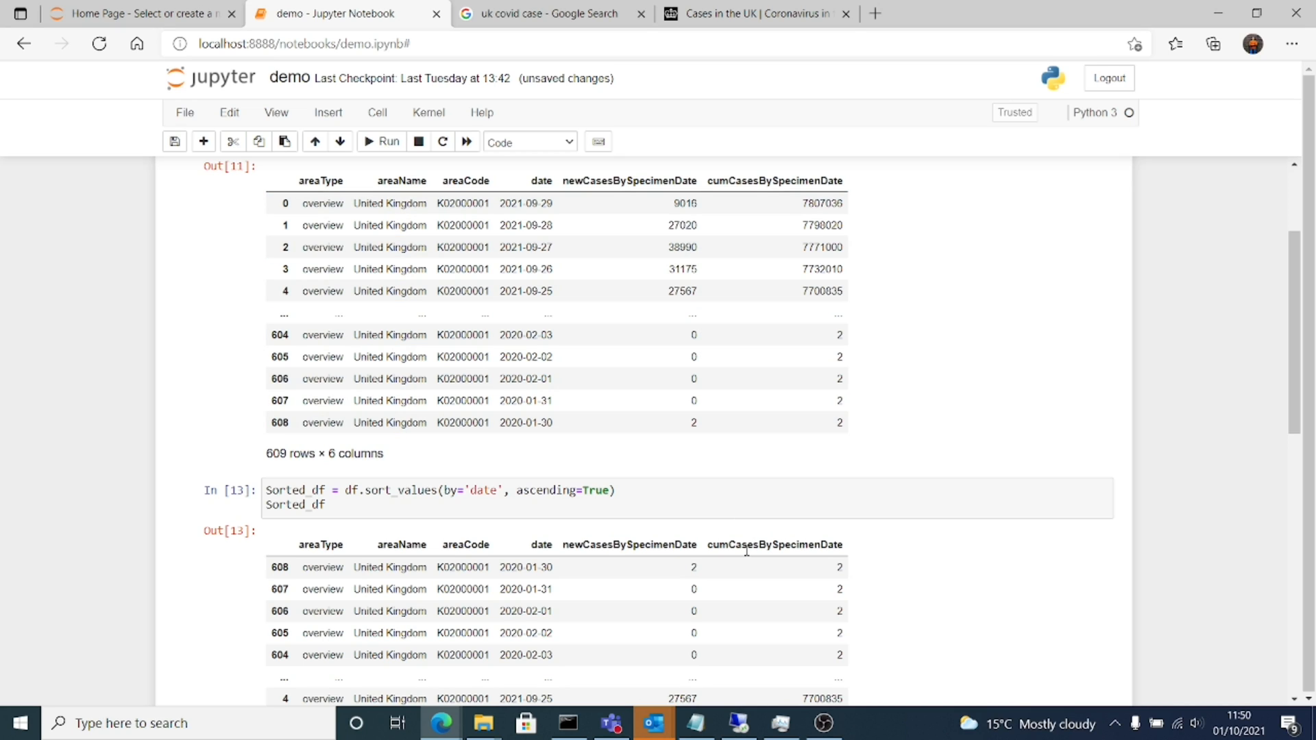
Step: Highlight the latest date in the original table, then select the date-column cell
double_click(534, 567)
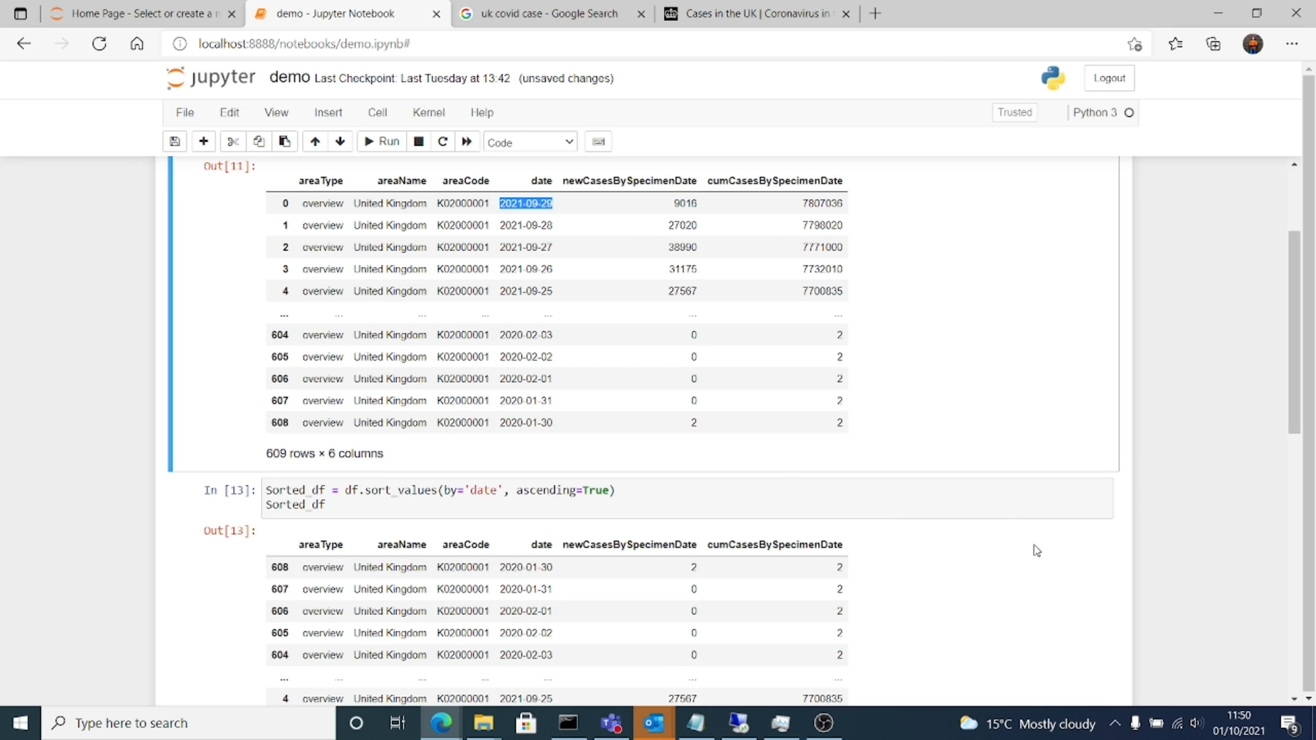
scroll(down, 3)
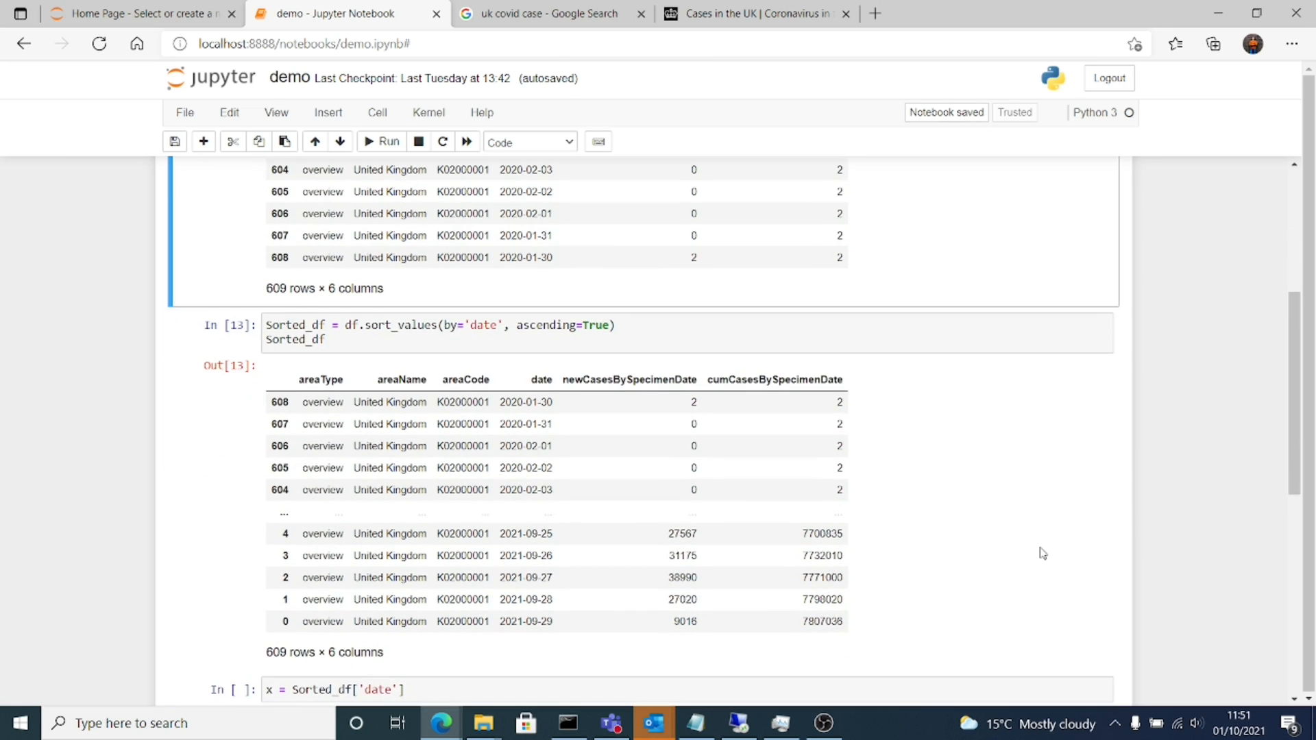
scroll(down, 3)
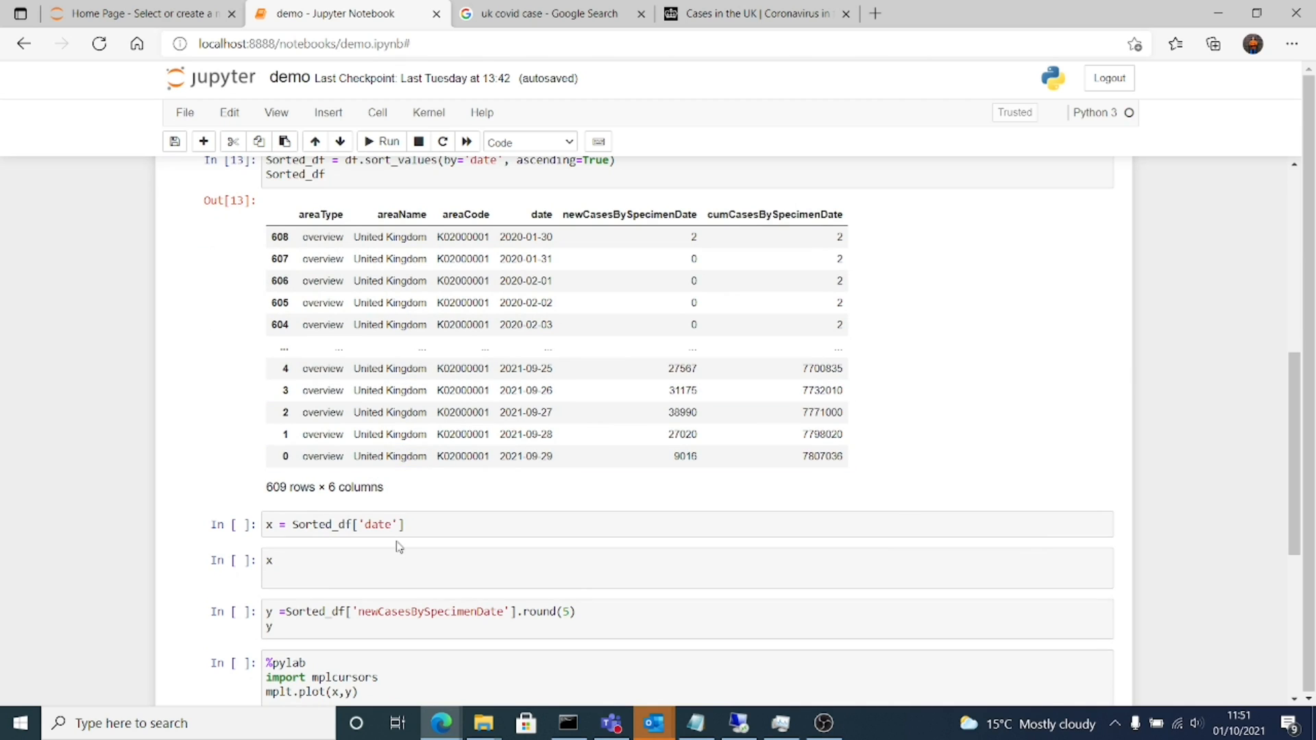
click(268, 525)
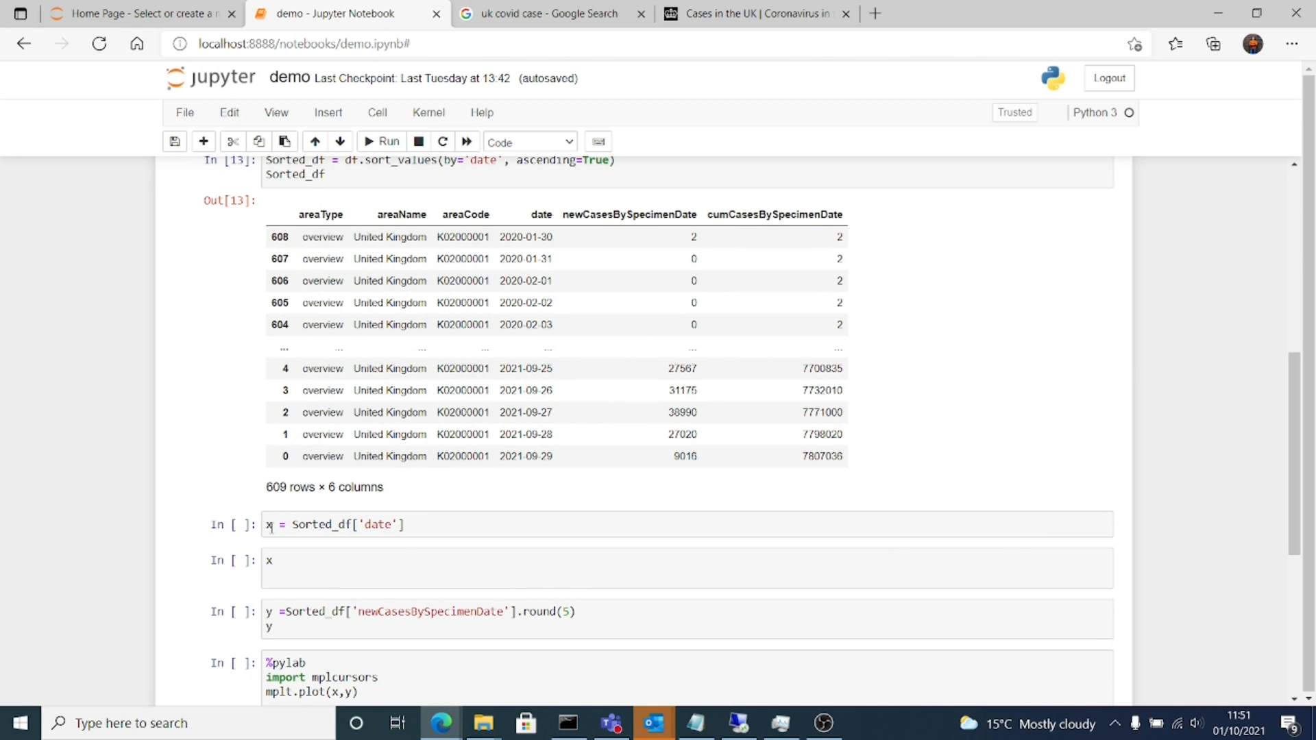
click(549, 13)
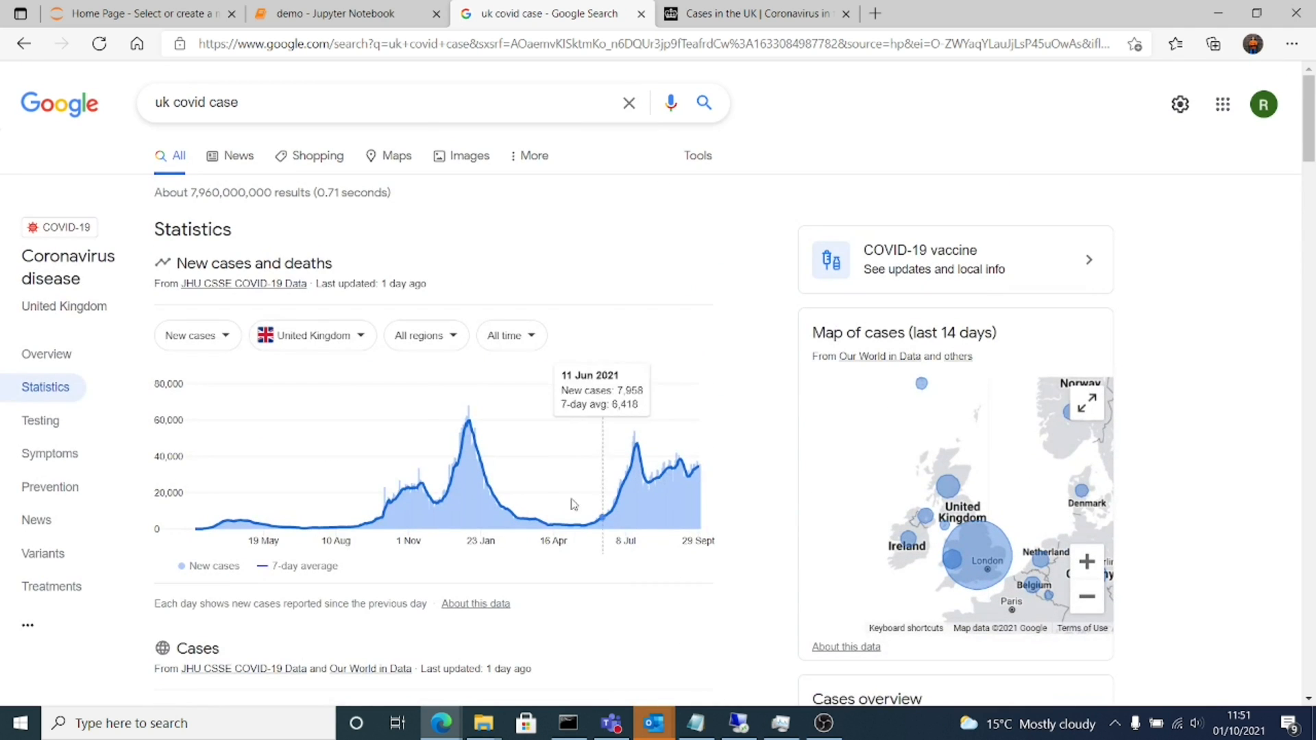
mouse_move(584, 524)
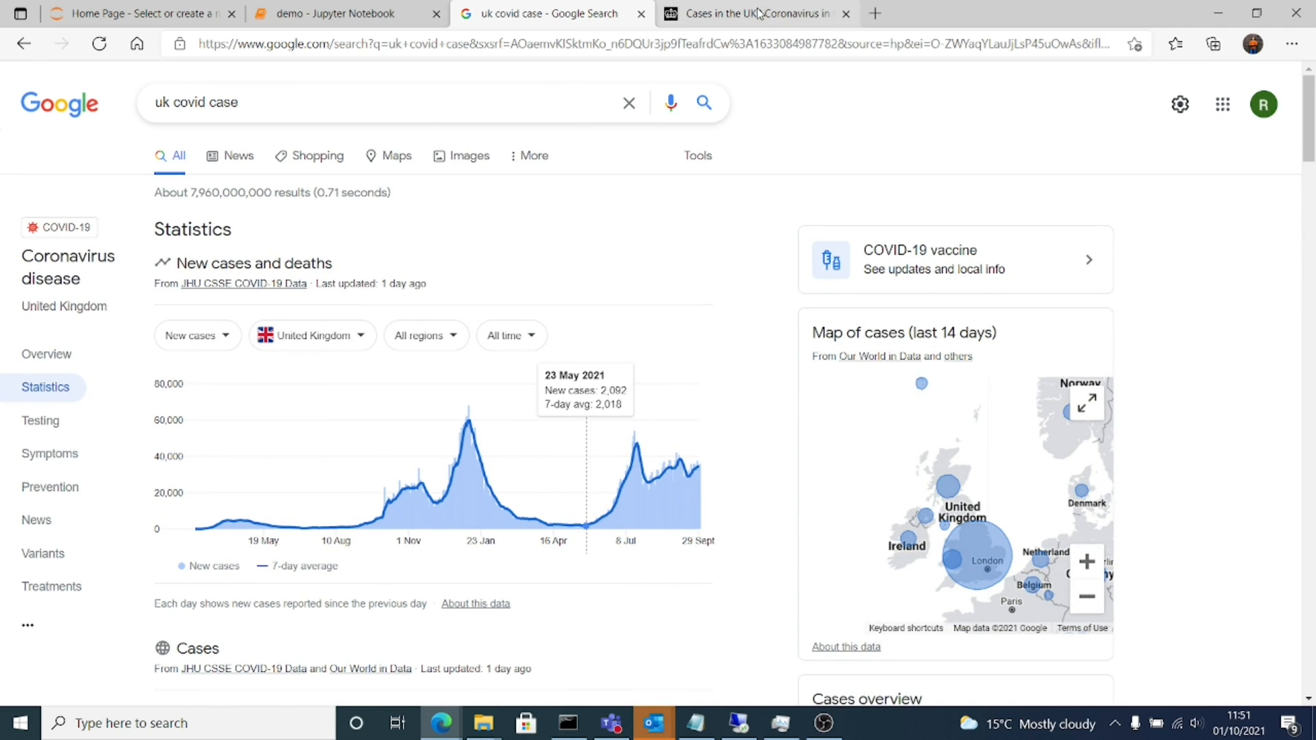
Step: Compare with the dashboard's UK daily cases chart, then return to the notebook
click(751, 14)
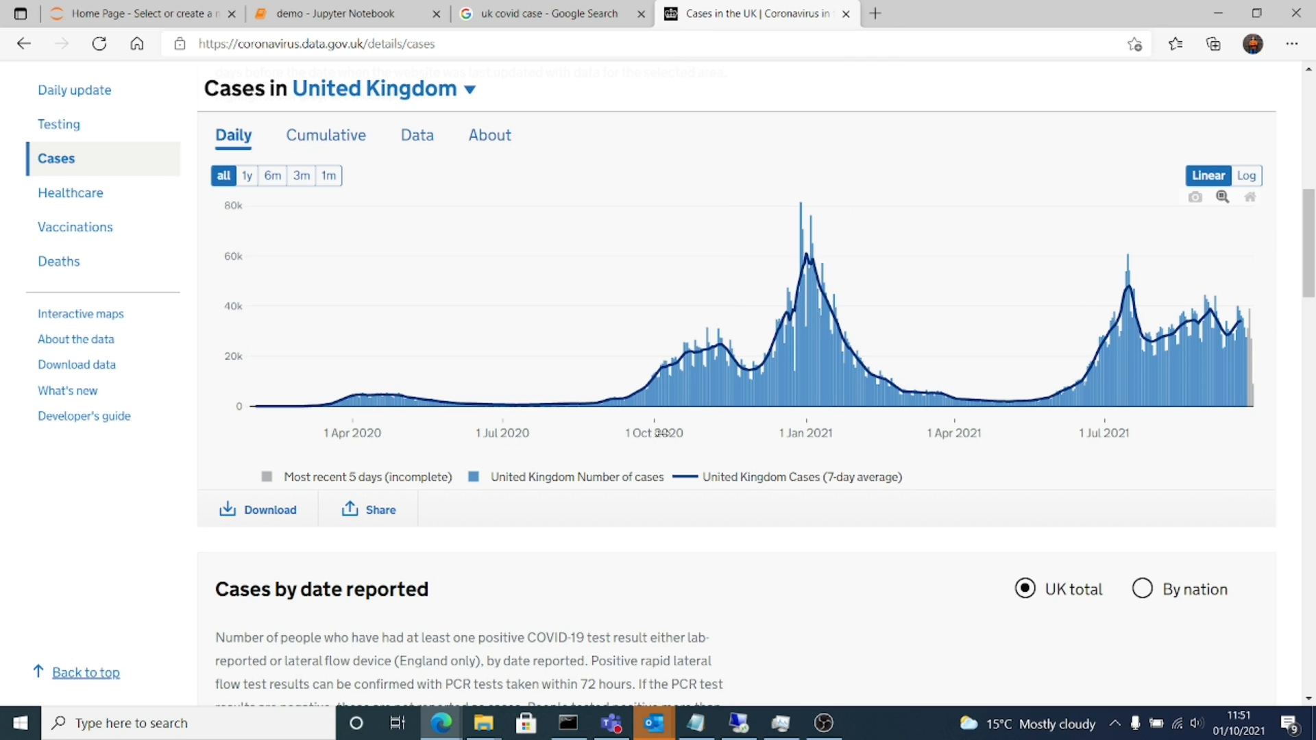
click(344, 14)
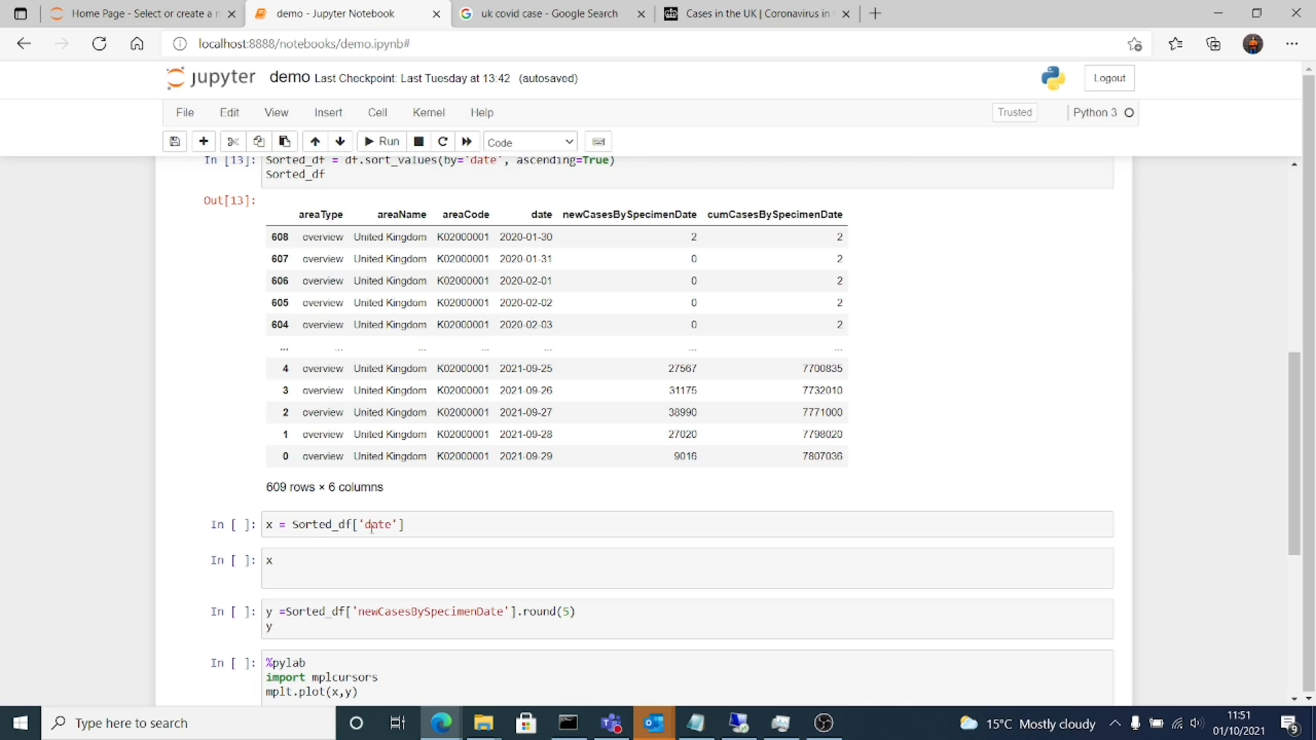
Step: Run cell In[15] to print the 609 sorted dates from 2020-01-30 to 2021-09-29
click(378, 525)
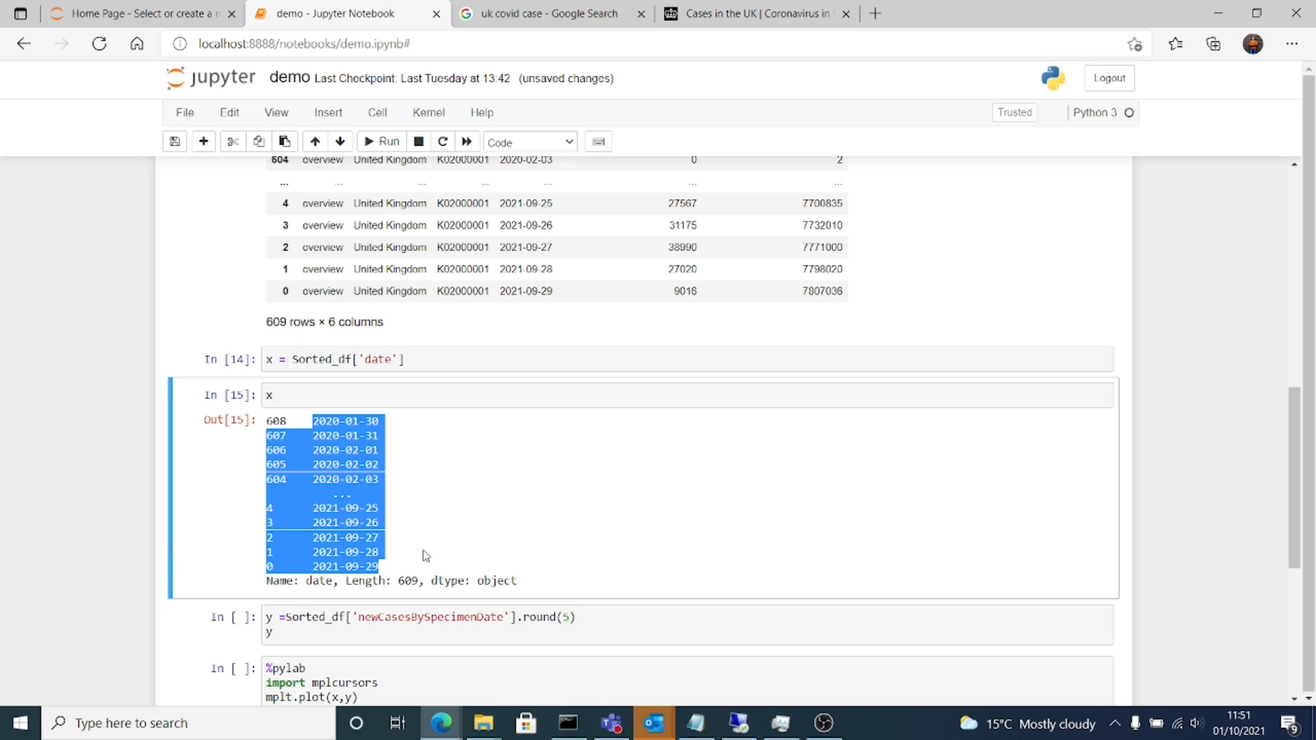
click(423, 556)
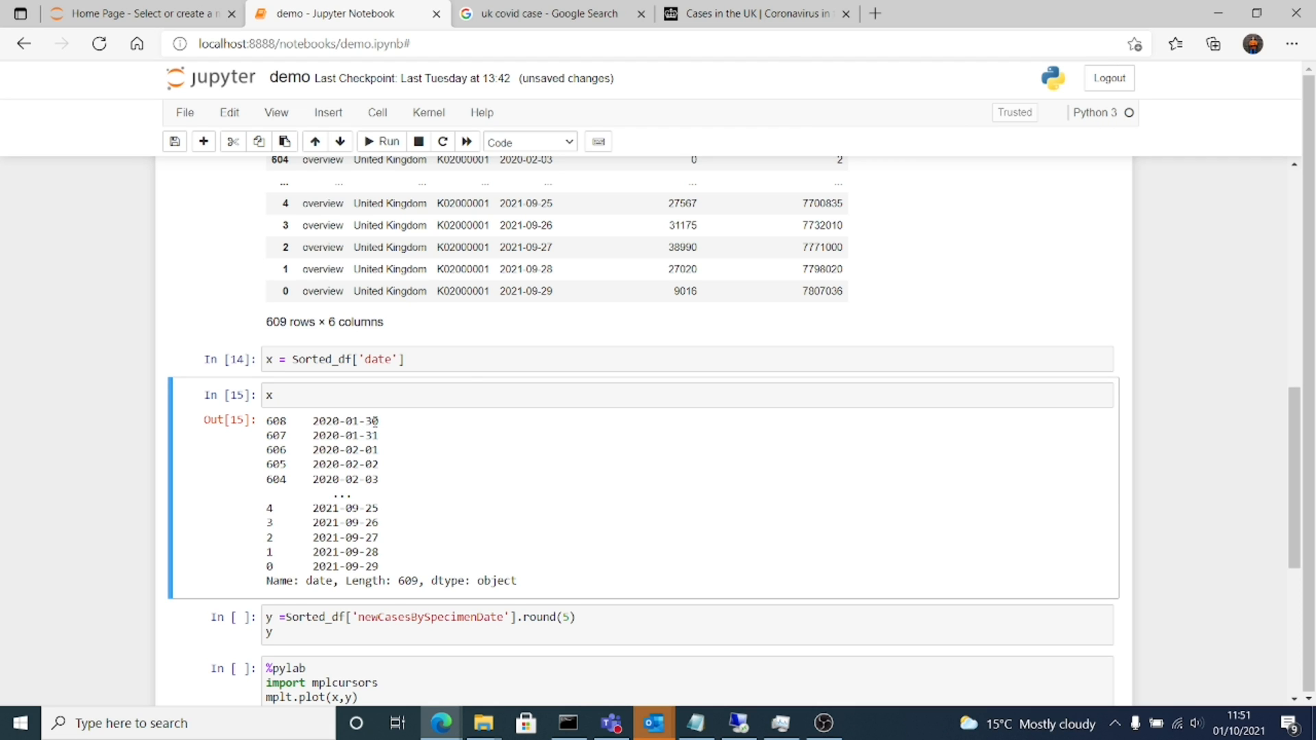
Step: Check the dashboard chart's earliest point (2 Feb 2020, 0 cases), then return to the notebook
click(754, 14)
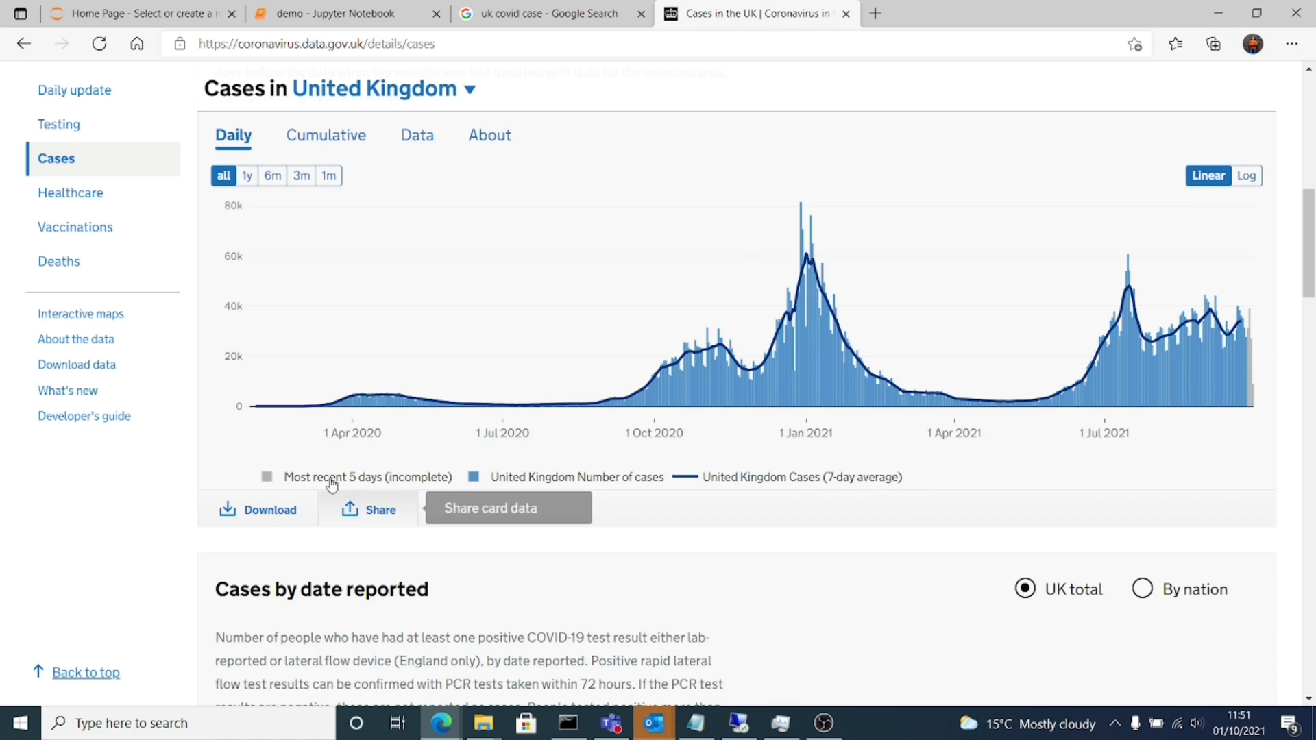
mouse_move(256, 407)
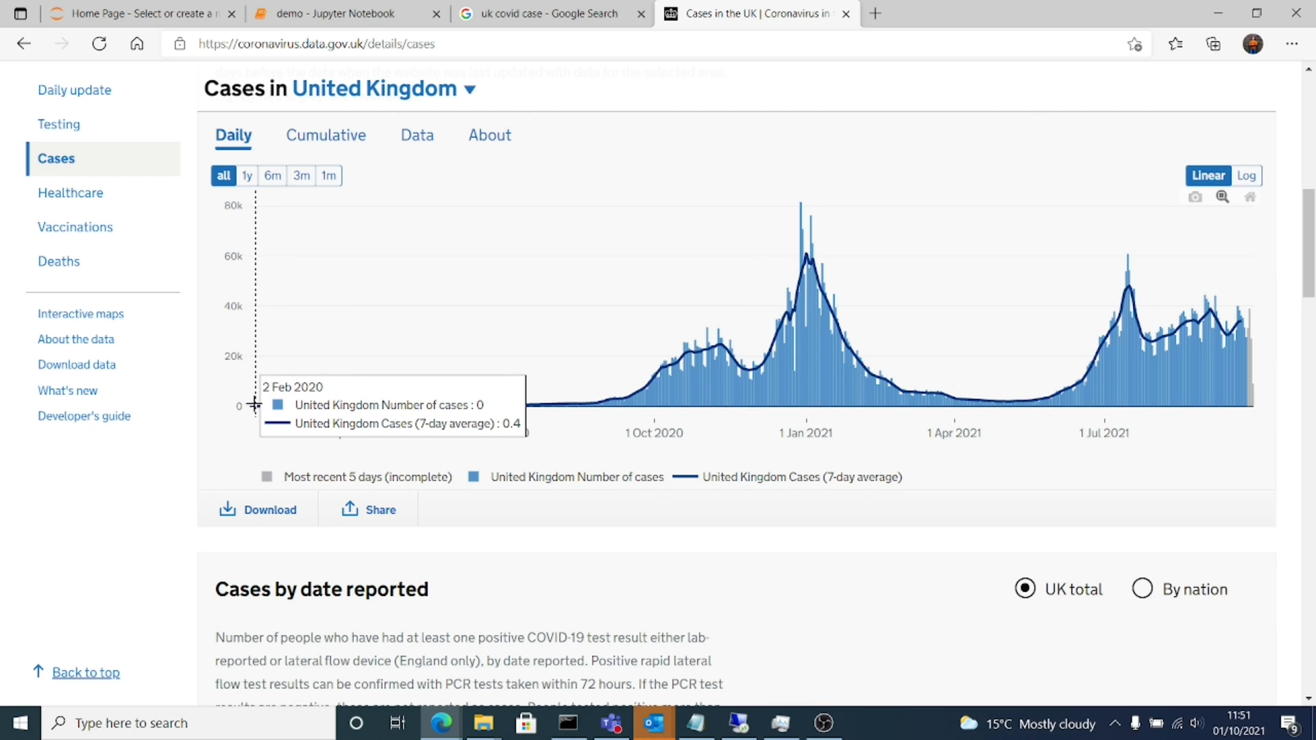
click(344, 14)
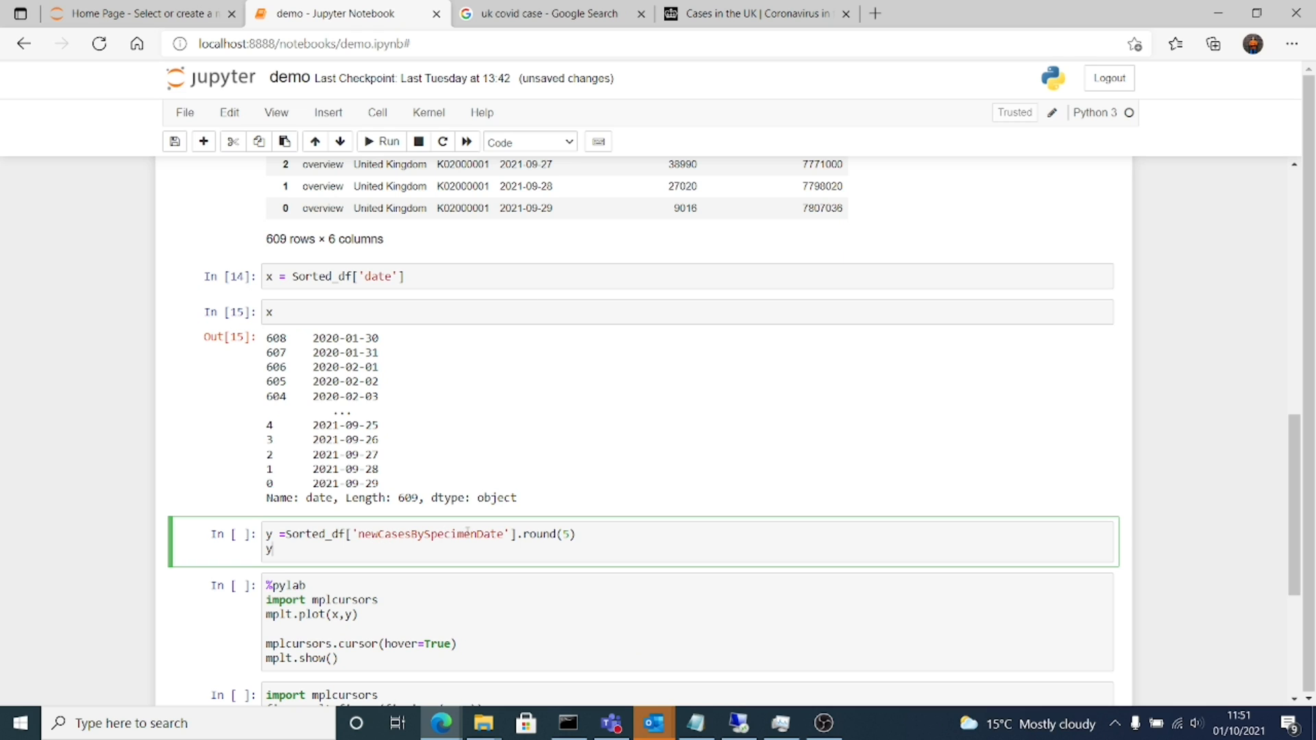
Step: Check the dashboard's cases chart, then return to the notebook's 609-row daily case counts
click(753, 13)
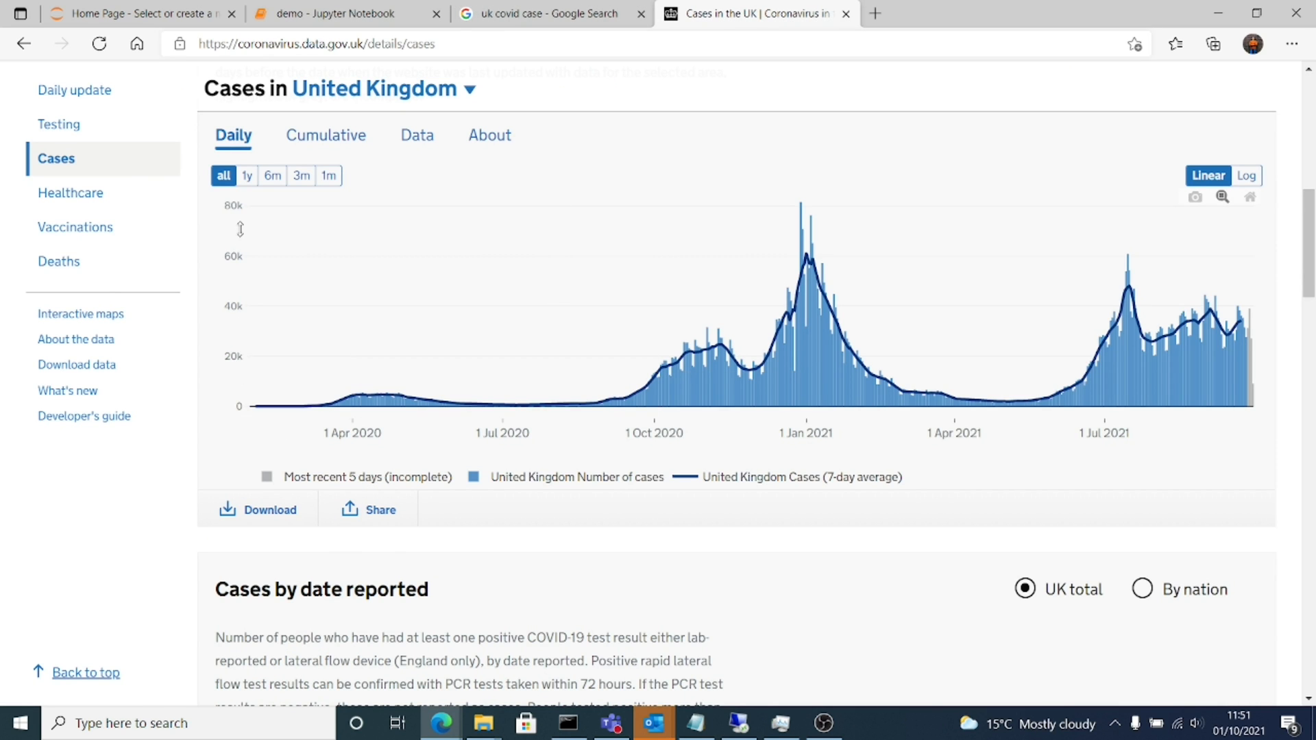
mouse_move(564, 60)
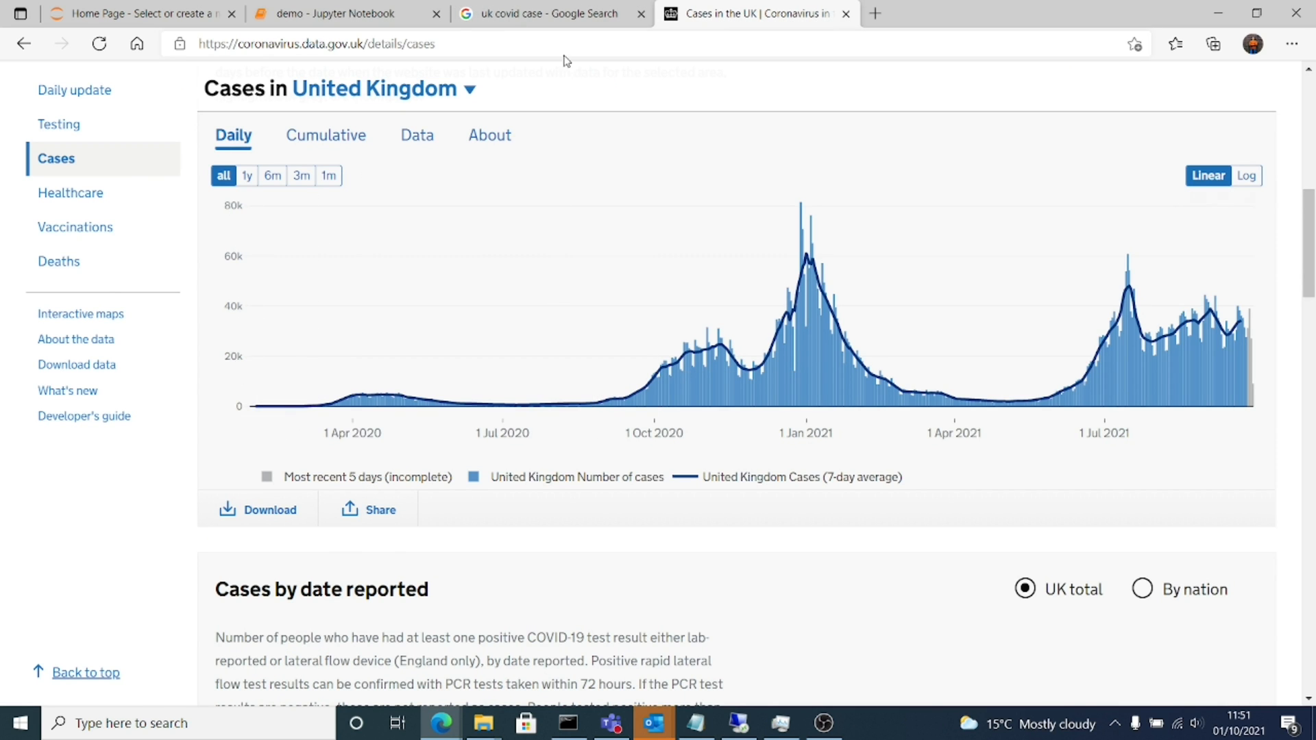
click(347, 14)
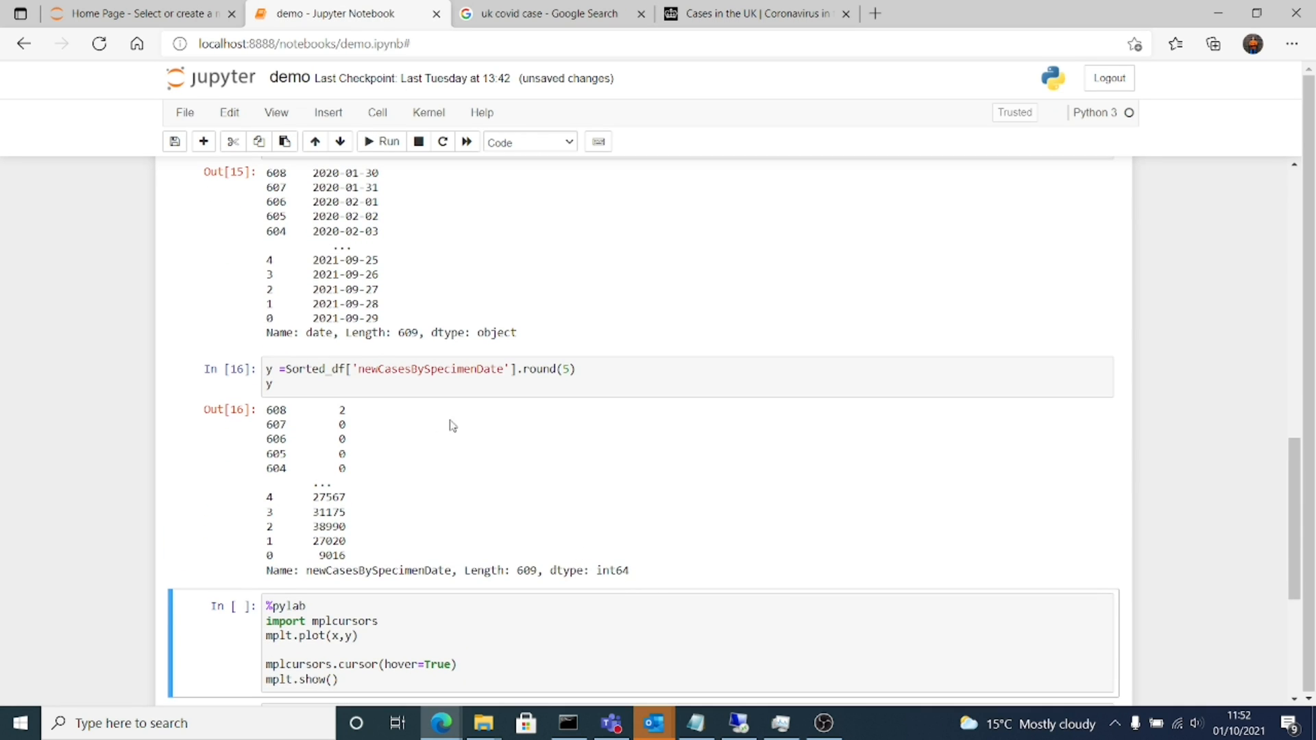
mouse_move(583, 556)
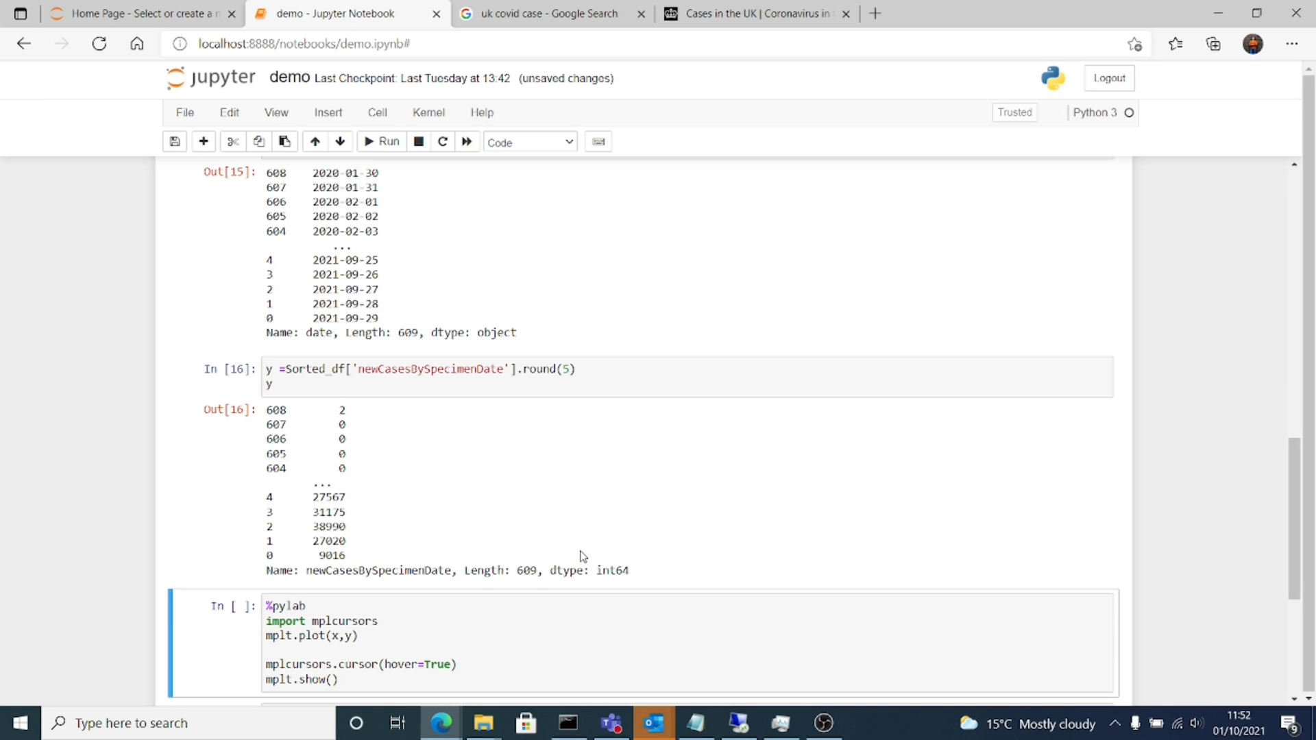
scroll(down, 3)
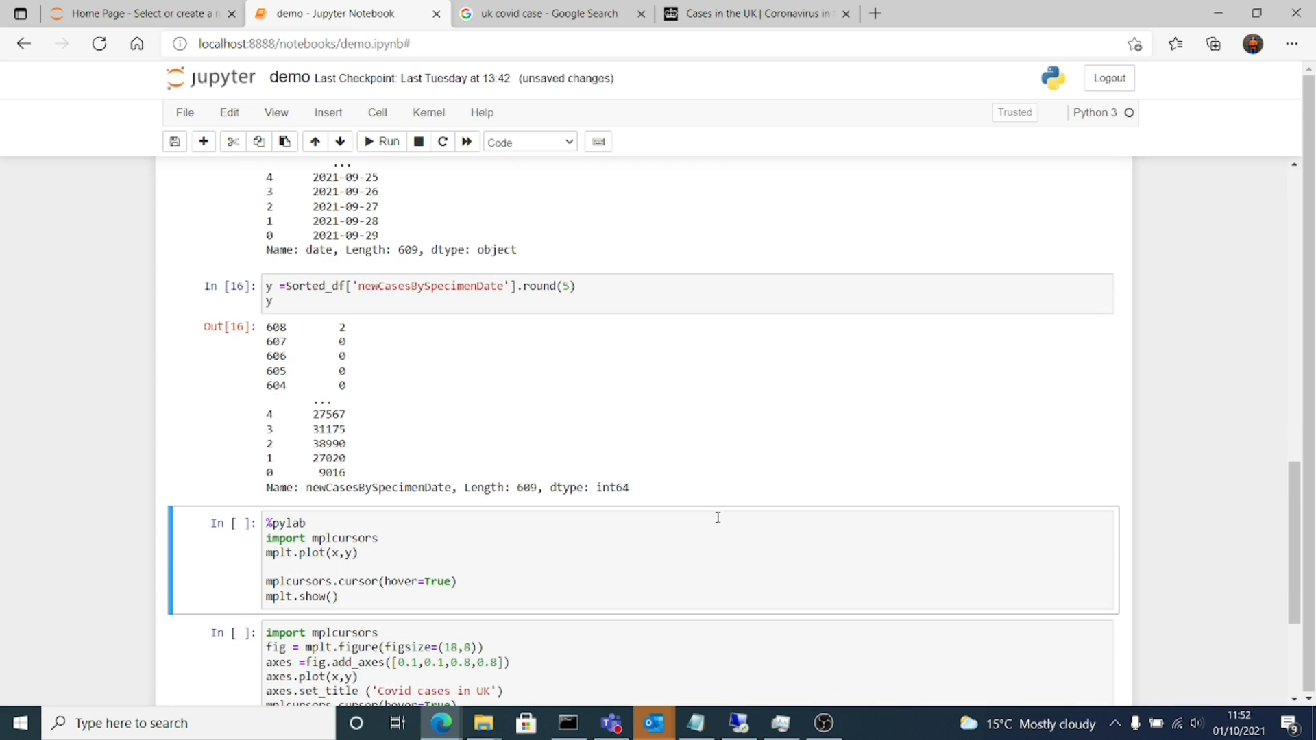
Step: Comment out the %pylab, mplcursors and show lines and run the cell for an inline case plot
click(507, 562)
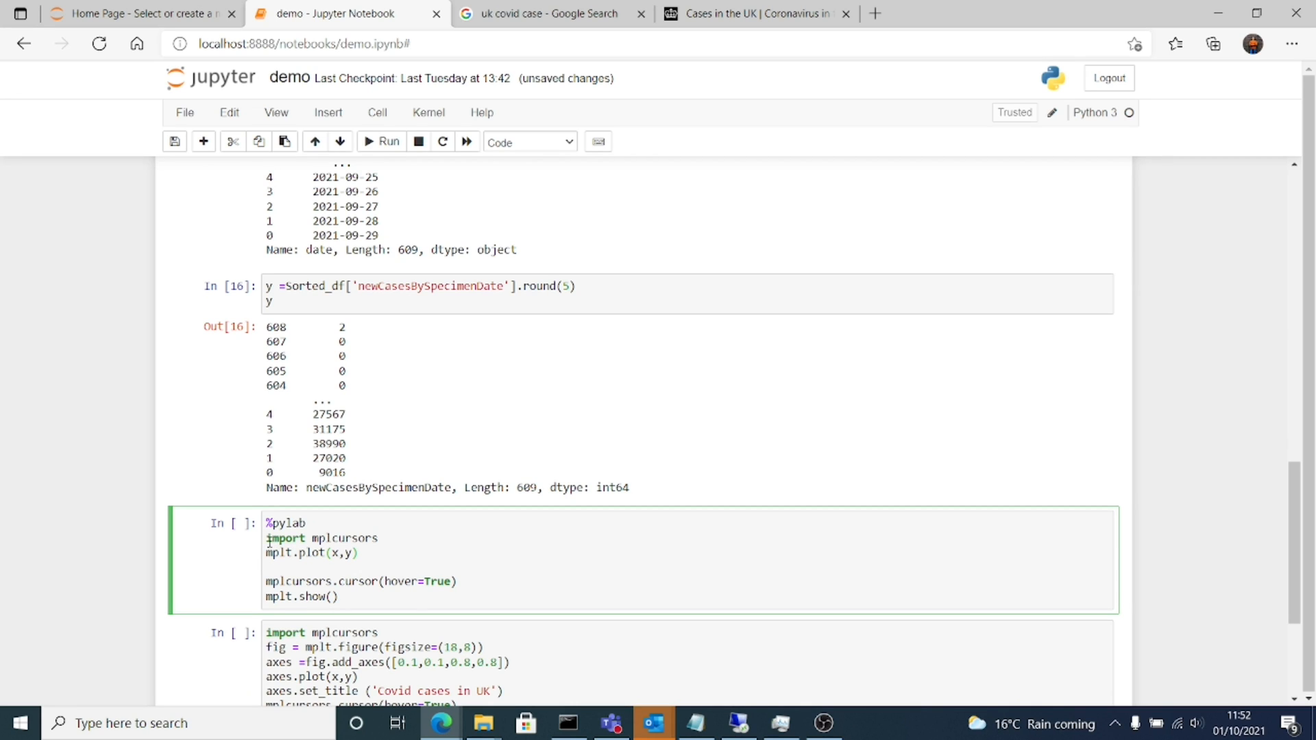
text(#)
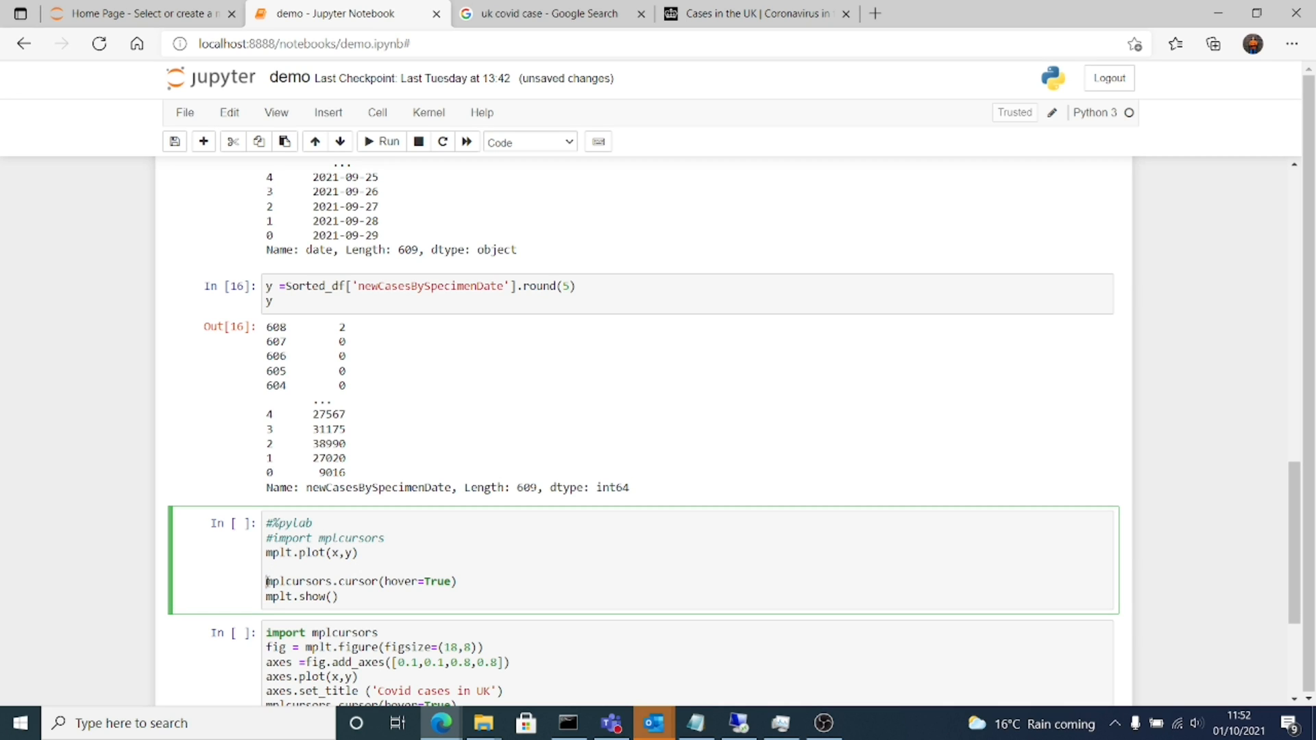
text(#)
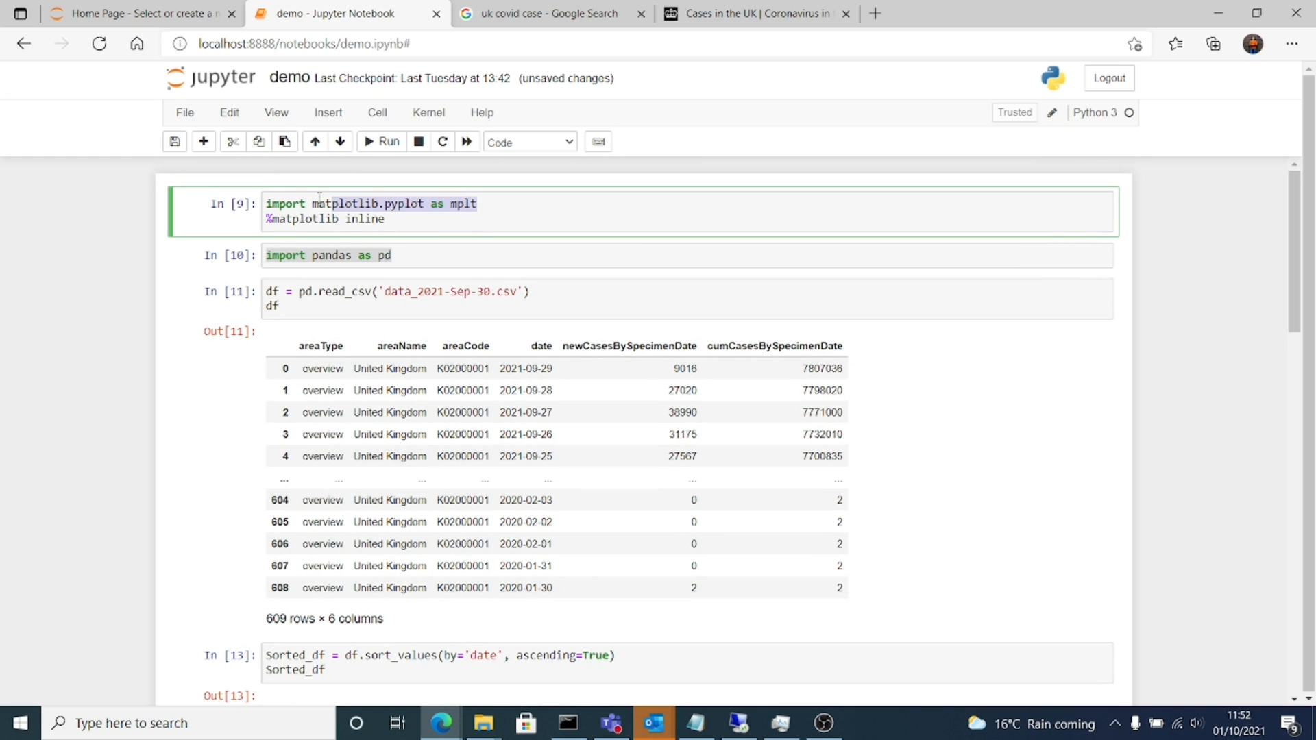
scroll(down, 3)
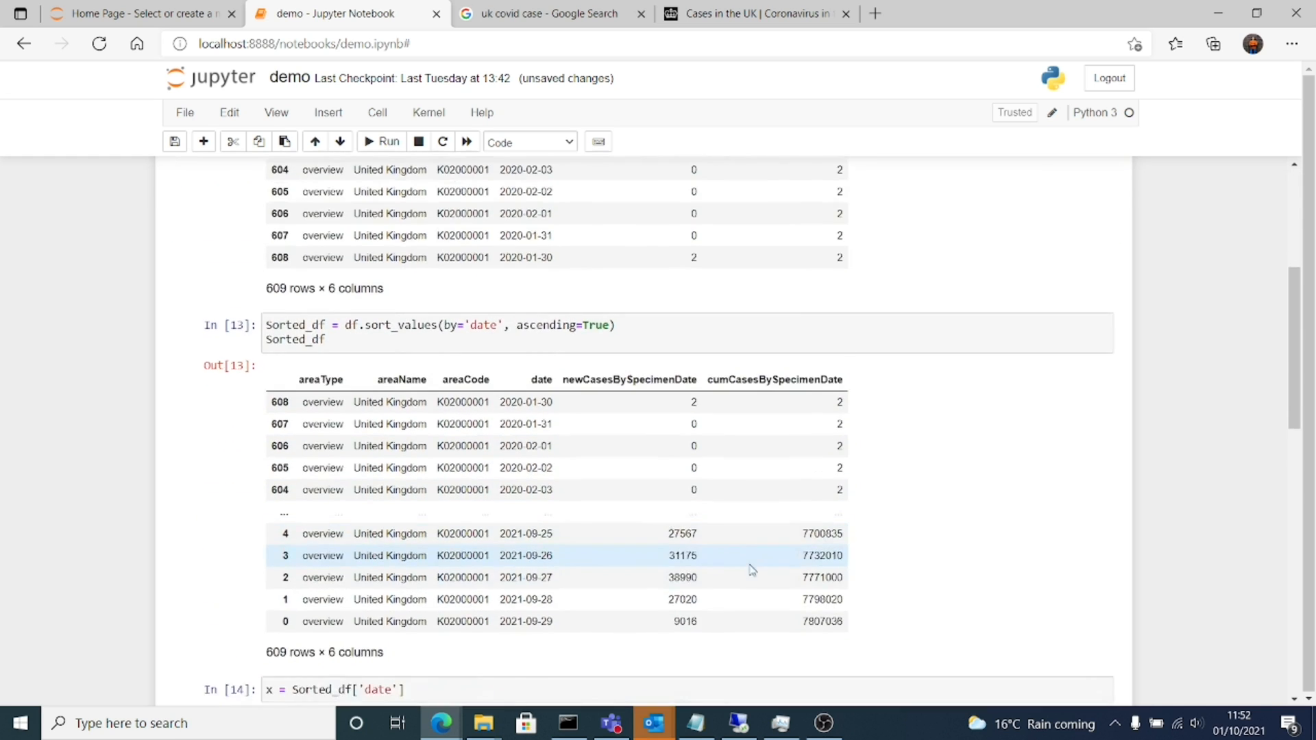
scroll(down, 3)
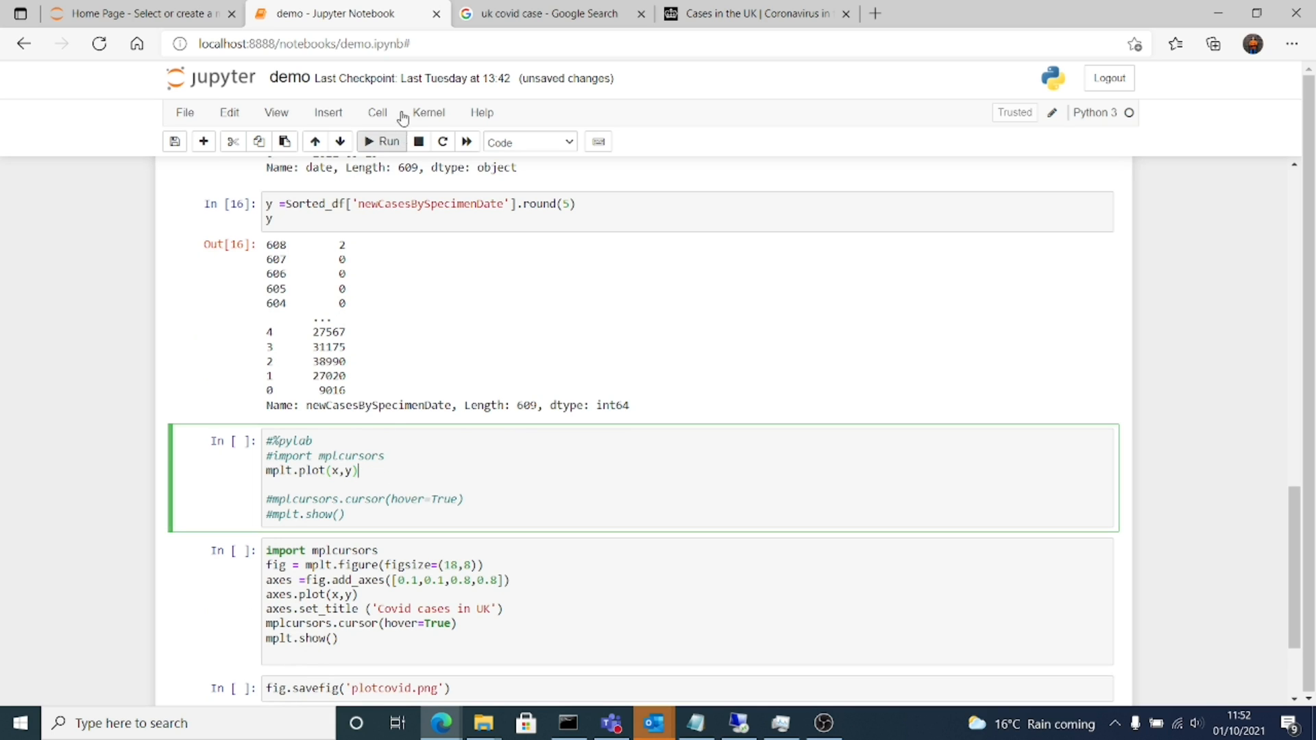
click(381, 141)
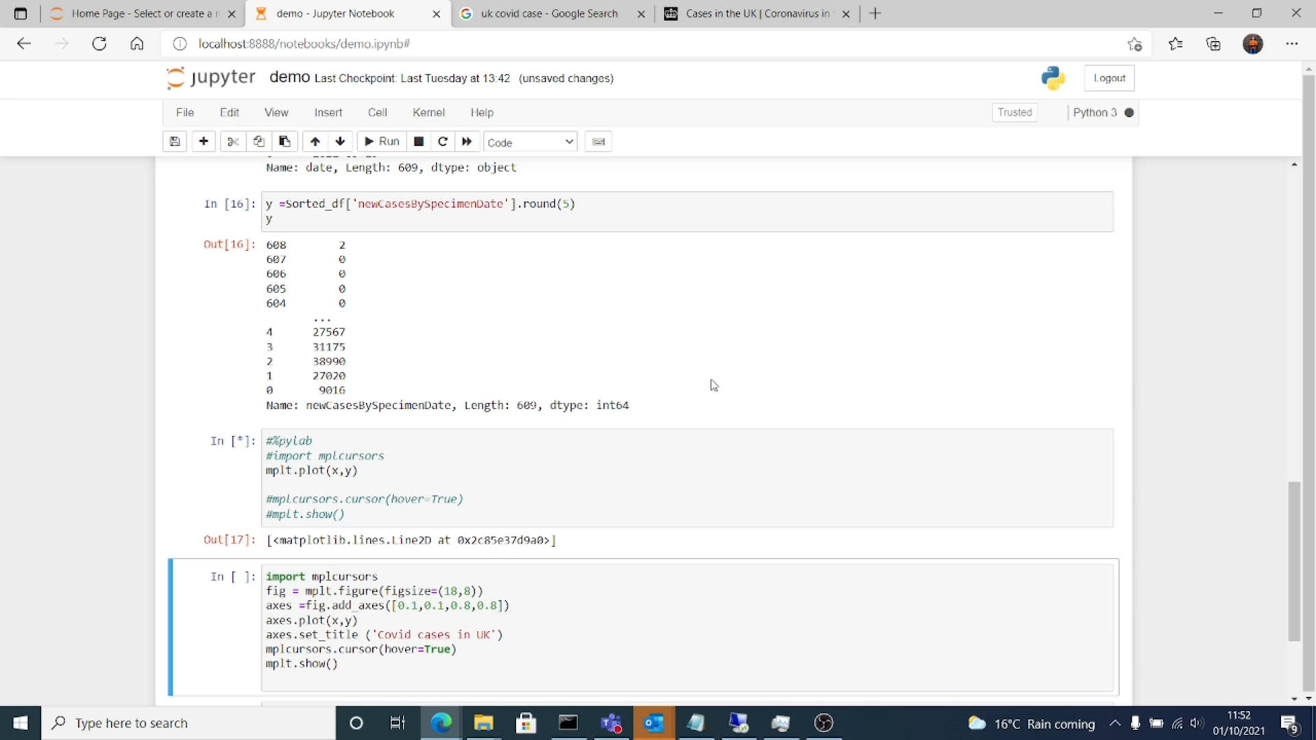
click(381, 141)
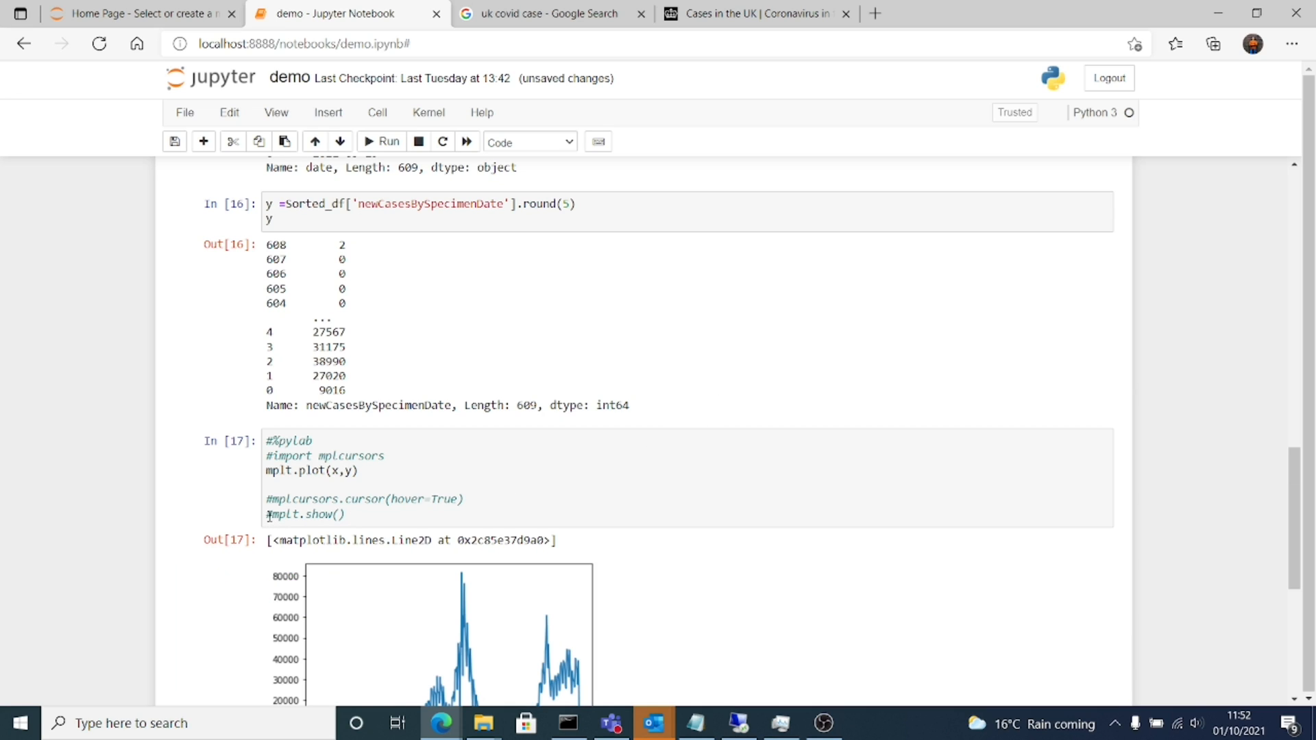
mouse_move(1158, 508)
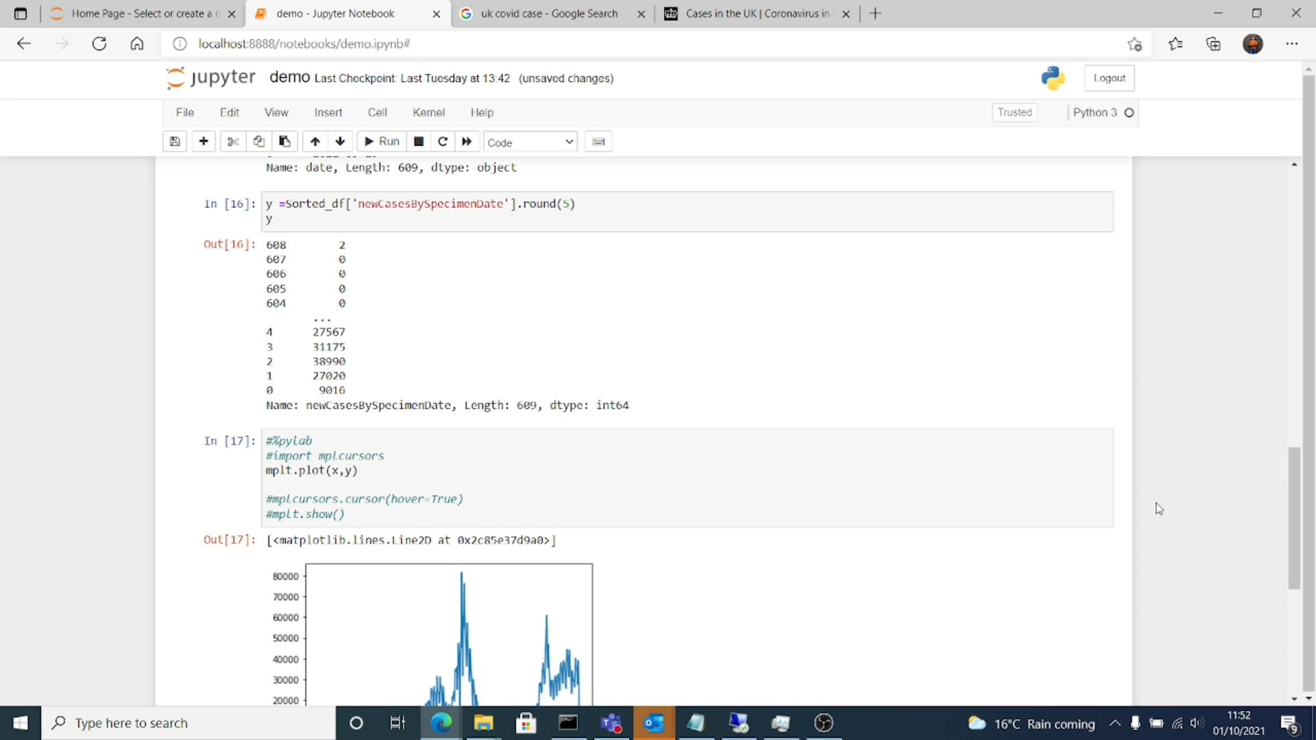
mouse_move(1207, 505)
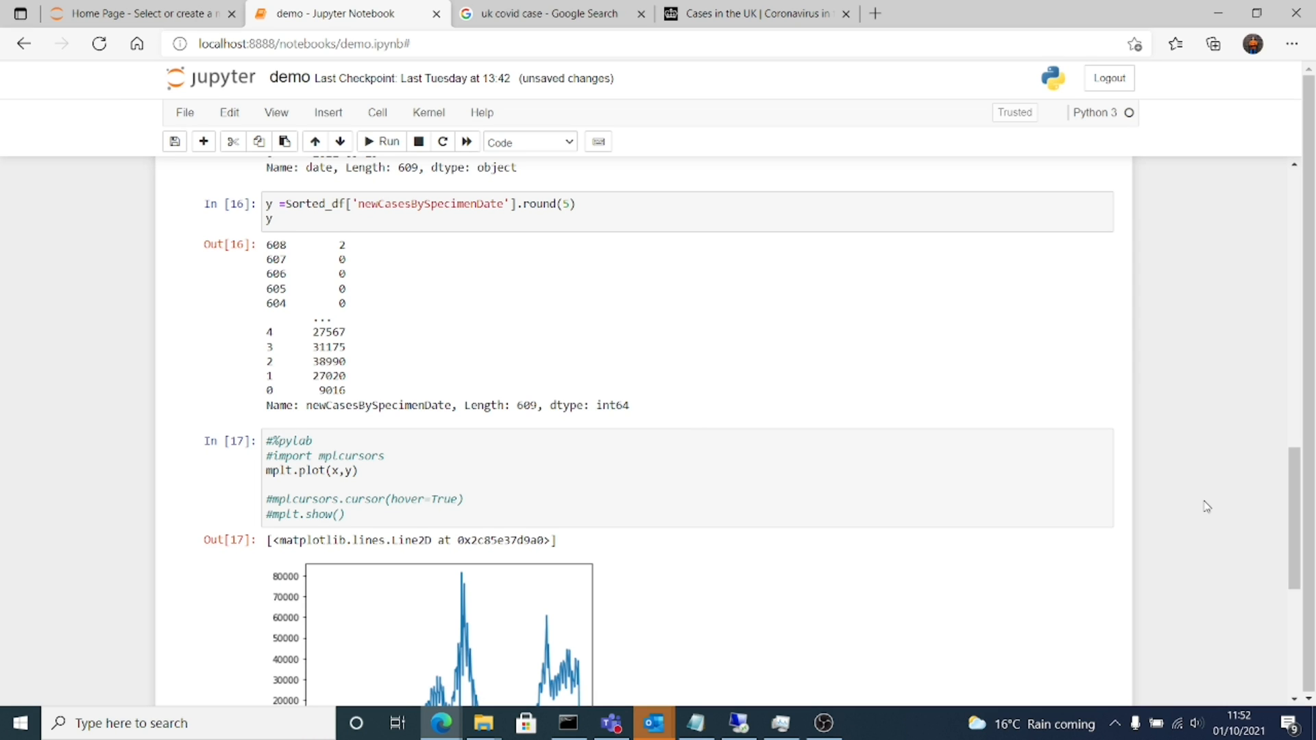
Step: Compare the notebook's case plot with the dashboard and Google's UK new-cases charts
scroll(down, 3)
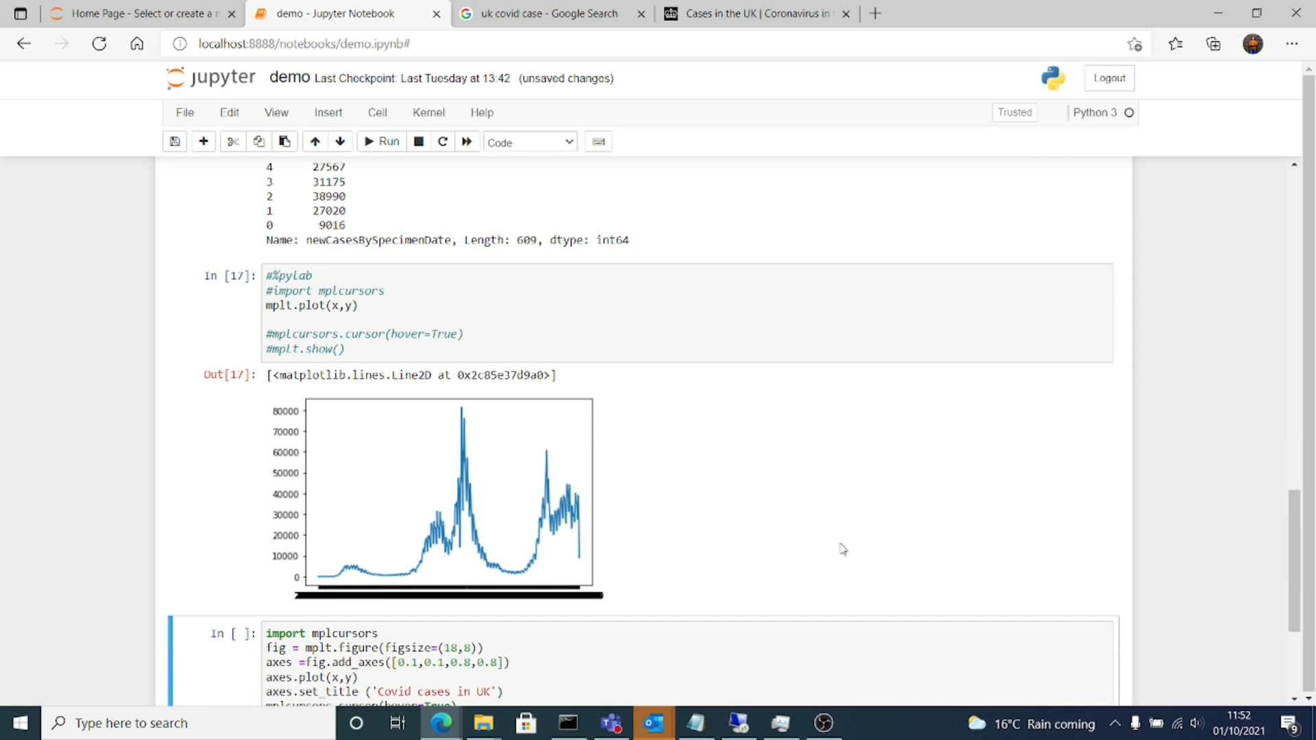
click(751, 14)
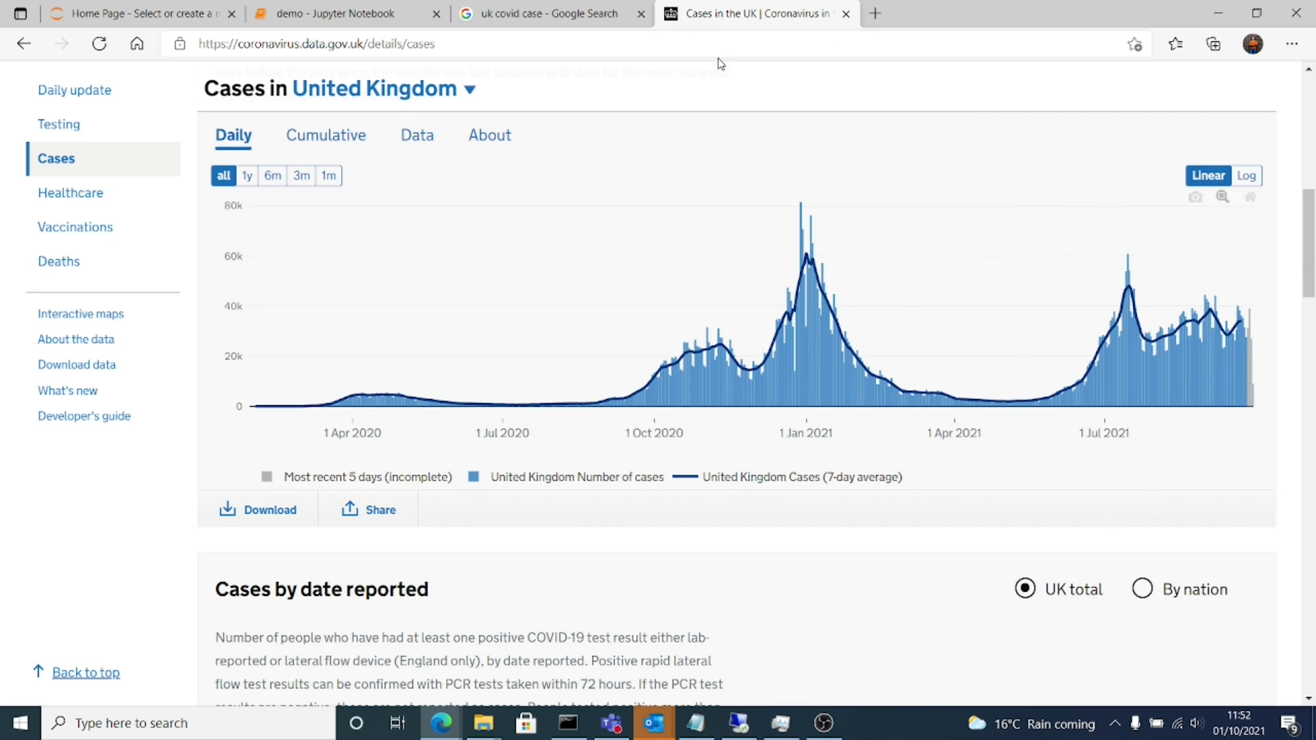
click(545, 13)
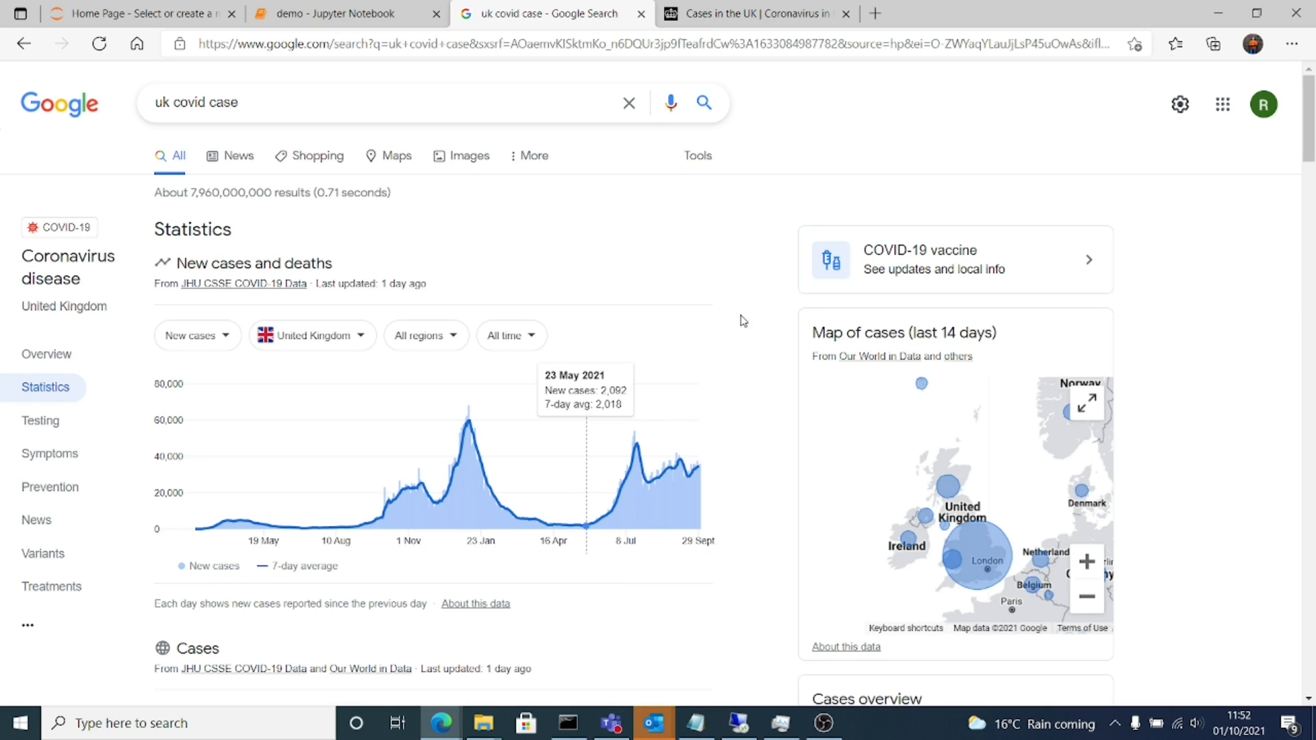
mouse_move(756, 14)
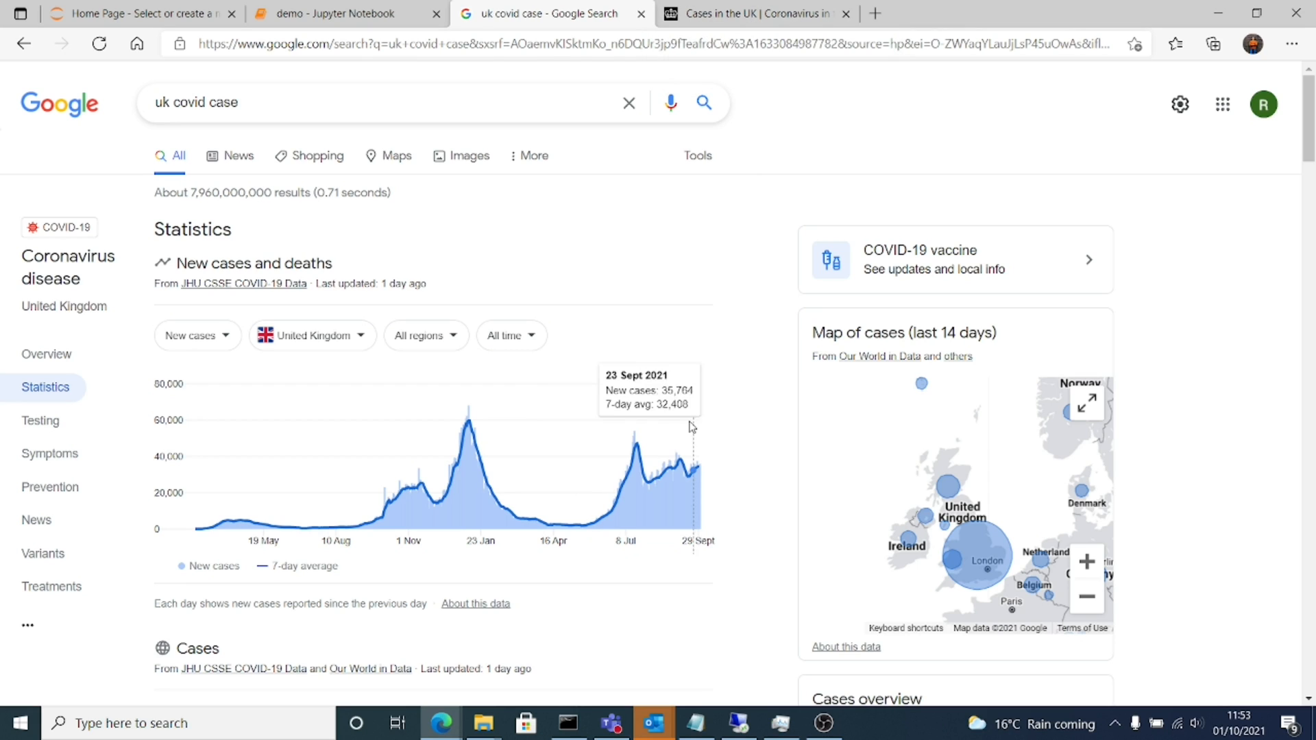
mouse_move(698, 432)
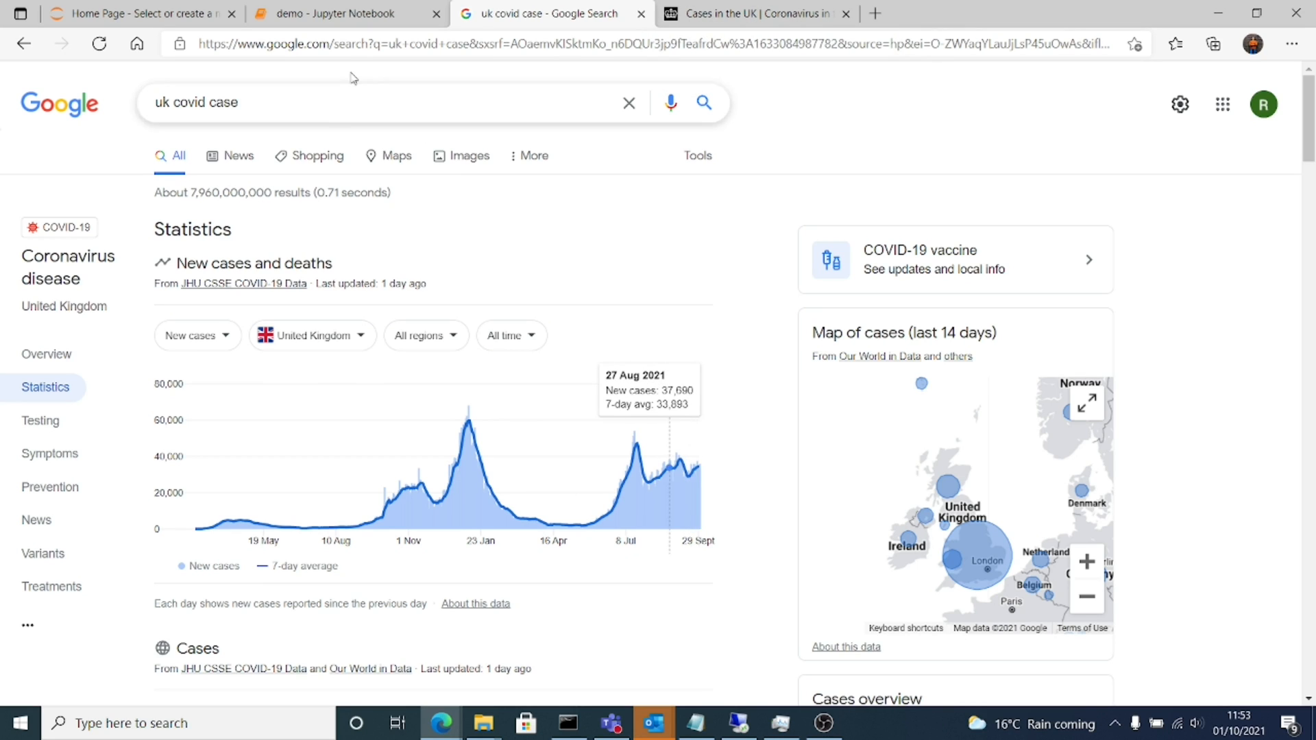
click(344, 14)
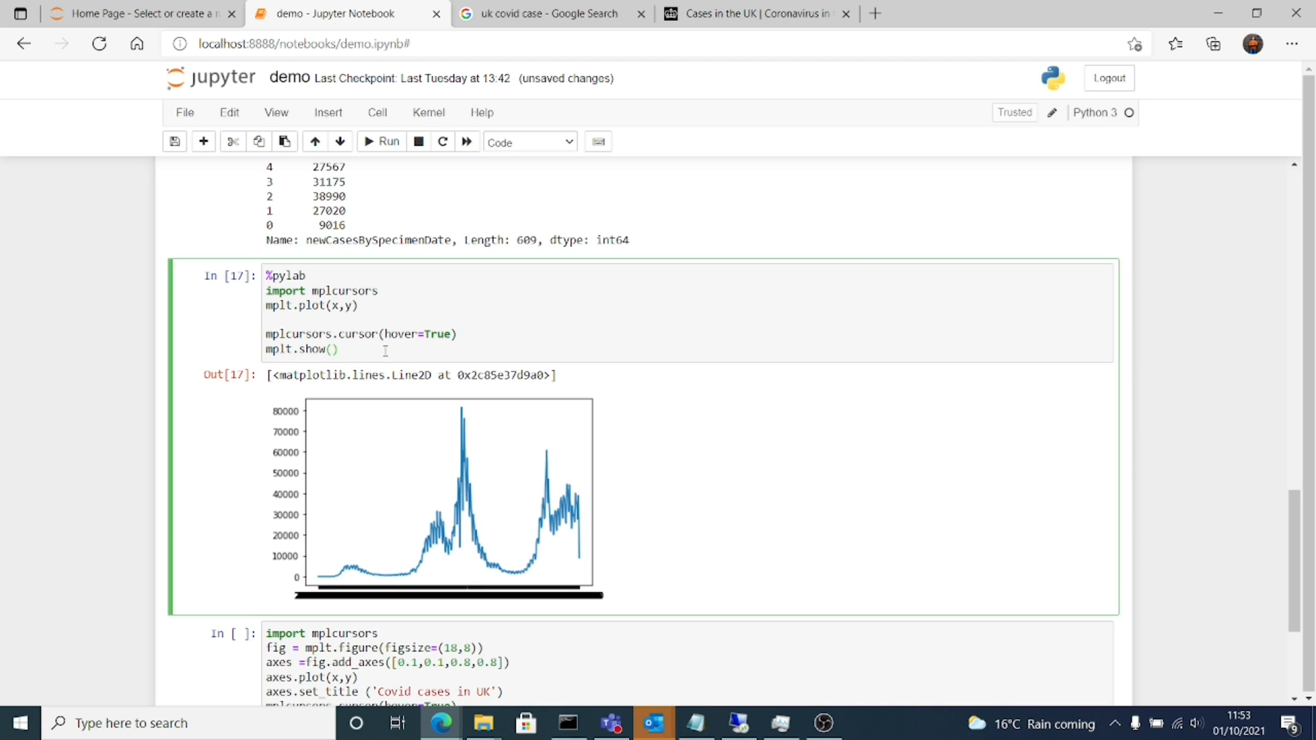
Step: Run the restored %pylab cell with mplcursors.cursor(hover=True) to open the interactive Figure 1
click(381, 141)
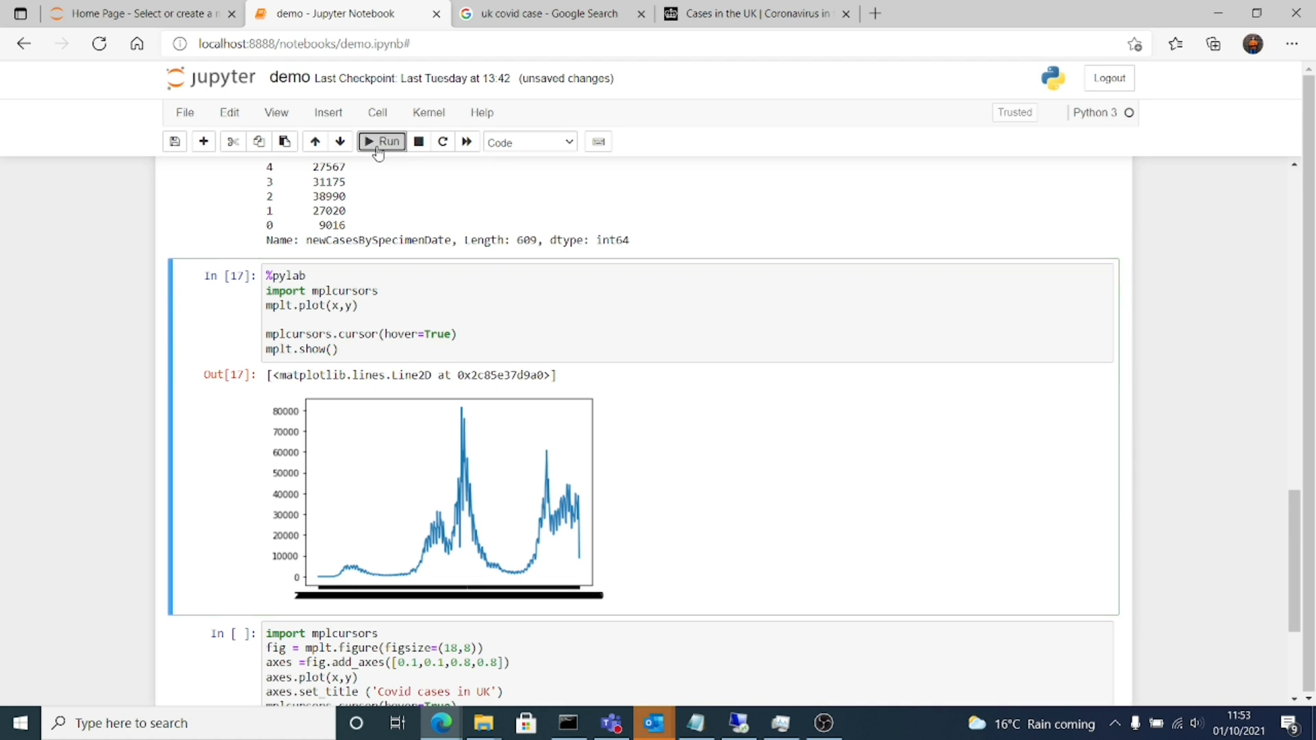
click(381, 141)
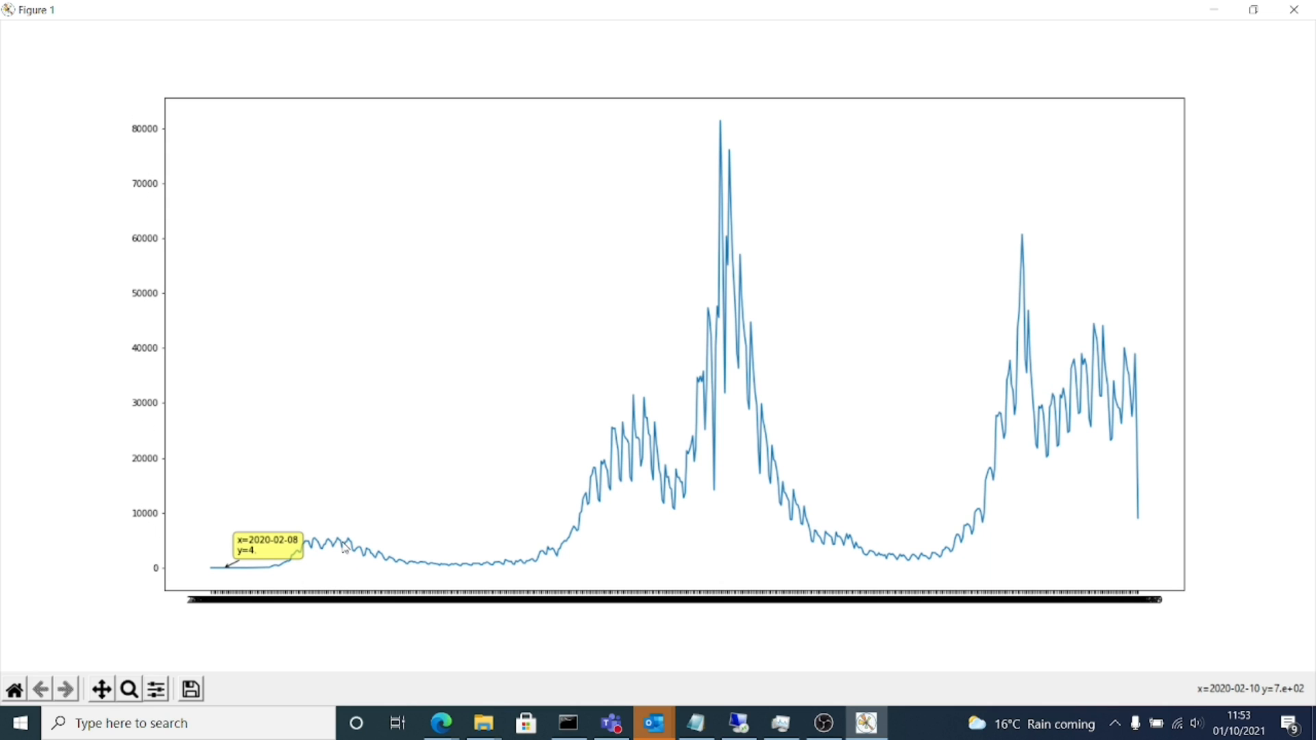
mouse_move(344, 543)
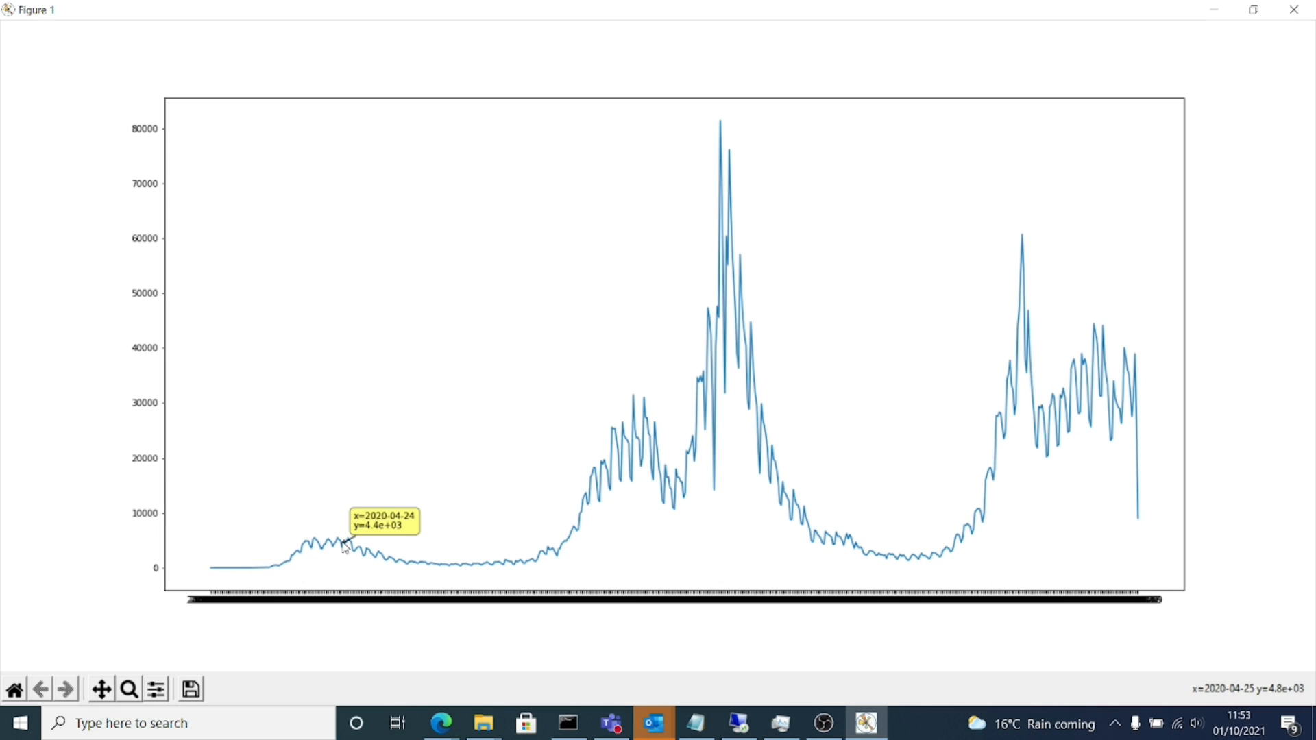
mouse_move(344, 542)
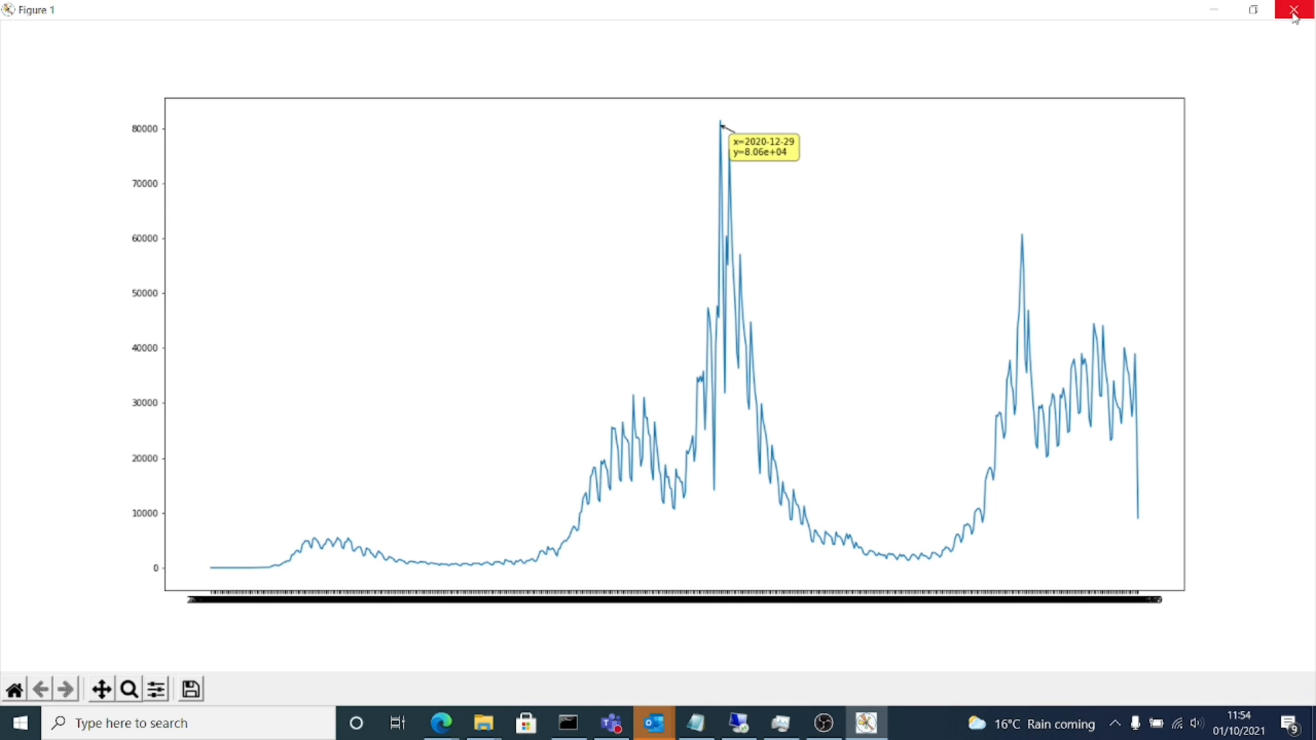
mouse_move(1301, 12)
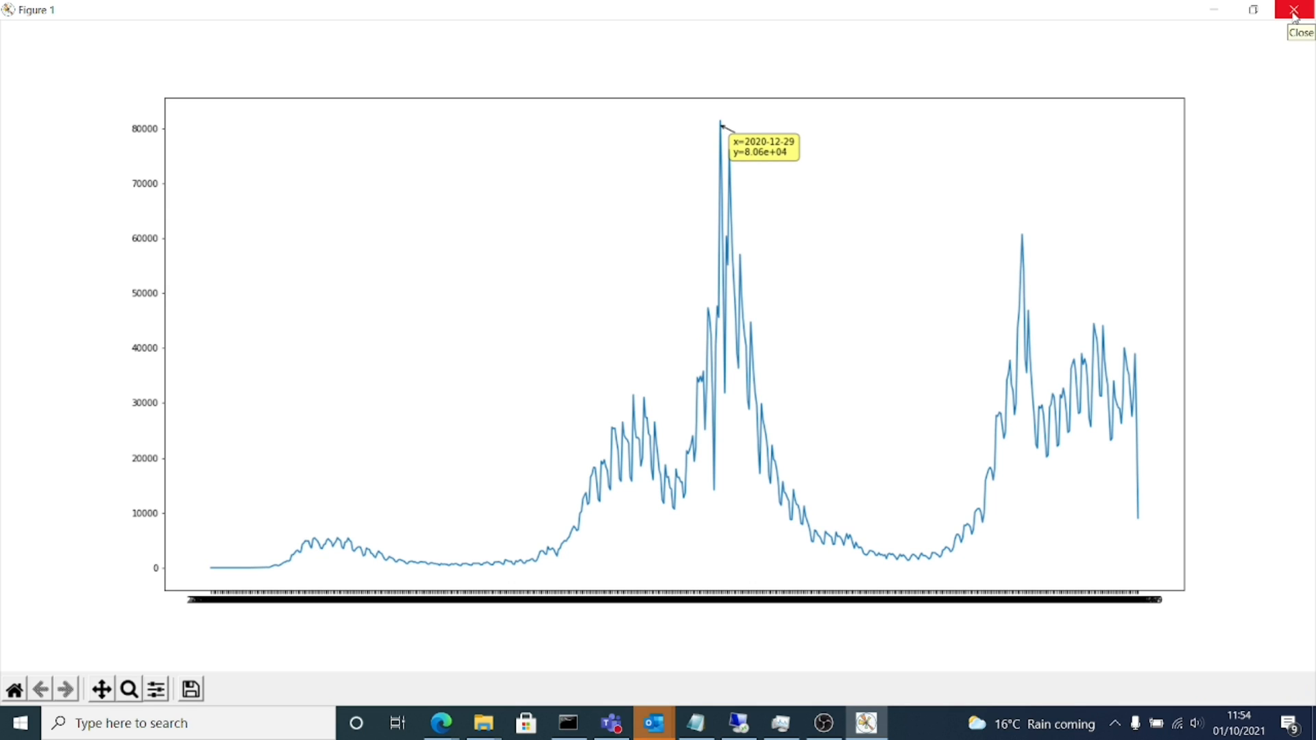
Step: Close Figure 1, glance at Google's case statistics, and return to the set_title cell
click(1302, 10)
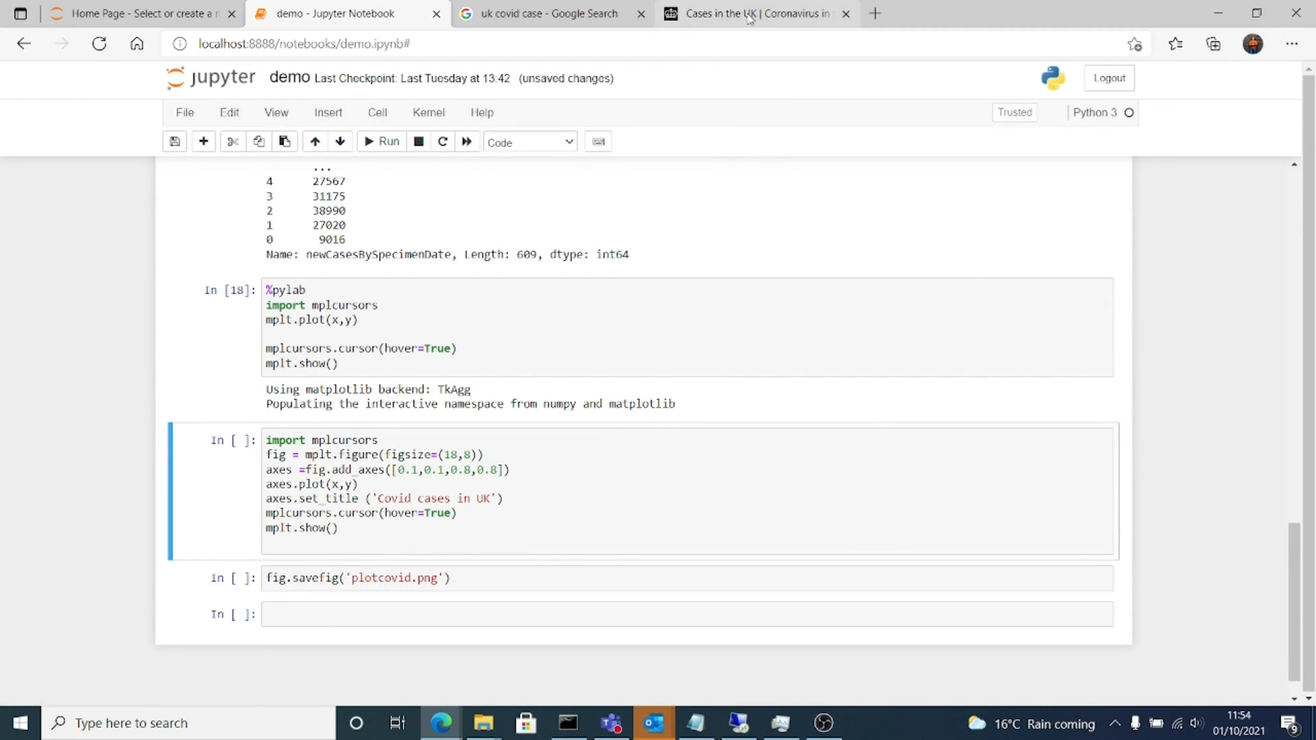
click(550, 13)
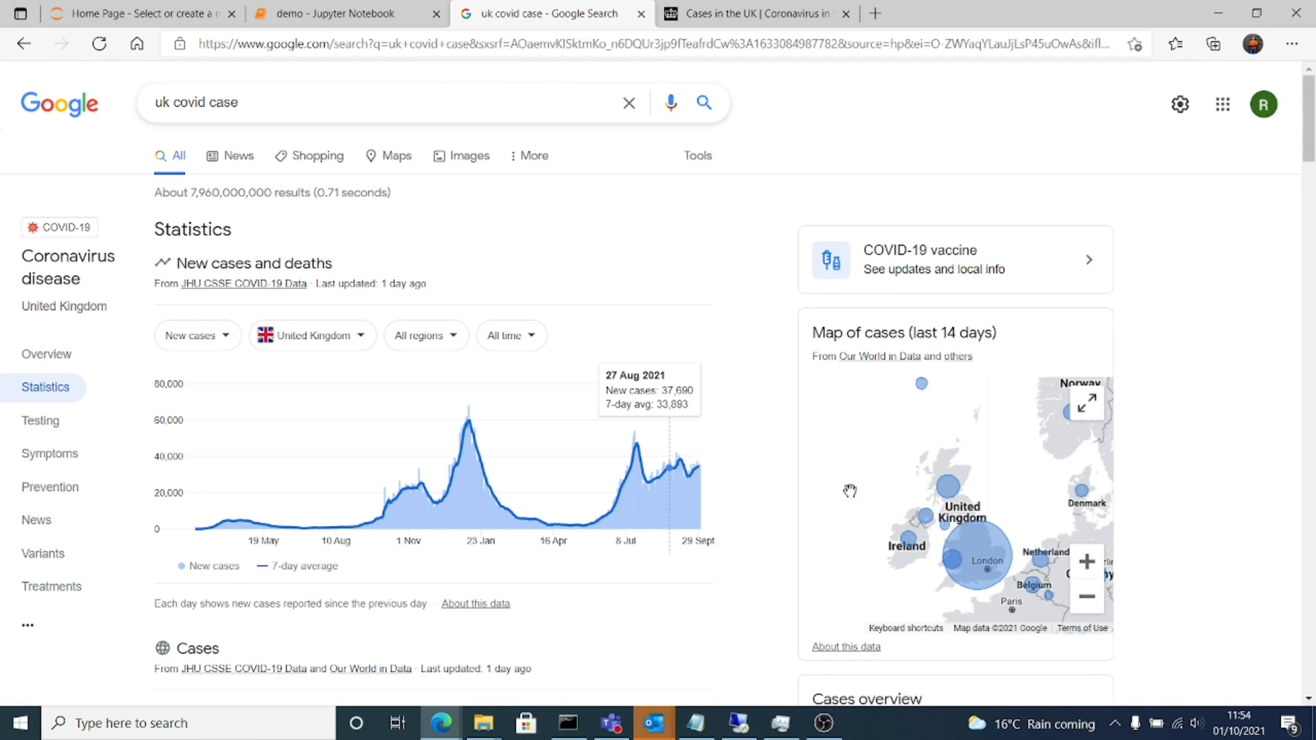
mouse_move(717, 610)
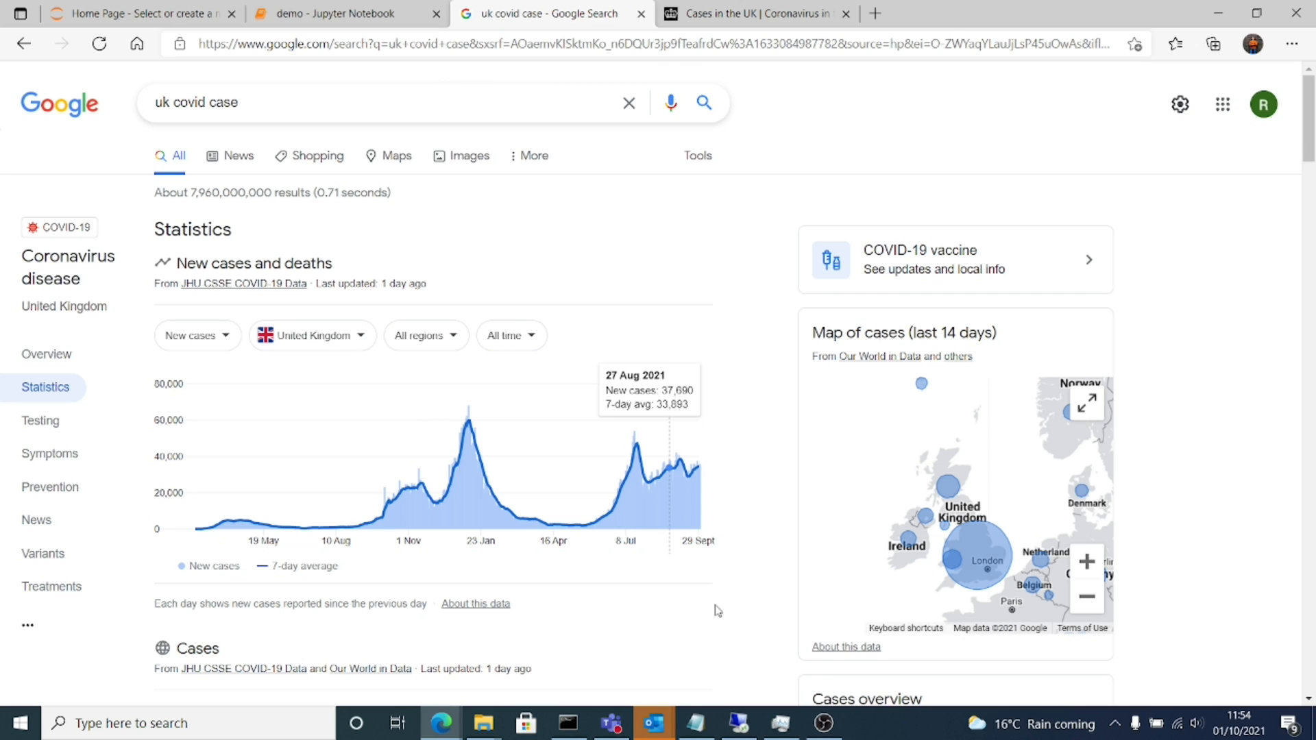
click(344, 13)
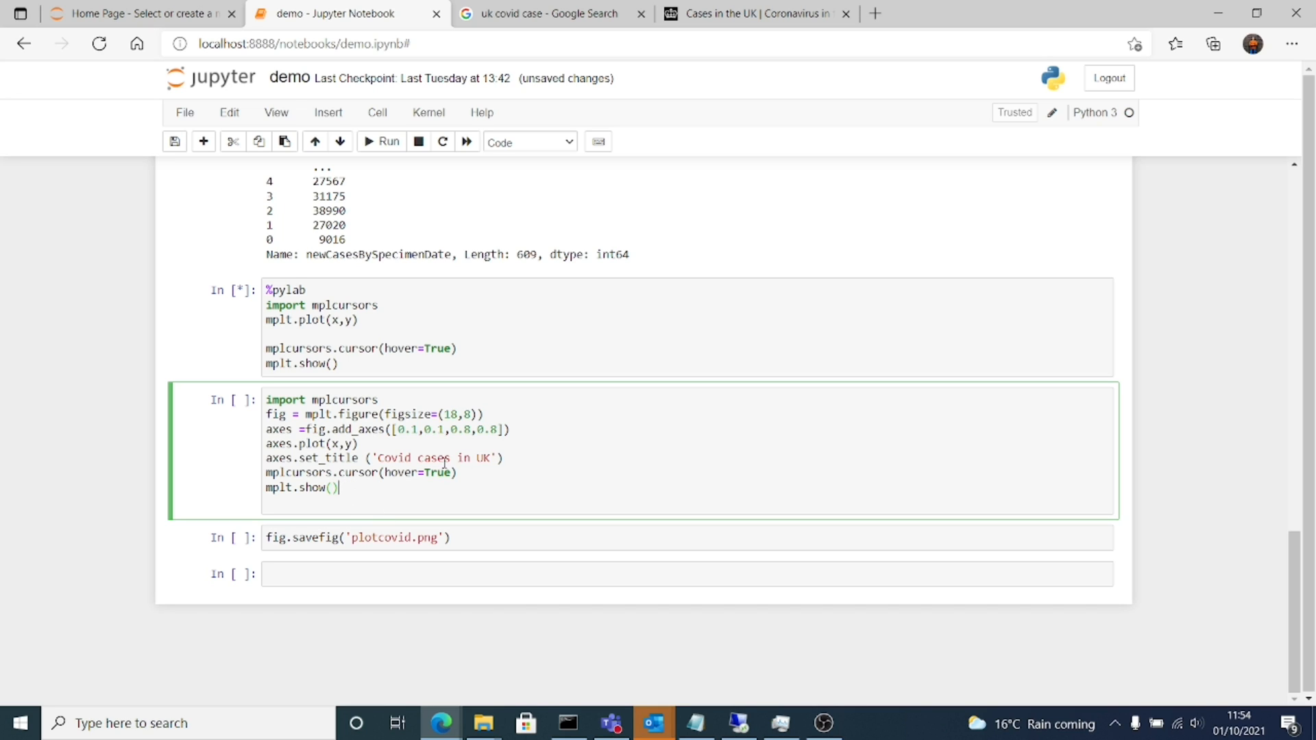
mouse_move(377, 201)
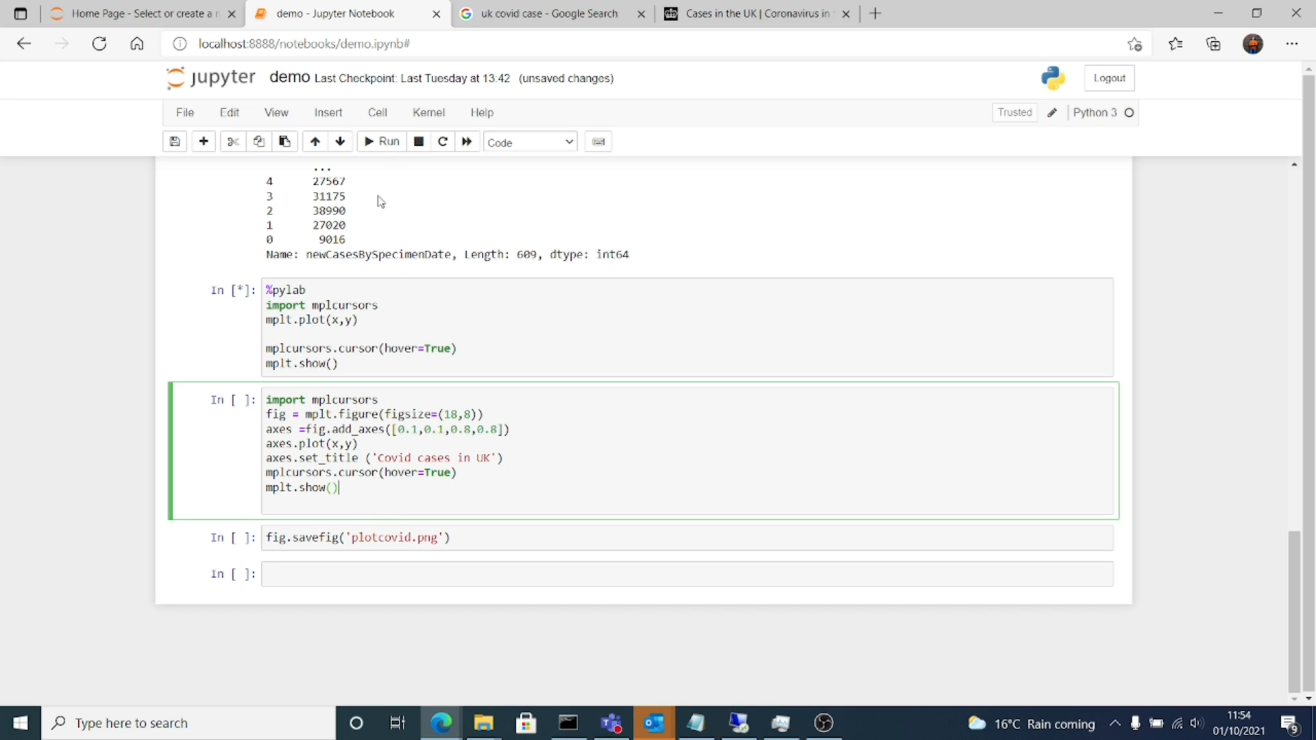
Step: Run the figsize/set_title cell, move and hover-check the 'Covid cases in UK' figure, then close it
click(381, 141)
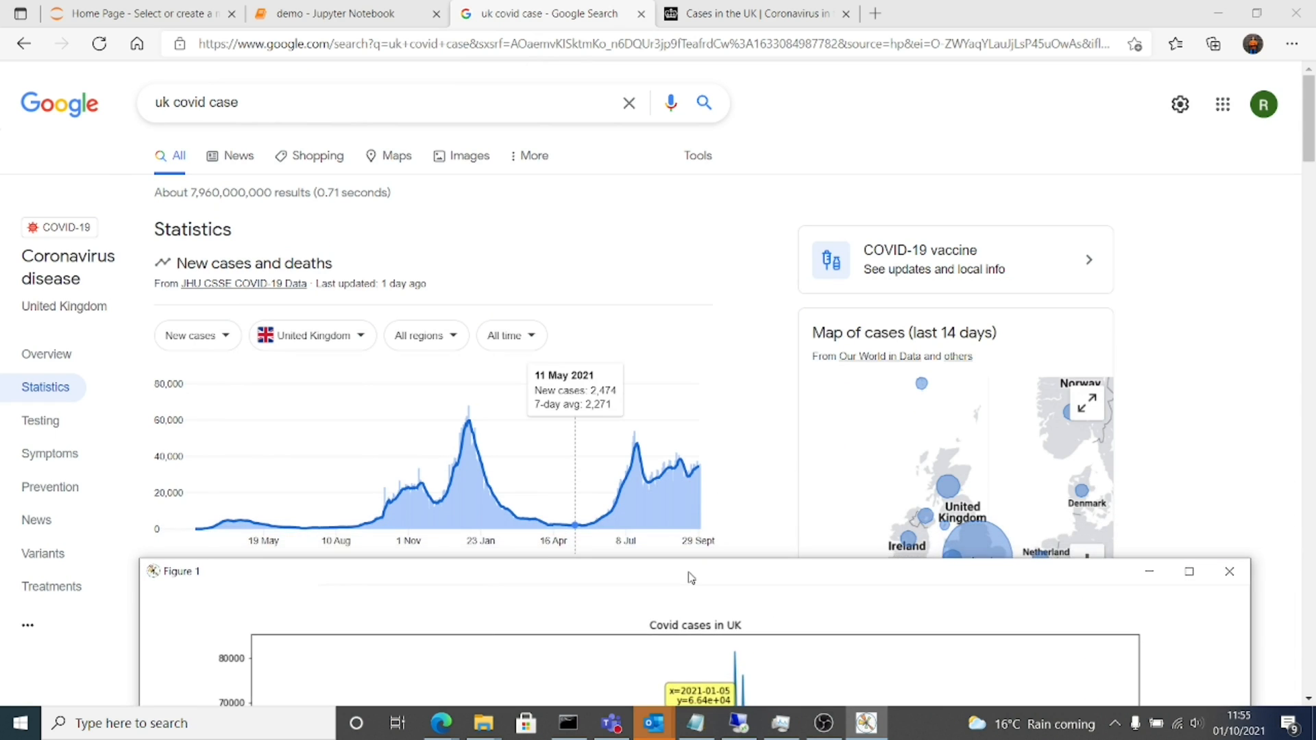
scroll(down, 3)
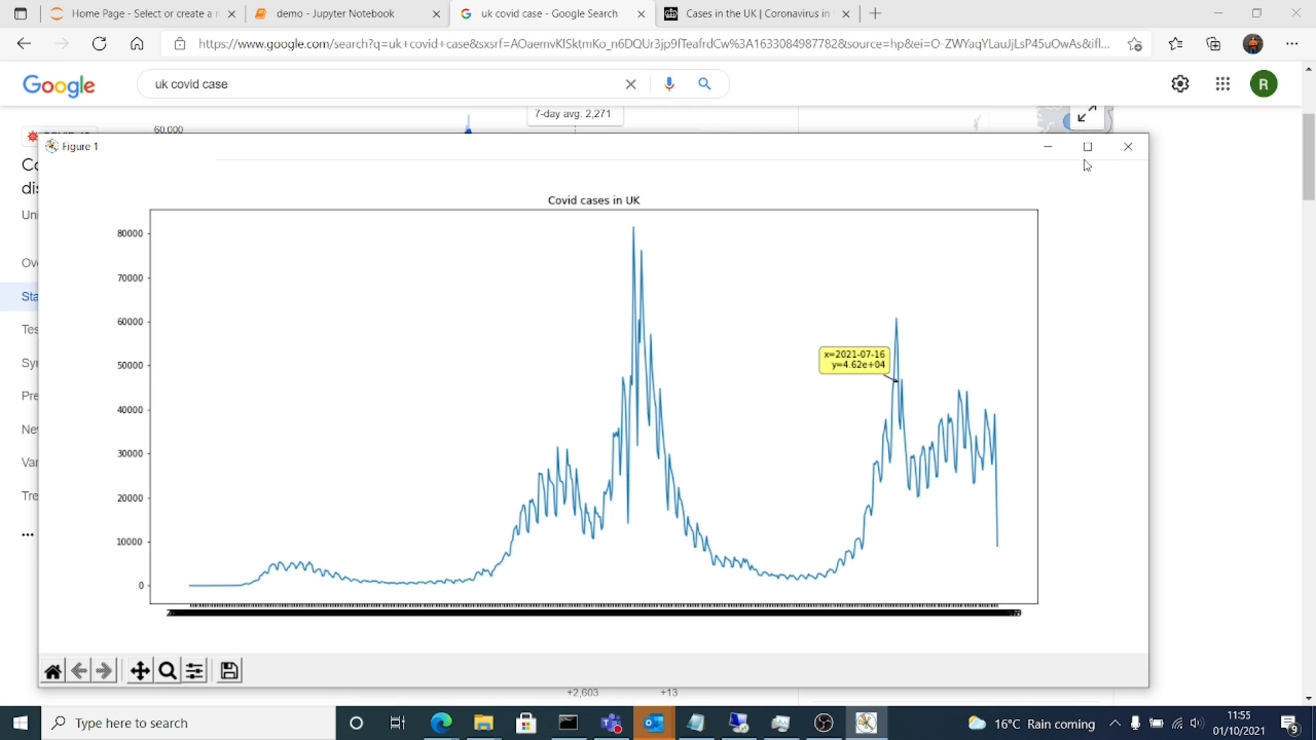
mouse_move(916, 156)
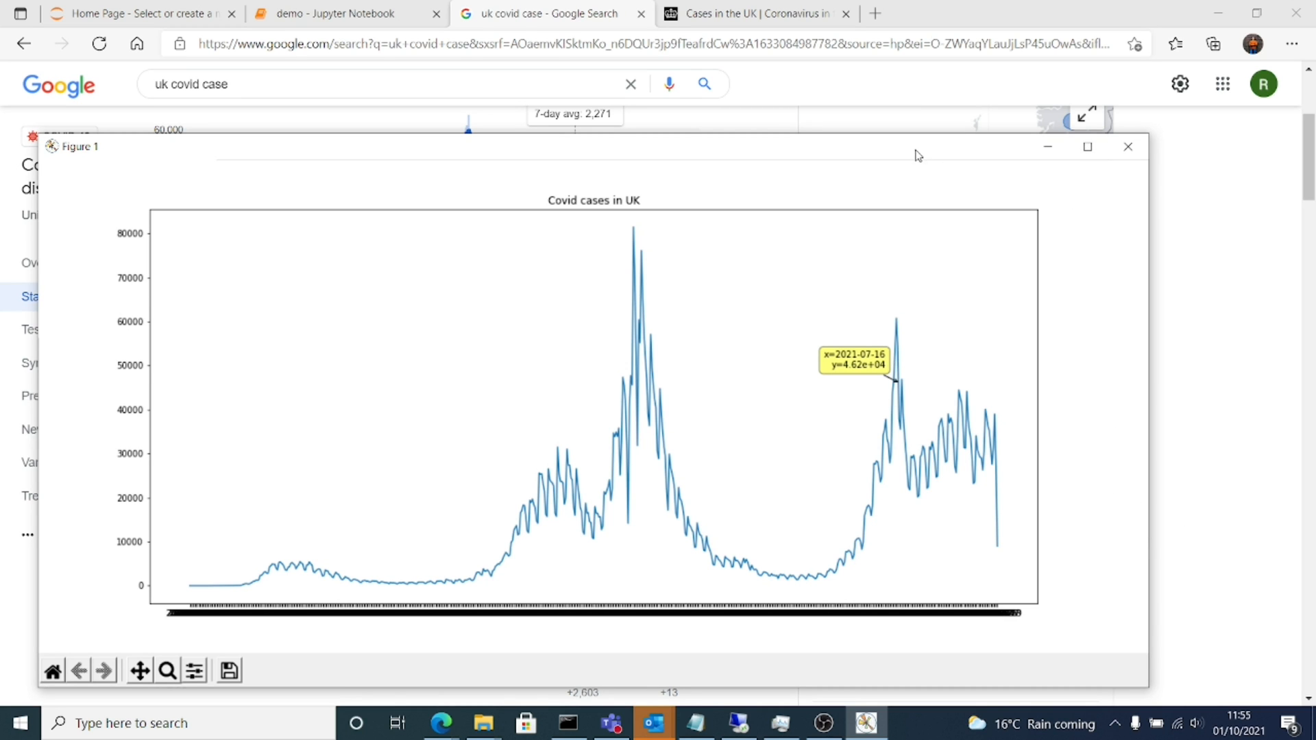
drag(917, 156, 945, 273)
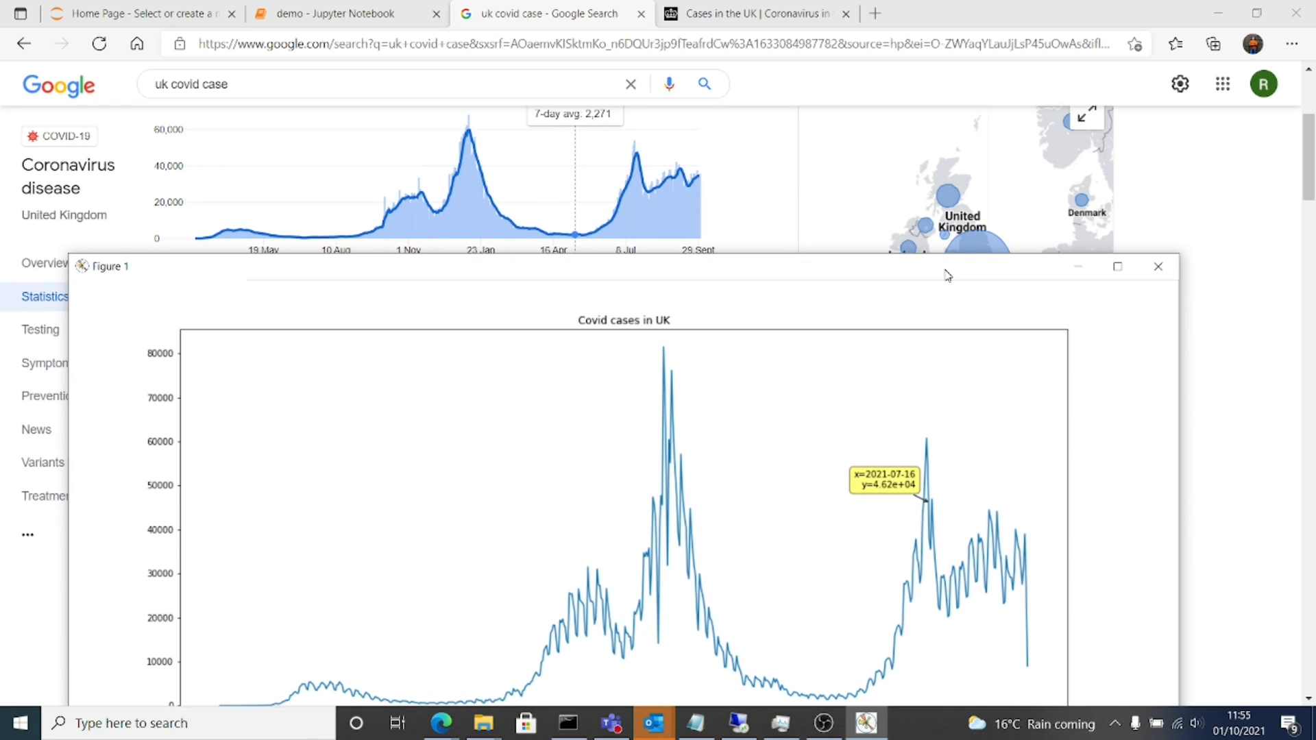
mouse_move(702, 559)
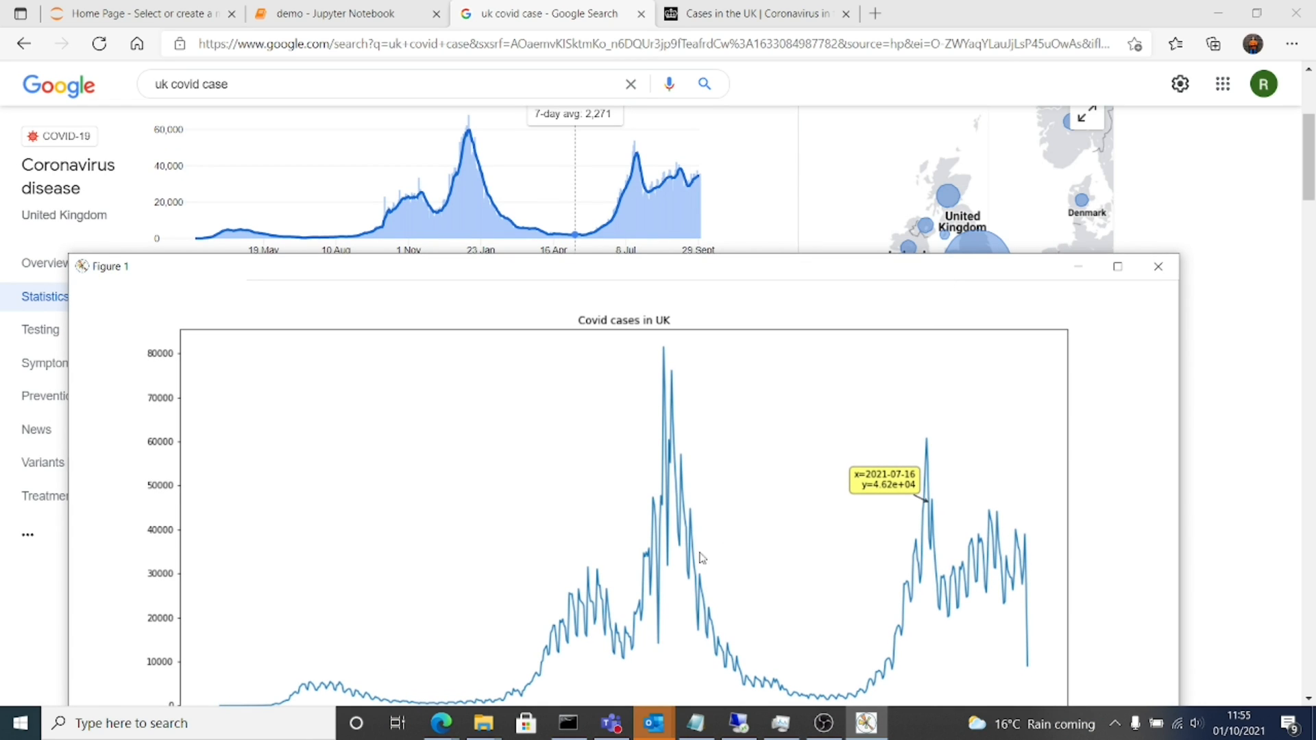
mouse_move(689, 539)
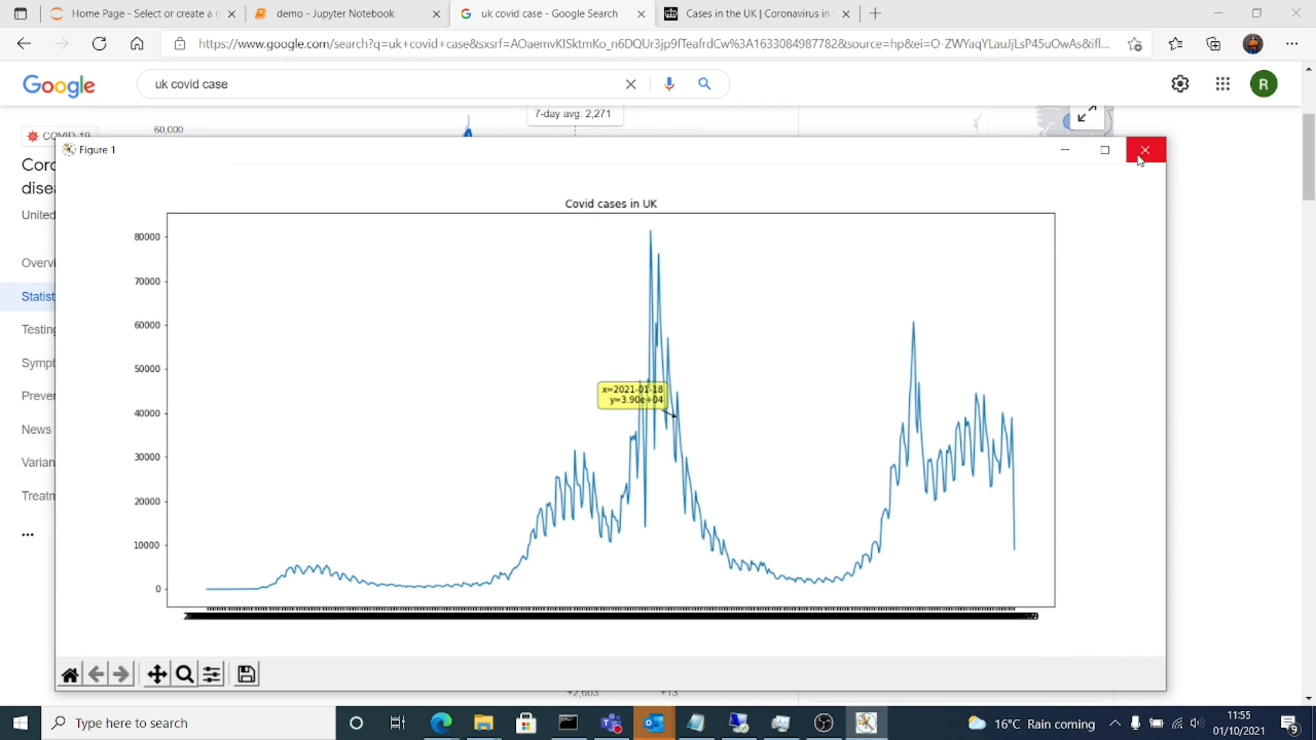
click(1144, 149)
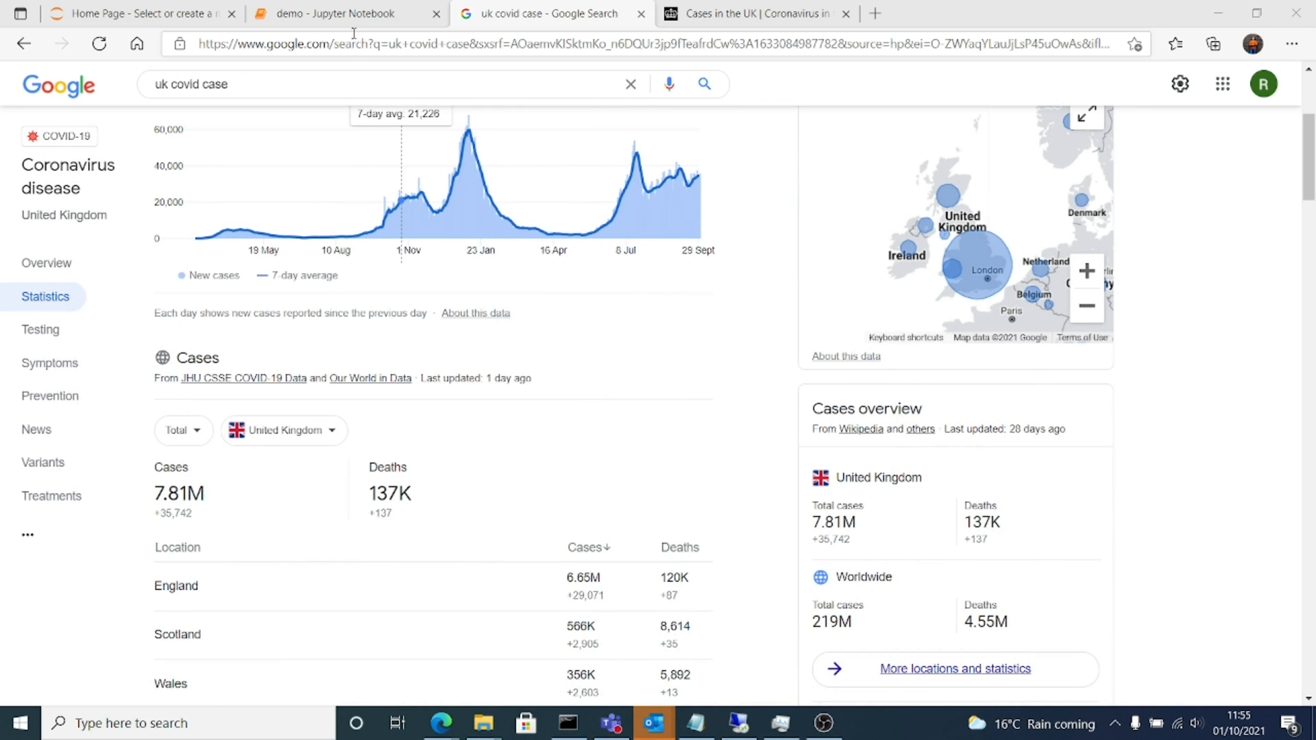
Step: Run the fig.savefig cell to save the figure as plotcovid.png
click(345, 13)
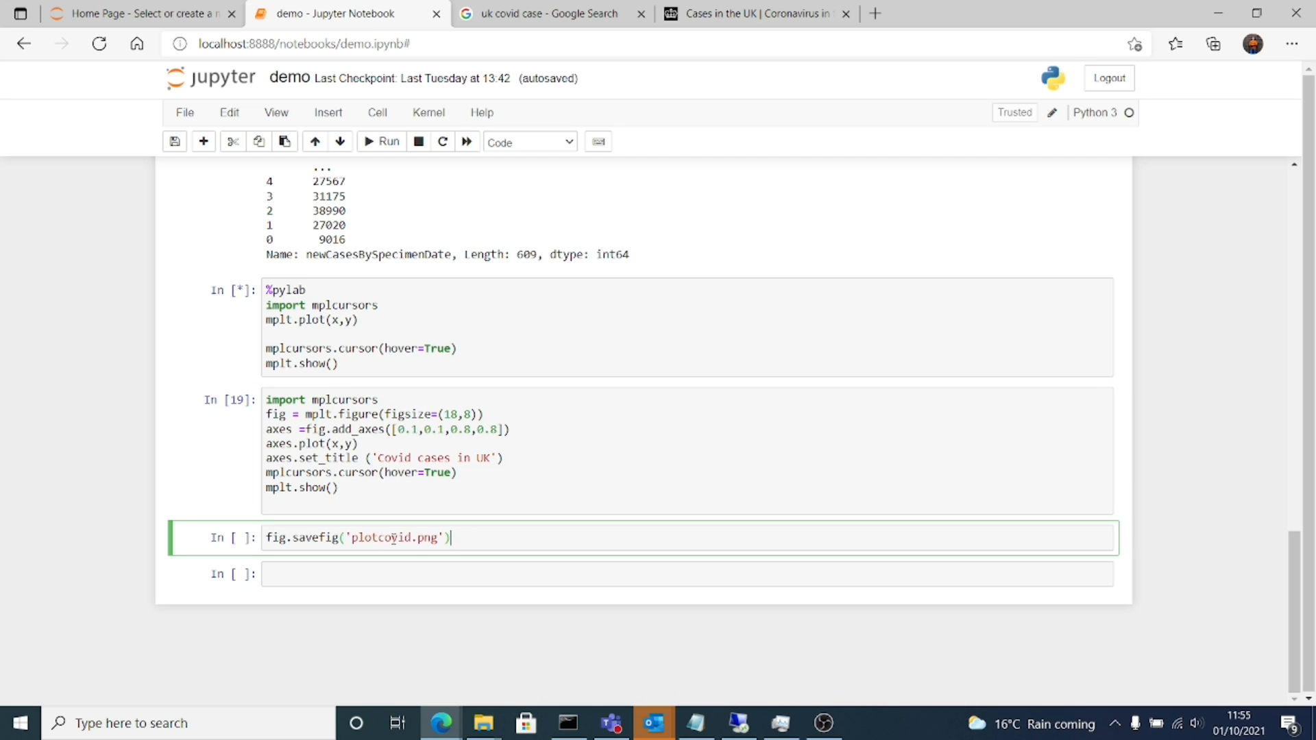
click(381, 142)
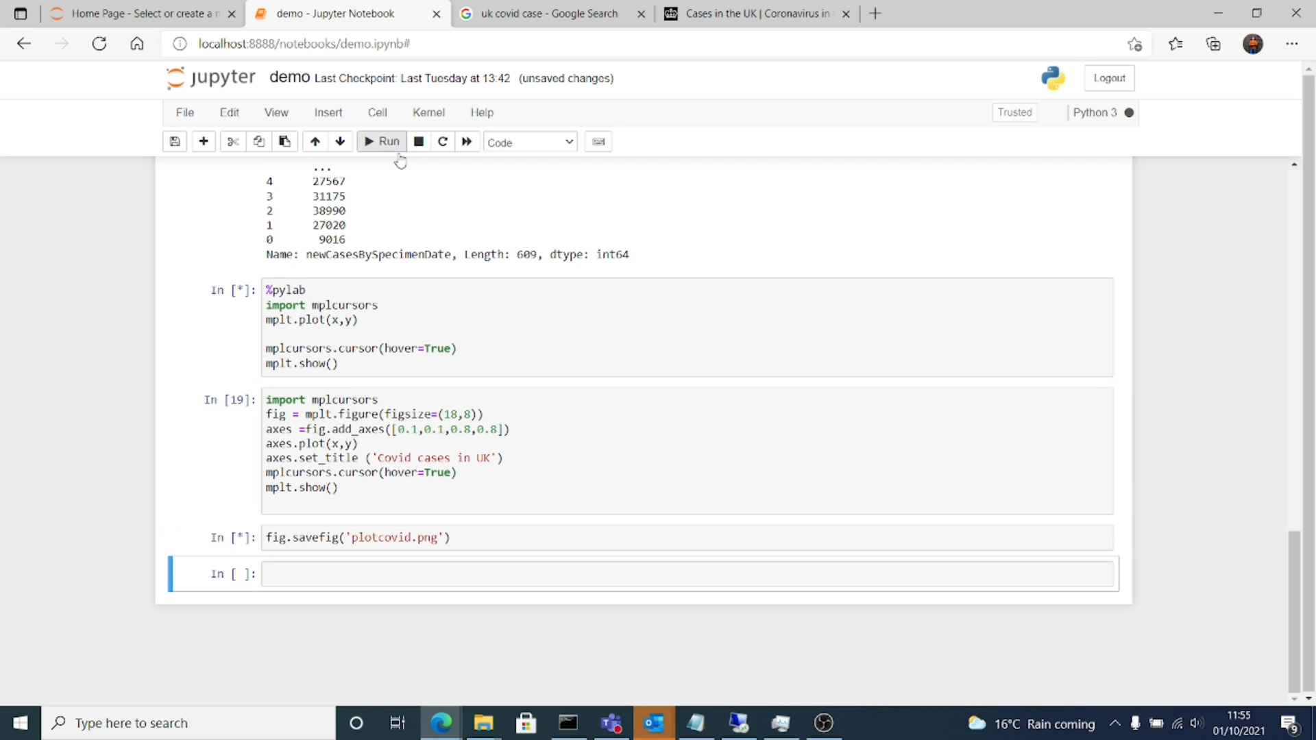
click(381, 142)
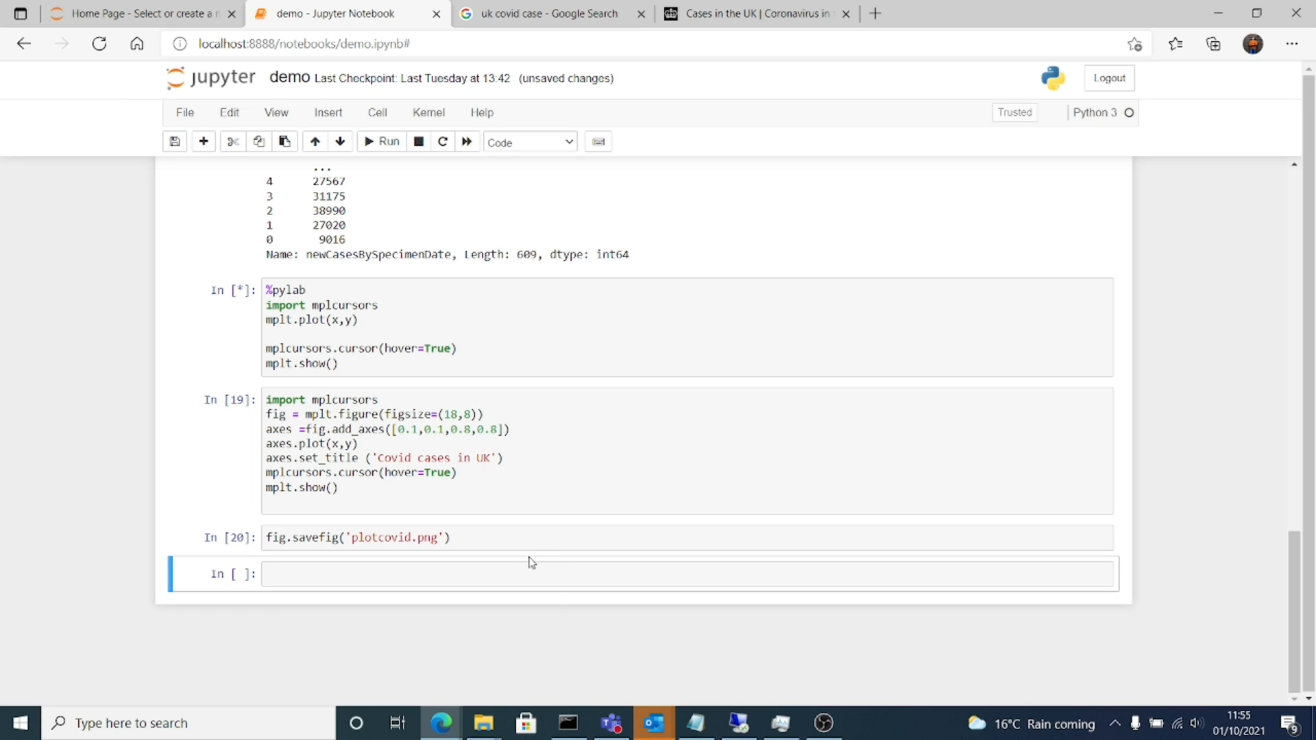
Step: Open plotcovid.png from the demo folder in File Explorer
click(481, 722)
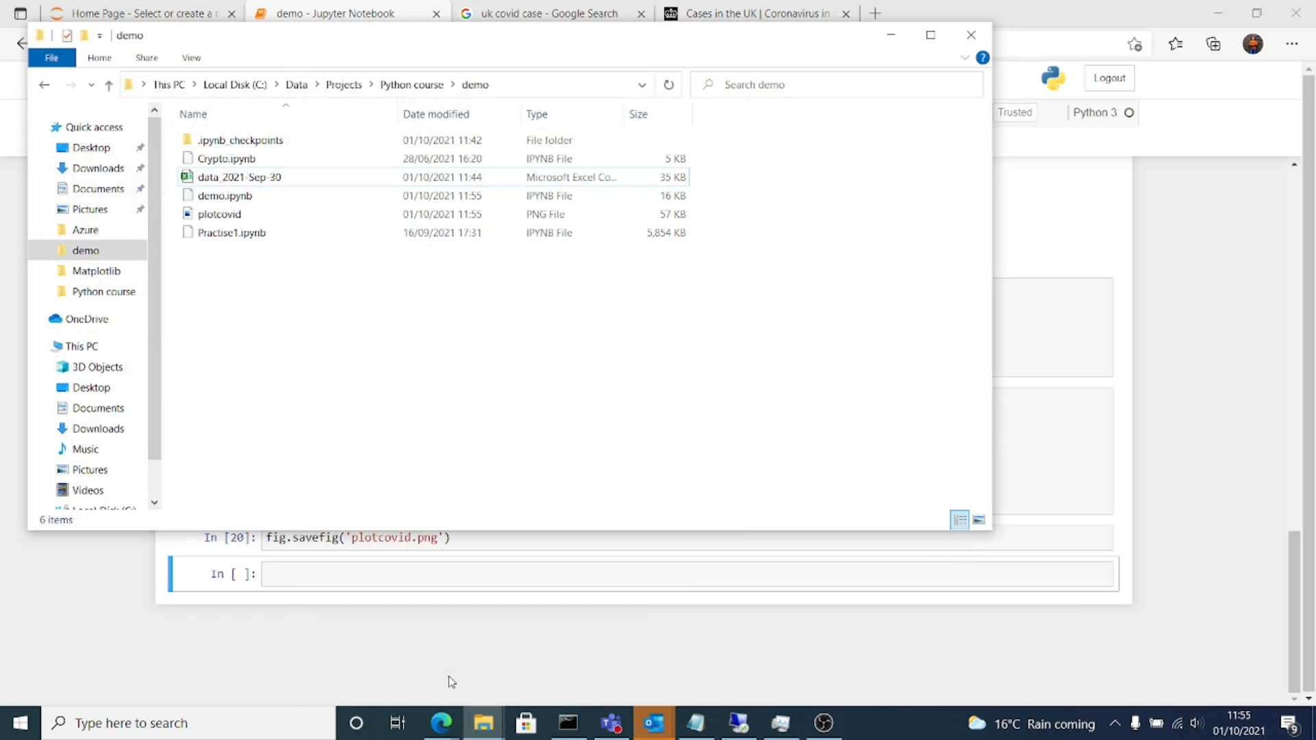
click(220, 214)
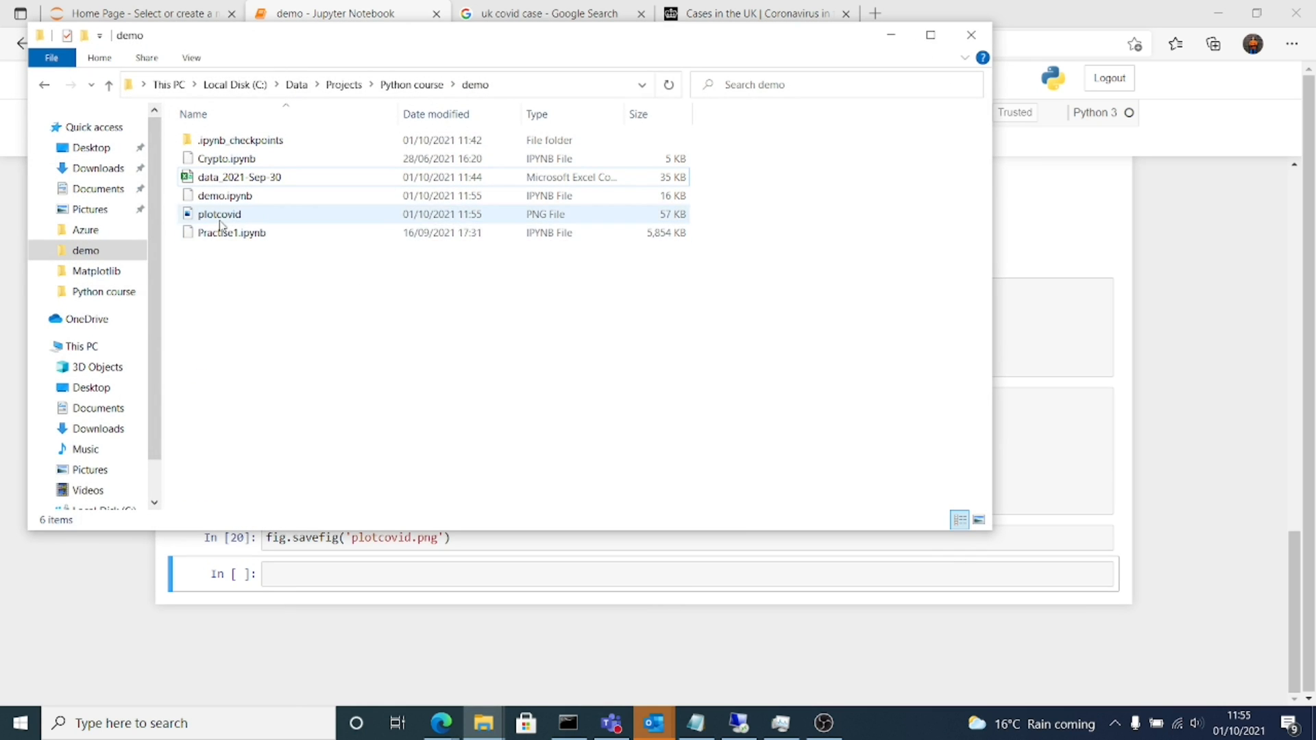
click(220, 214)
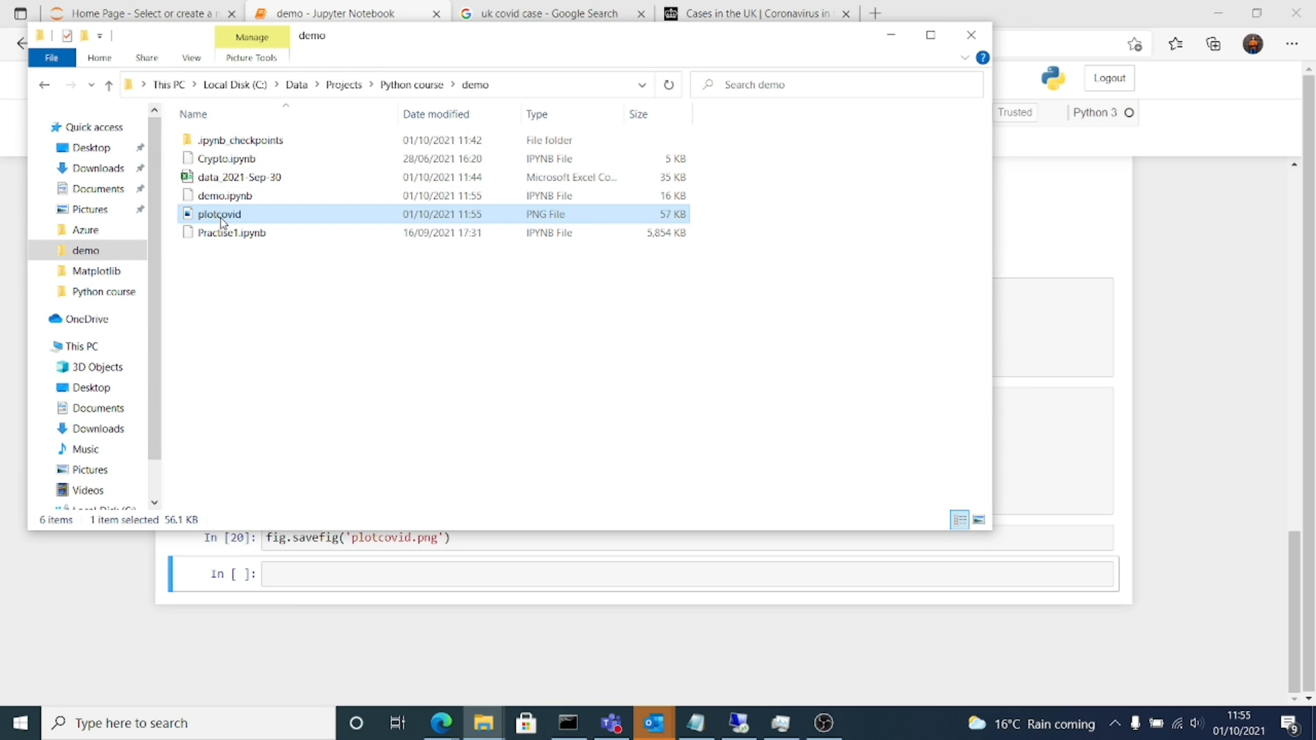
double_click(219, 213)
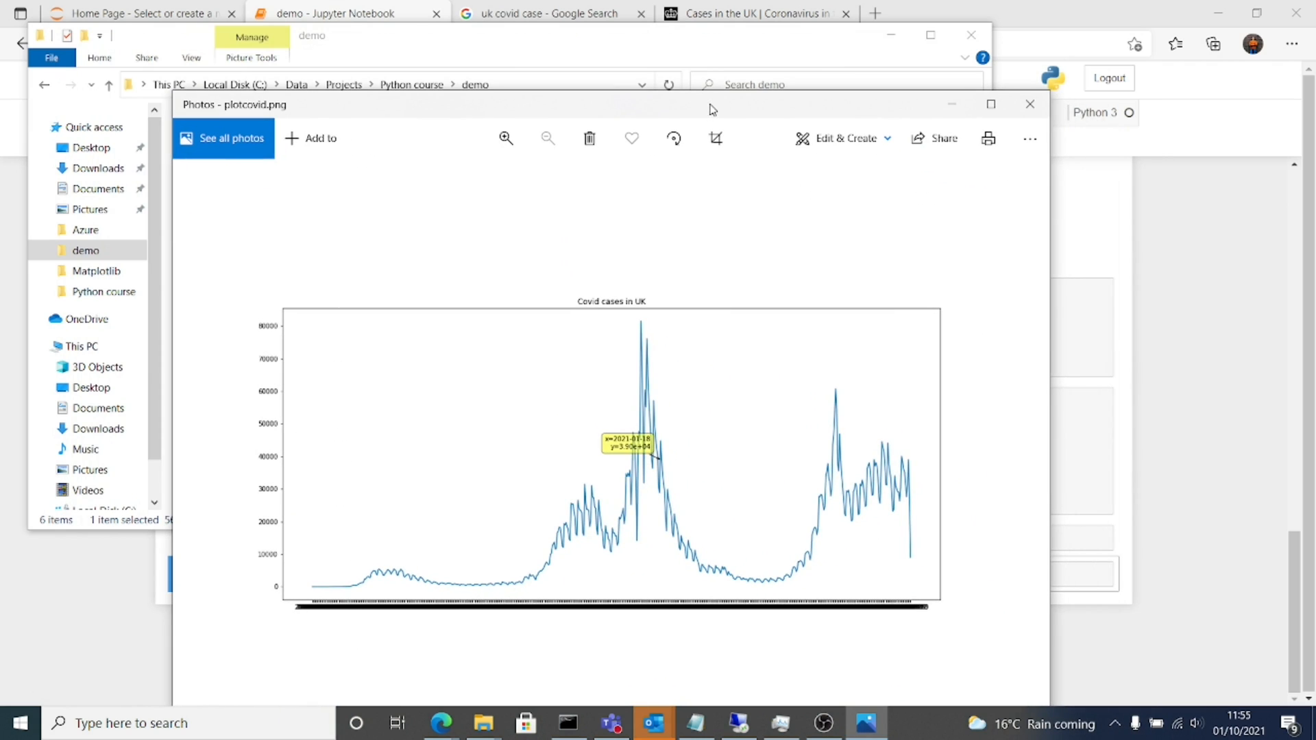
mouse_move(839, 613)
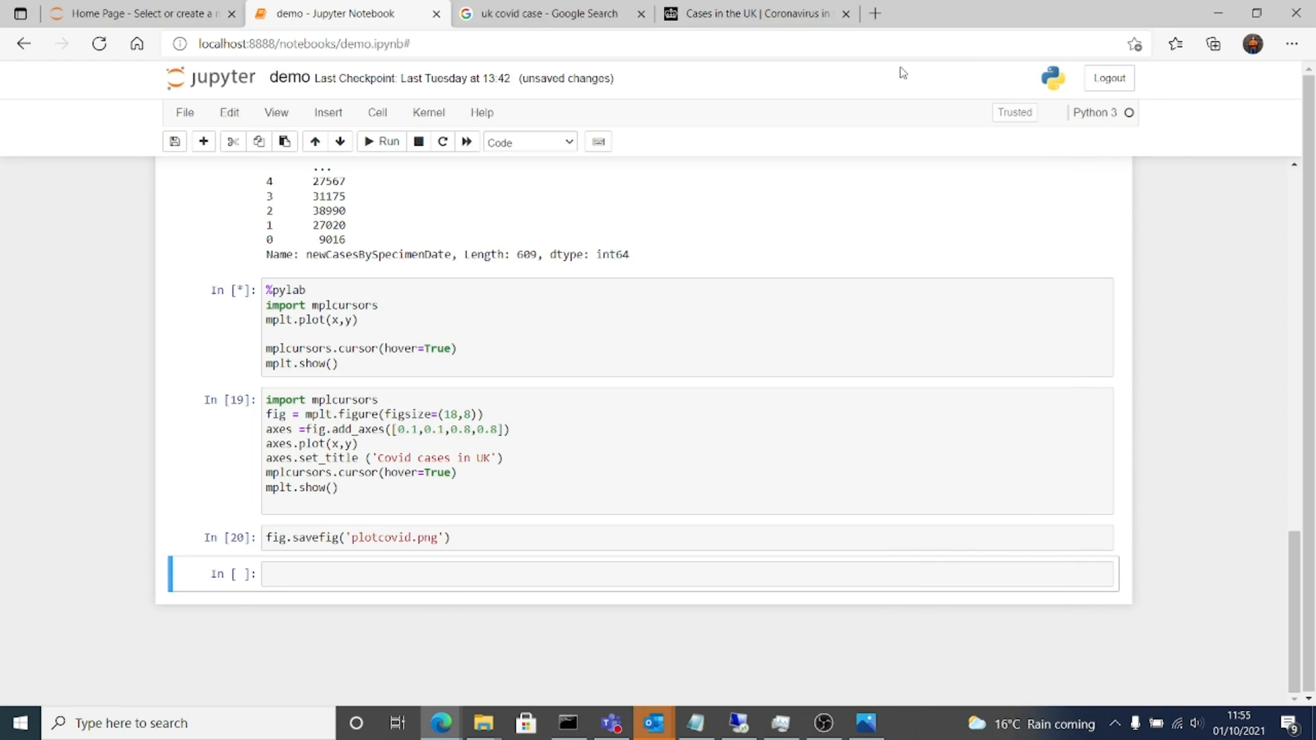
Step: Compare the dashboard and Google charts, then maximise the Photos window showing plotcovid.png
click(755, 14)
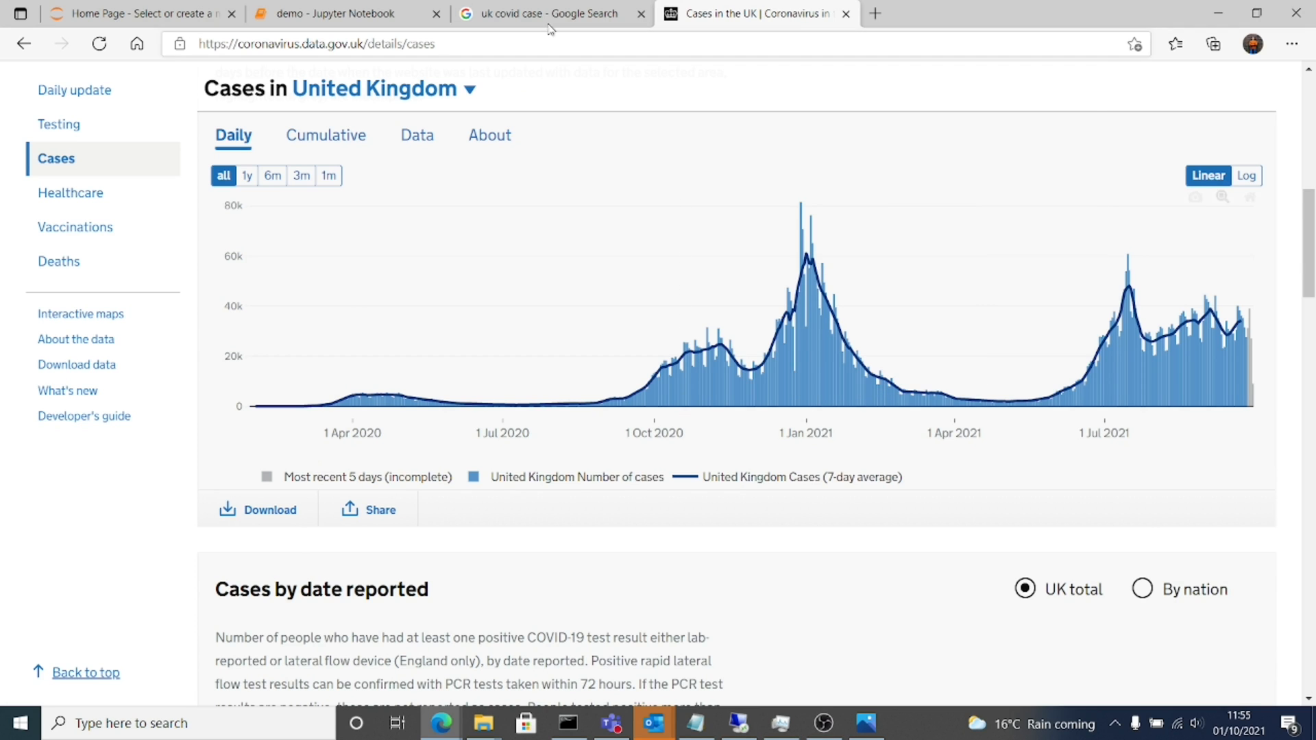
click(546, 13)
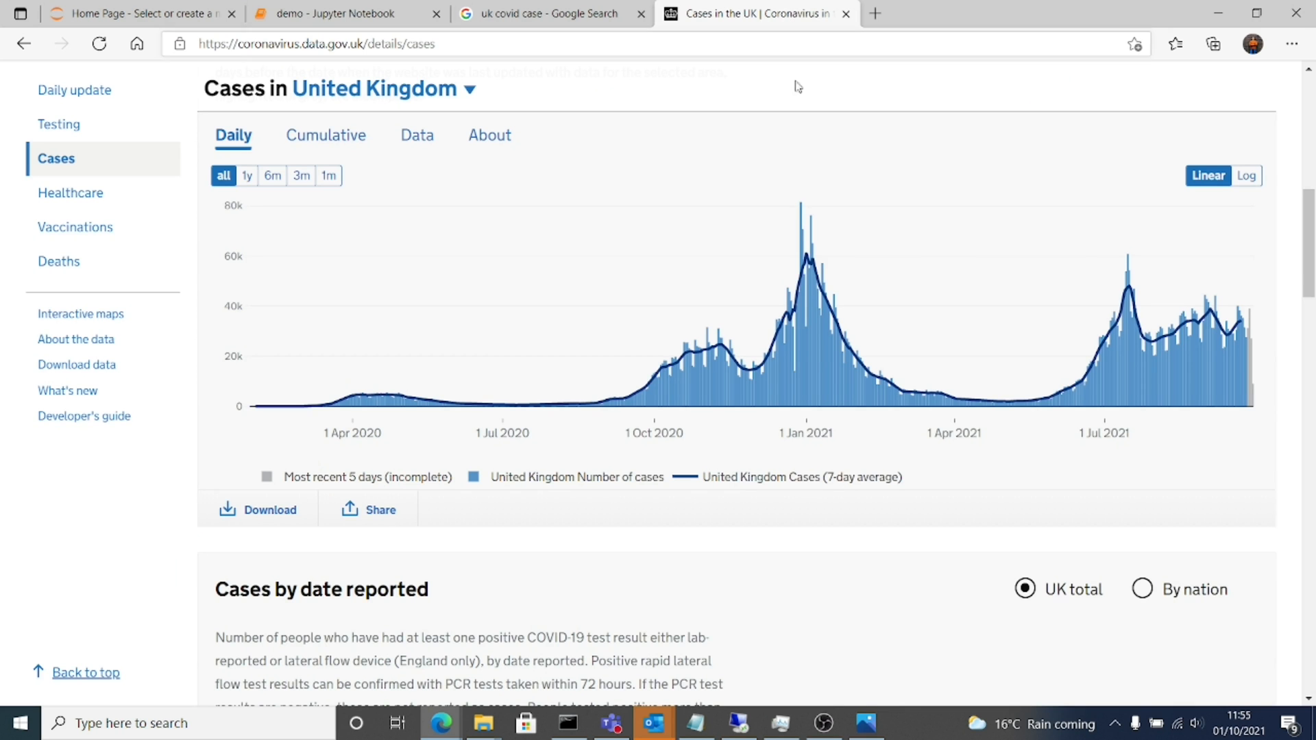
click(550, 14)
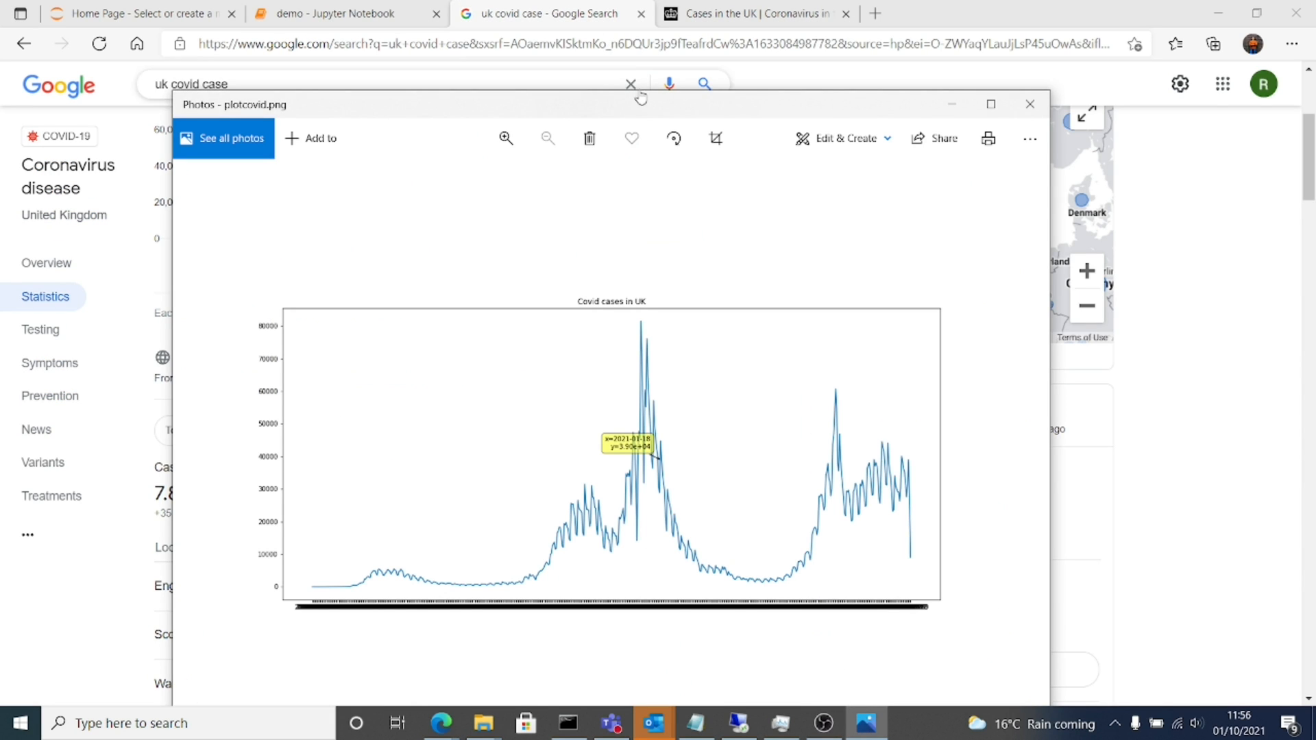
drag(640, 104, 610, 153)
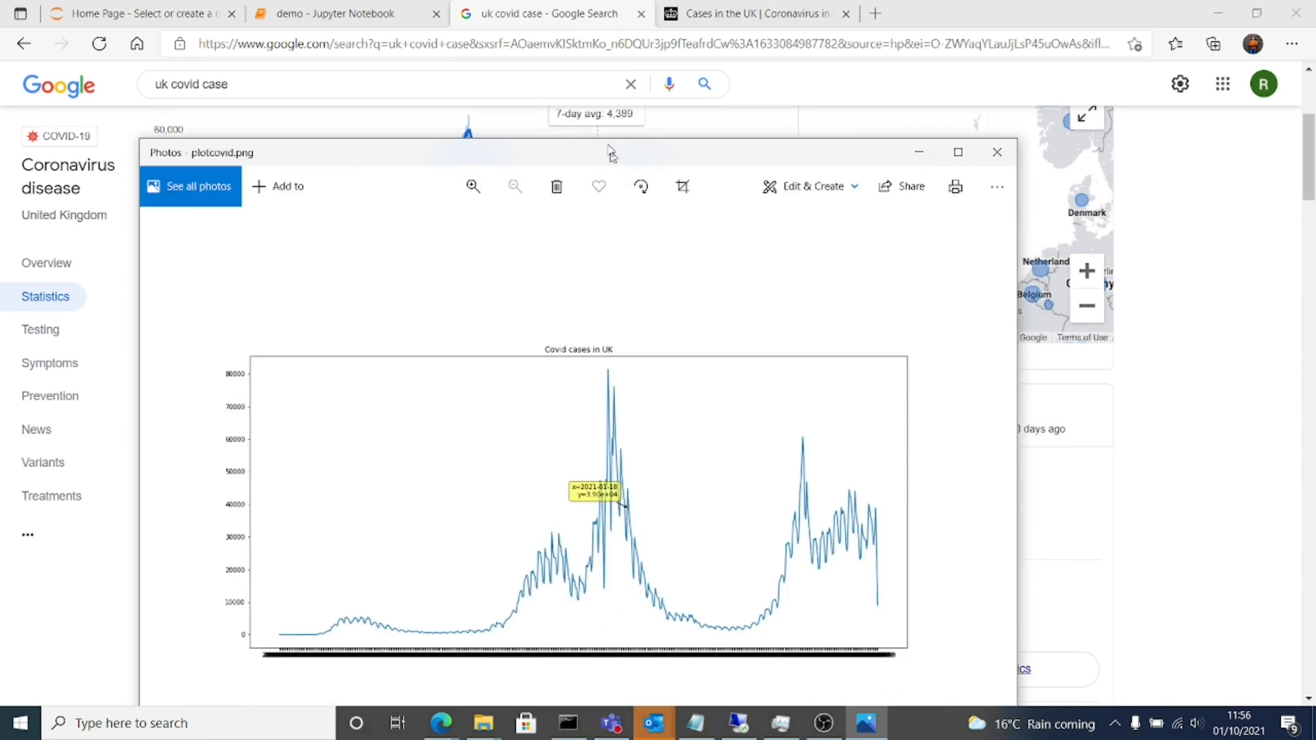
click(957, 152)
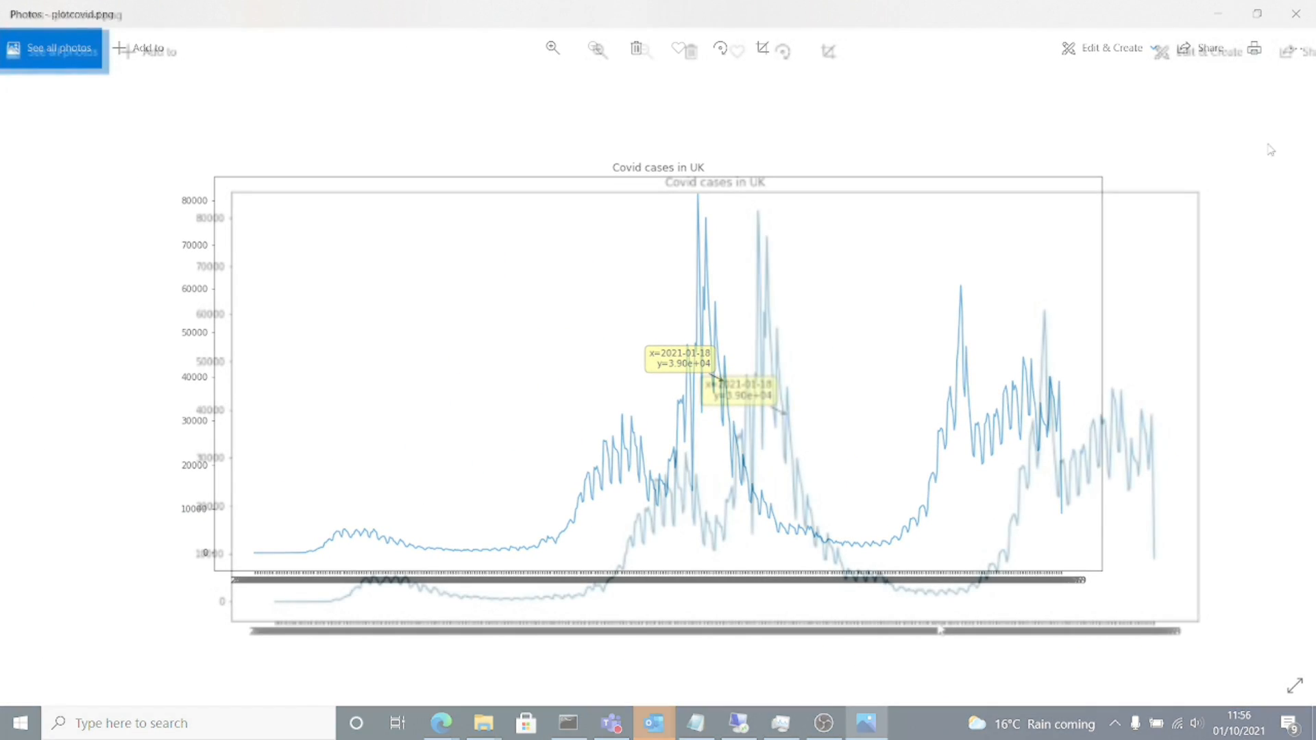